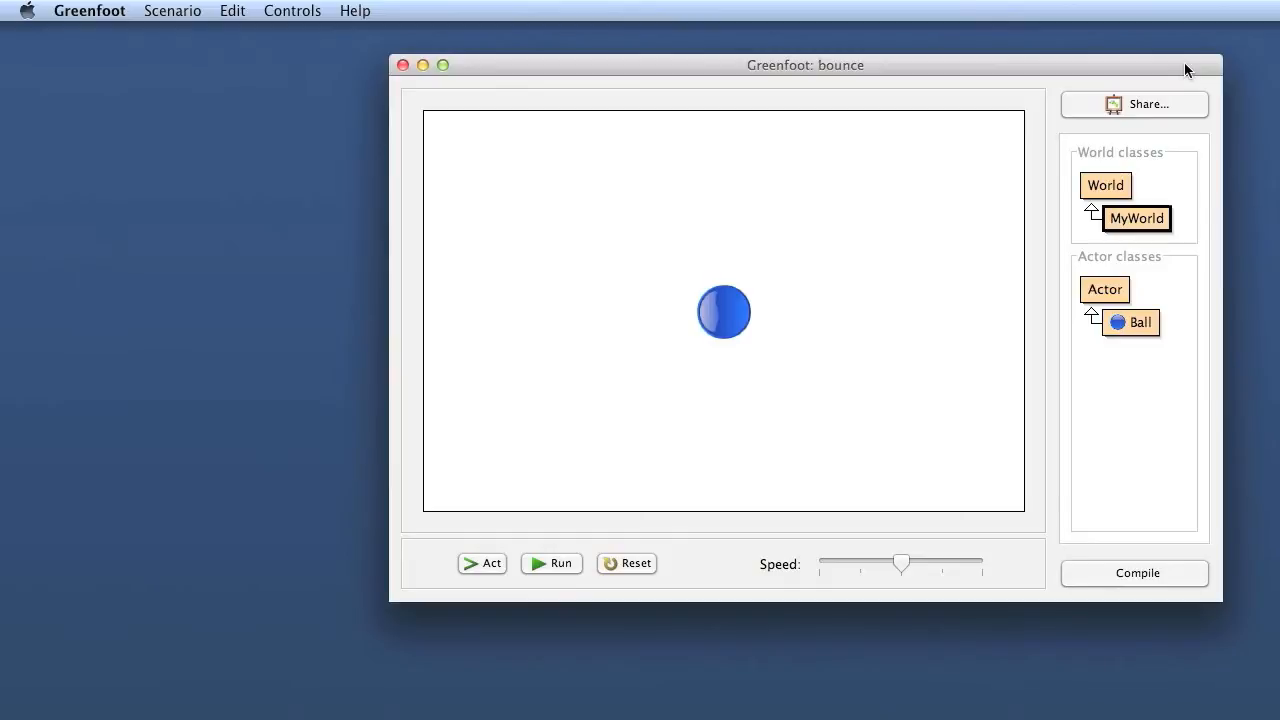
pyautogui.moveTo(1134, 66)
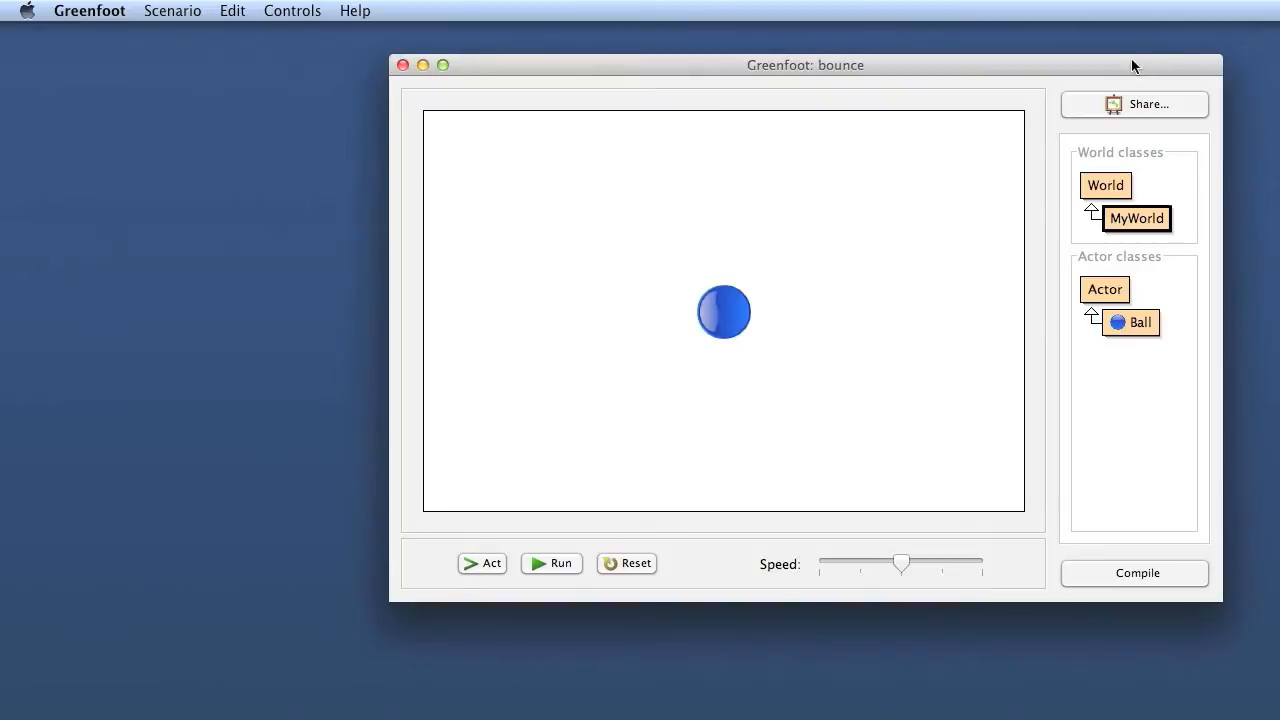
pyautogui.moveTo(880, 196)
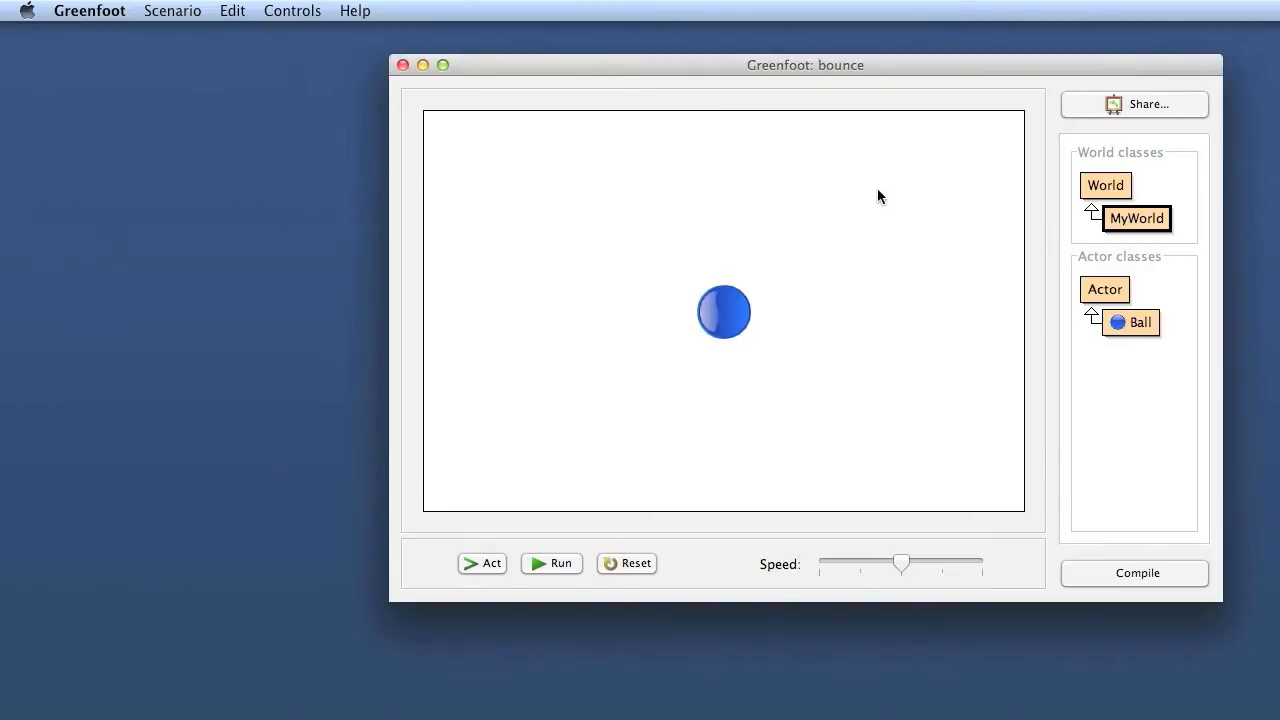
pyautogui.moveTo(712, 70)
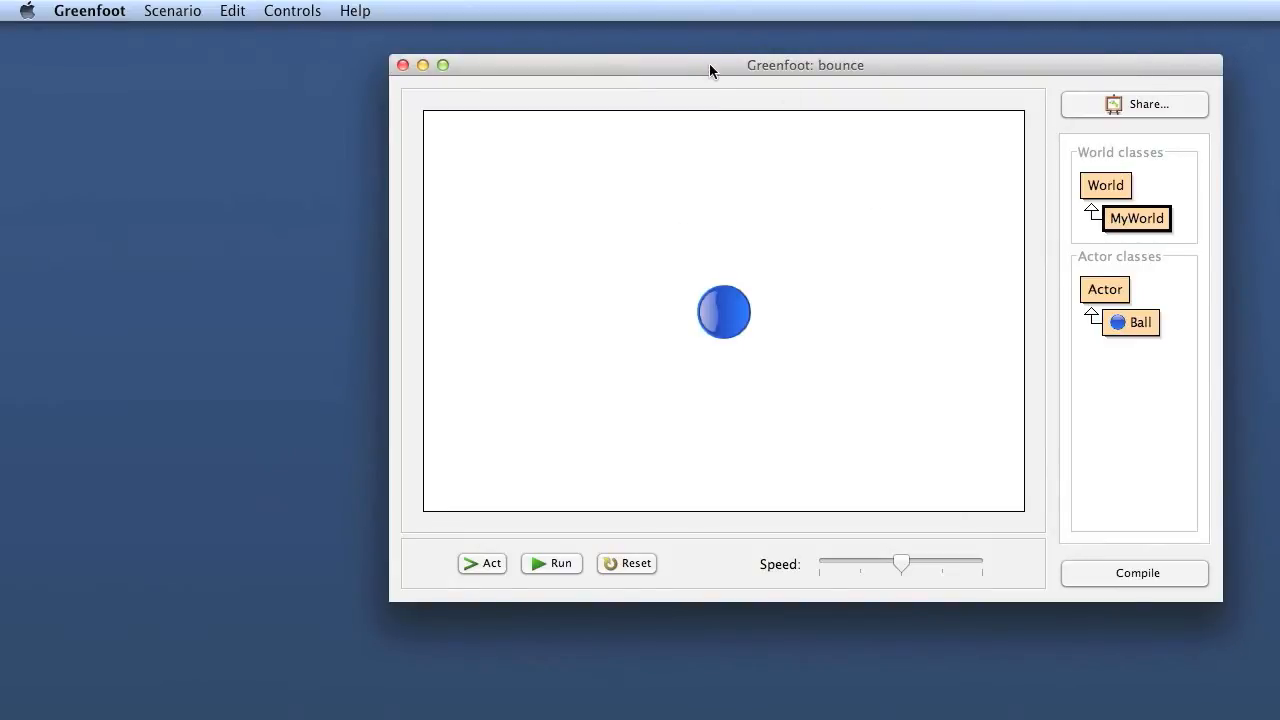
# Reset the bounce scenario so the world again holds one ball at its centre.
pyautogui.click(552, 564)
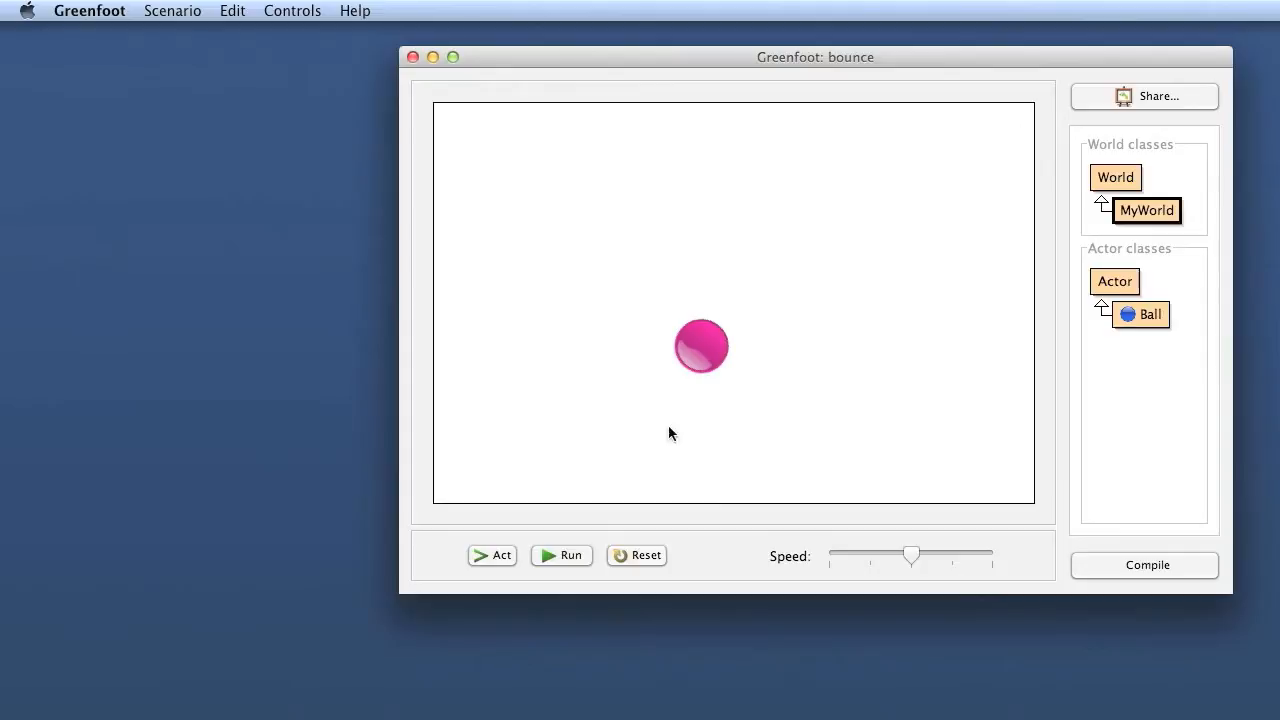
pyautogui.moveTo(780, 388)
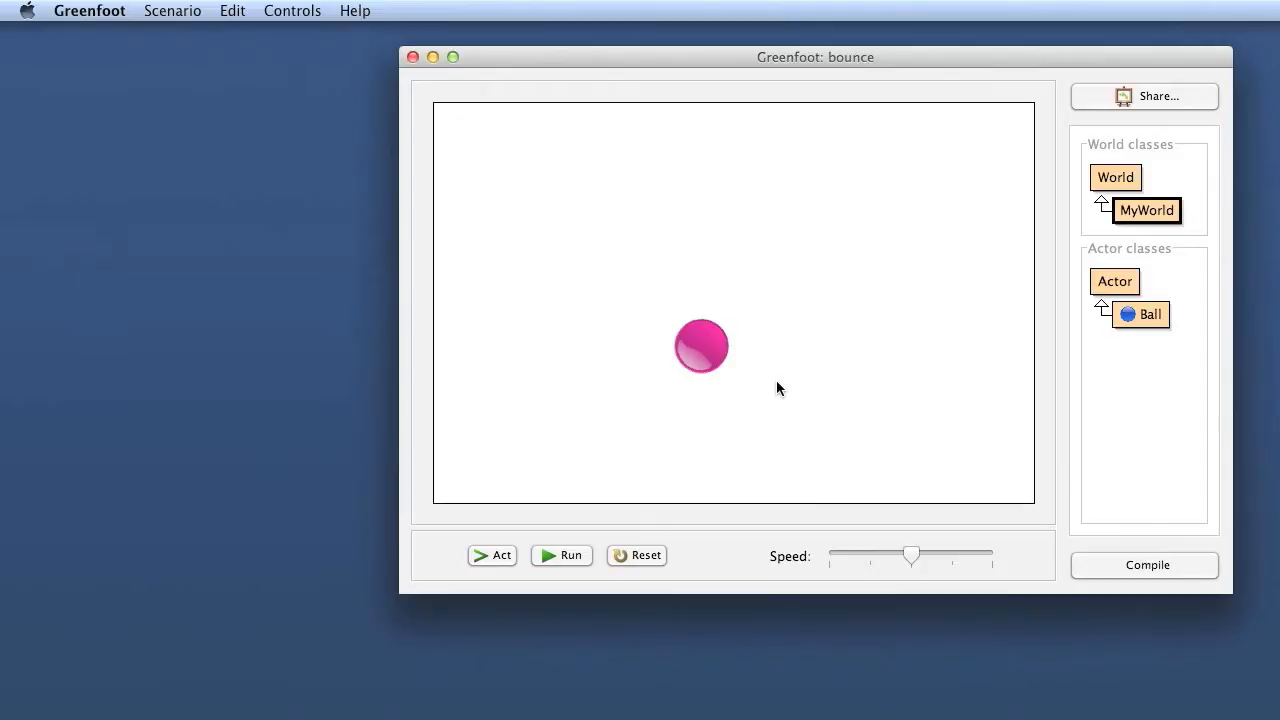
pyautogui.moveTo(868, 358)
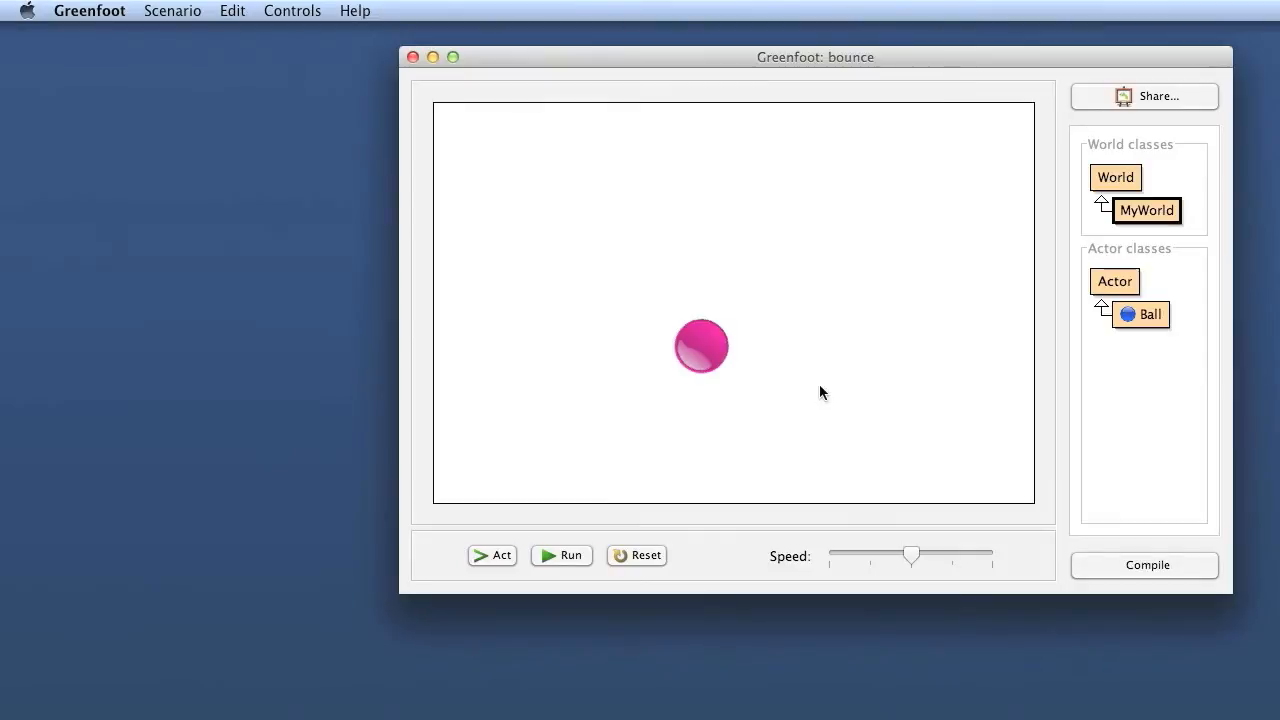
pyautogui.moveTo(862, 32)
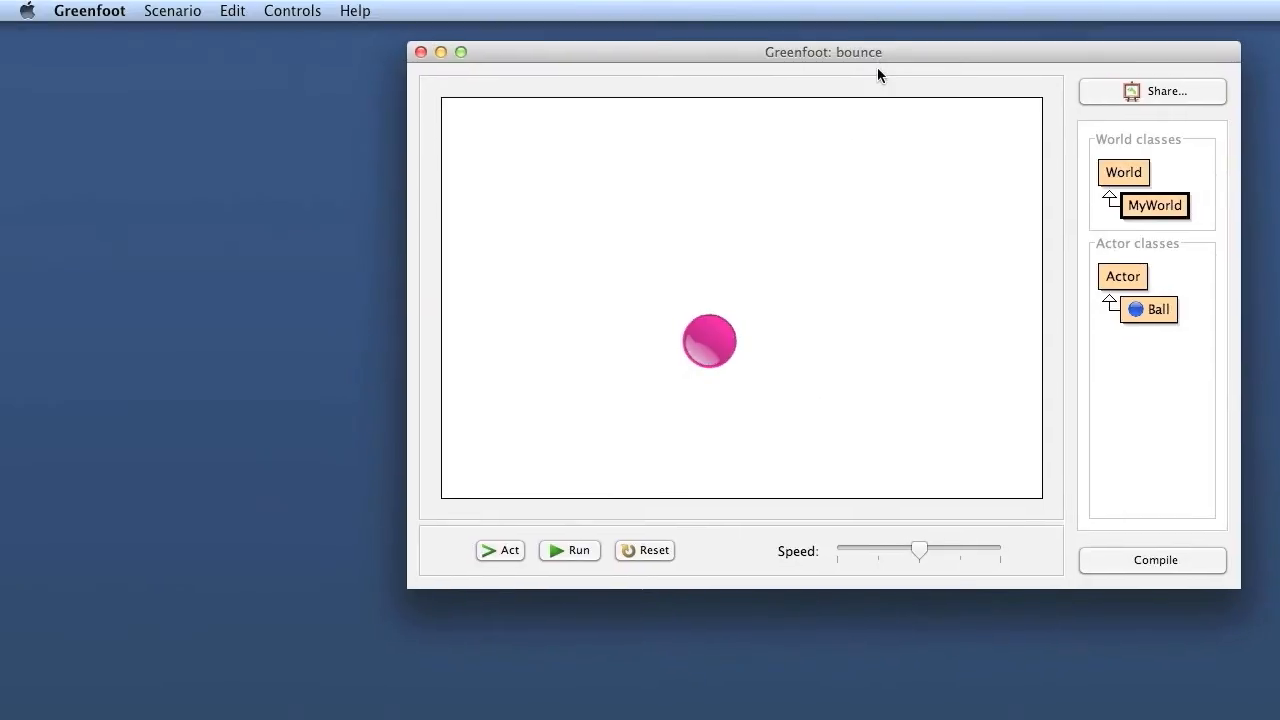
pyautogui.moveTo(564, 204)
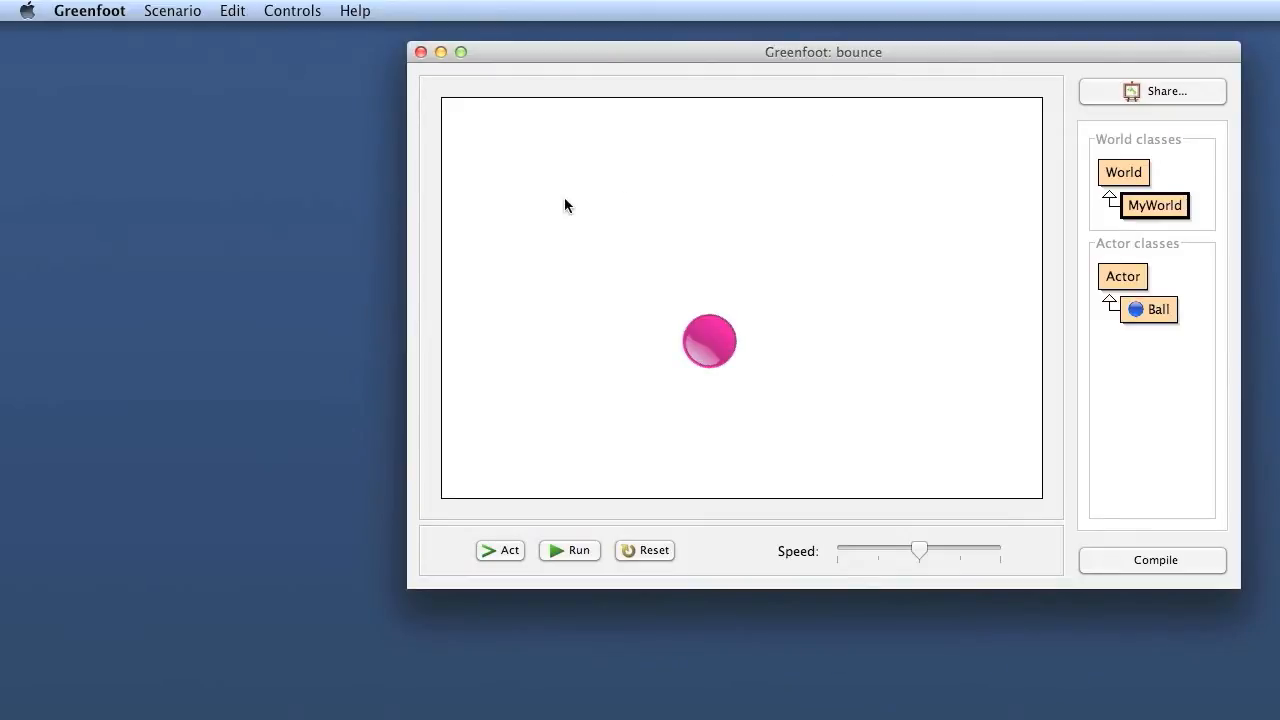
pyautogui.moveTo(592, 336)
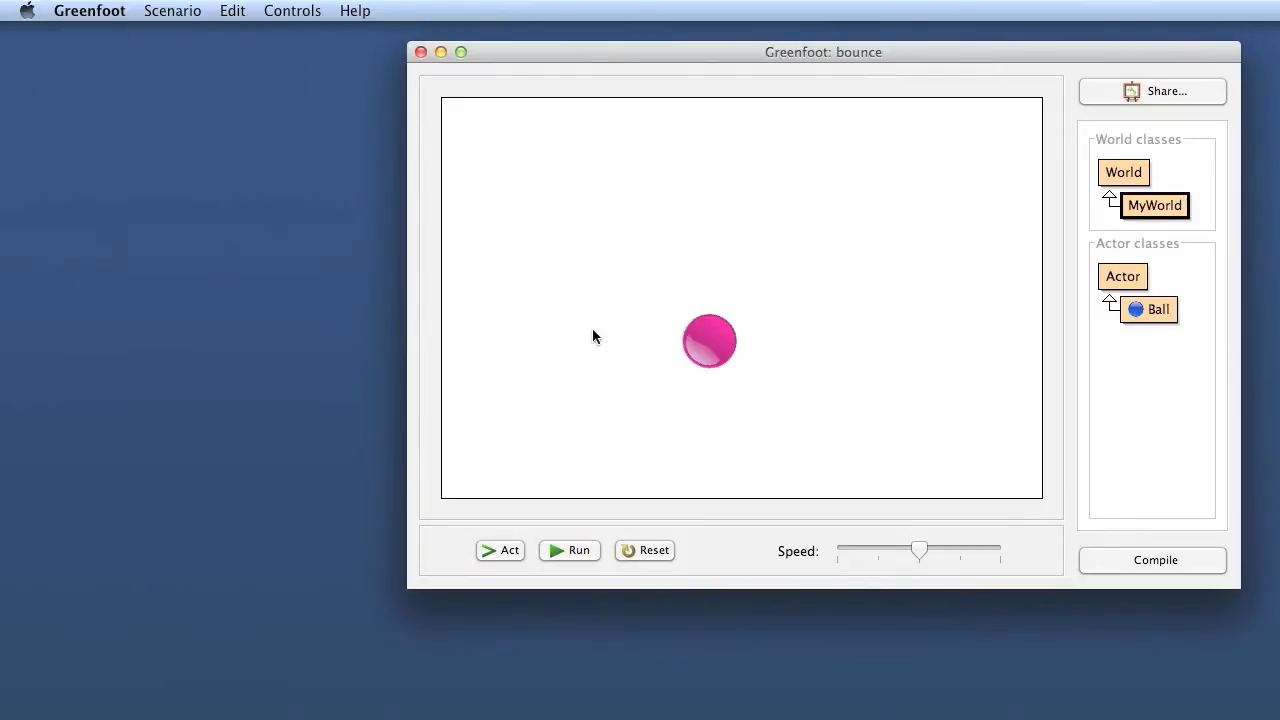
pyautogui.moveTo(744, 276)
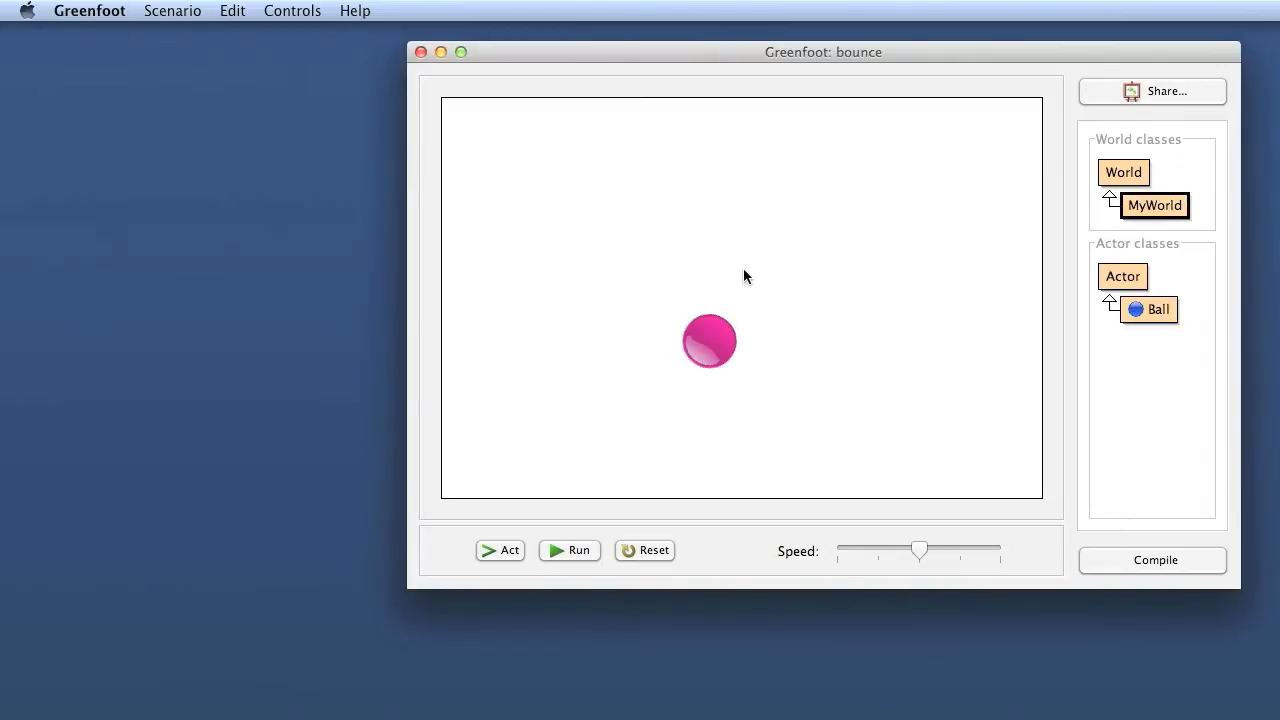
pyautogui.moveTo(980, 80)
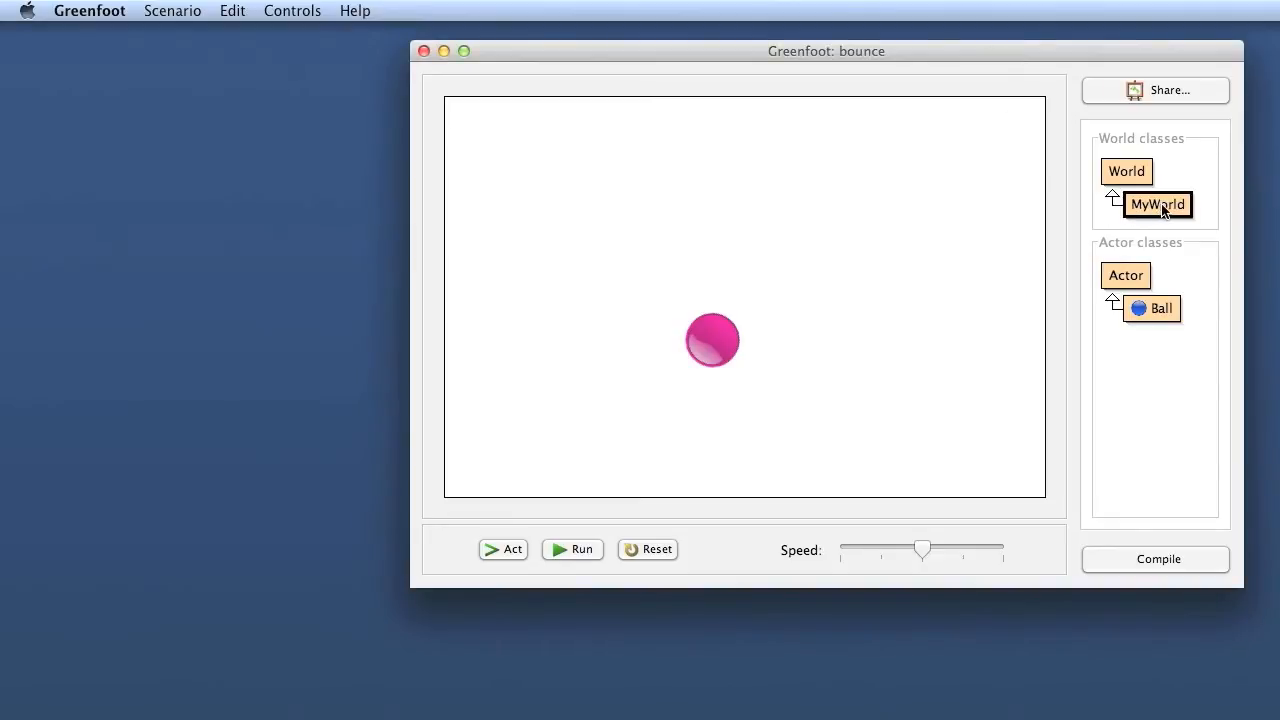
# Open the MyWorld class source in the editor, positioned left so the world stays visible.
pyautogui.doubleClick(1156, 204)
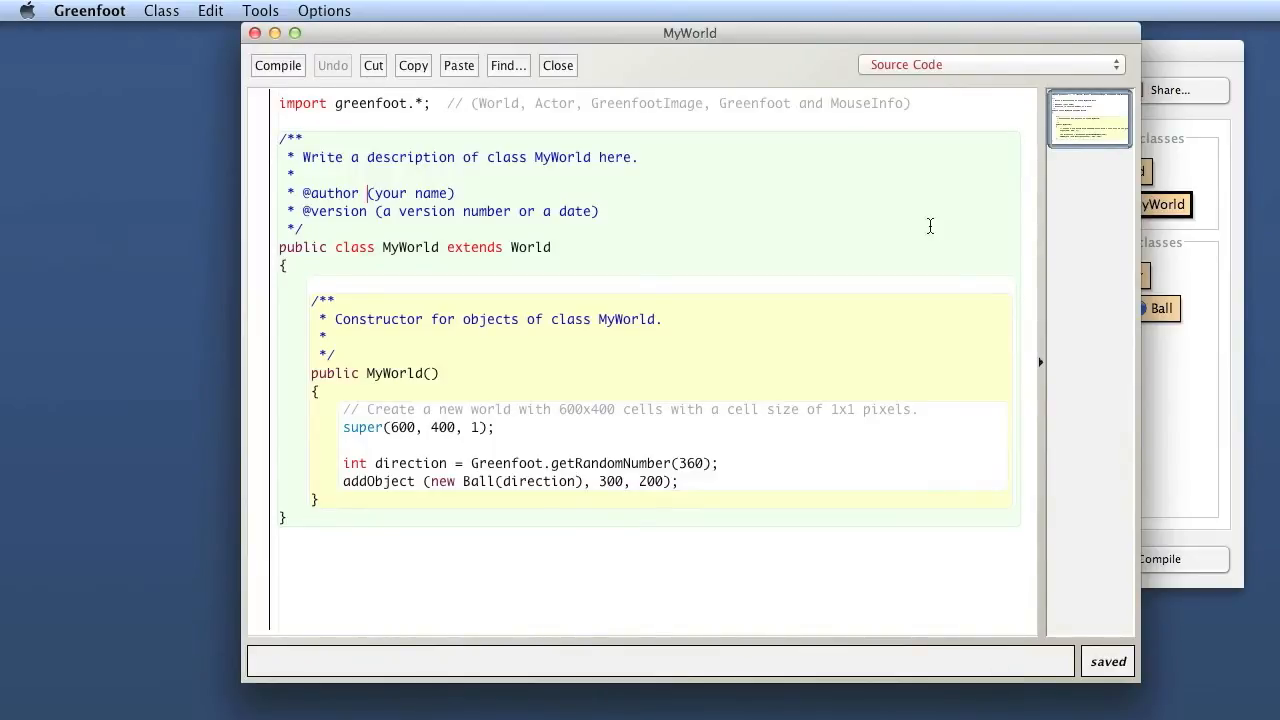
pyautogui.moveTo(688, 32); pyautogui.dragTo(488, 42)
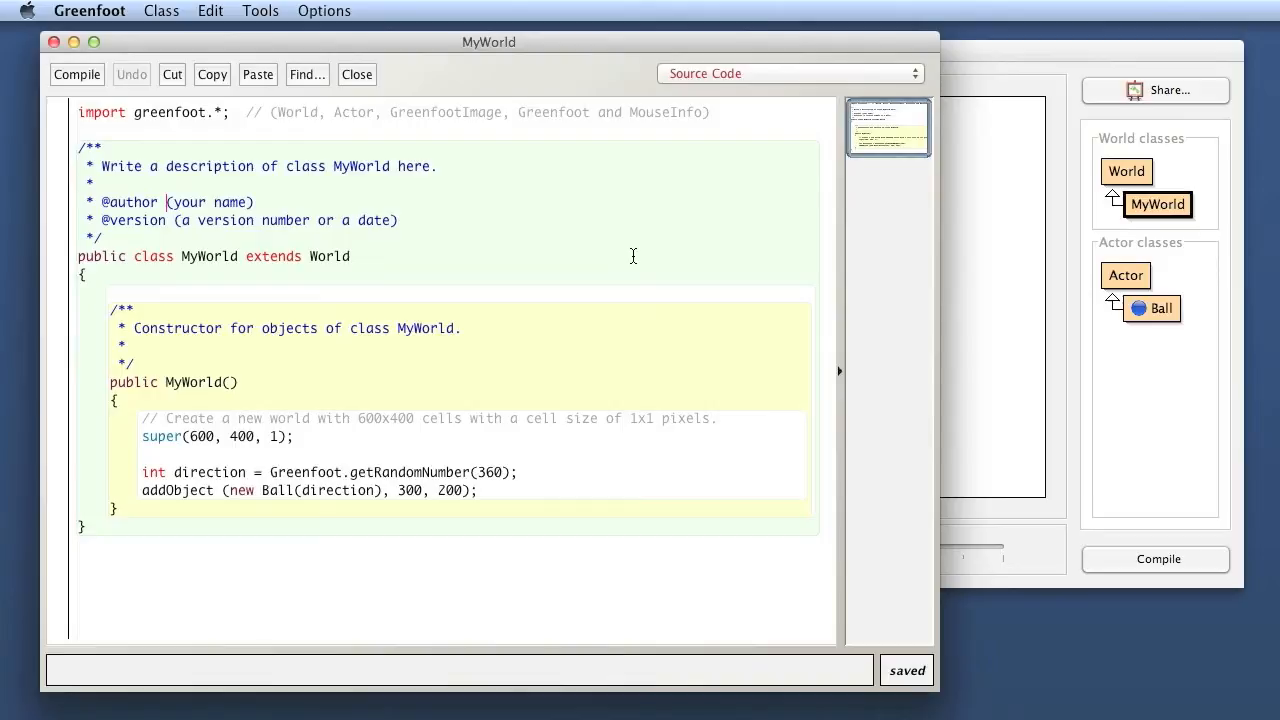
pyautogui.moveTo(624, 318)
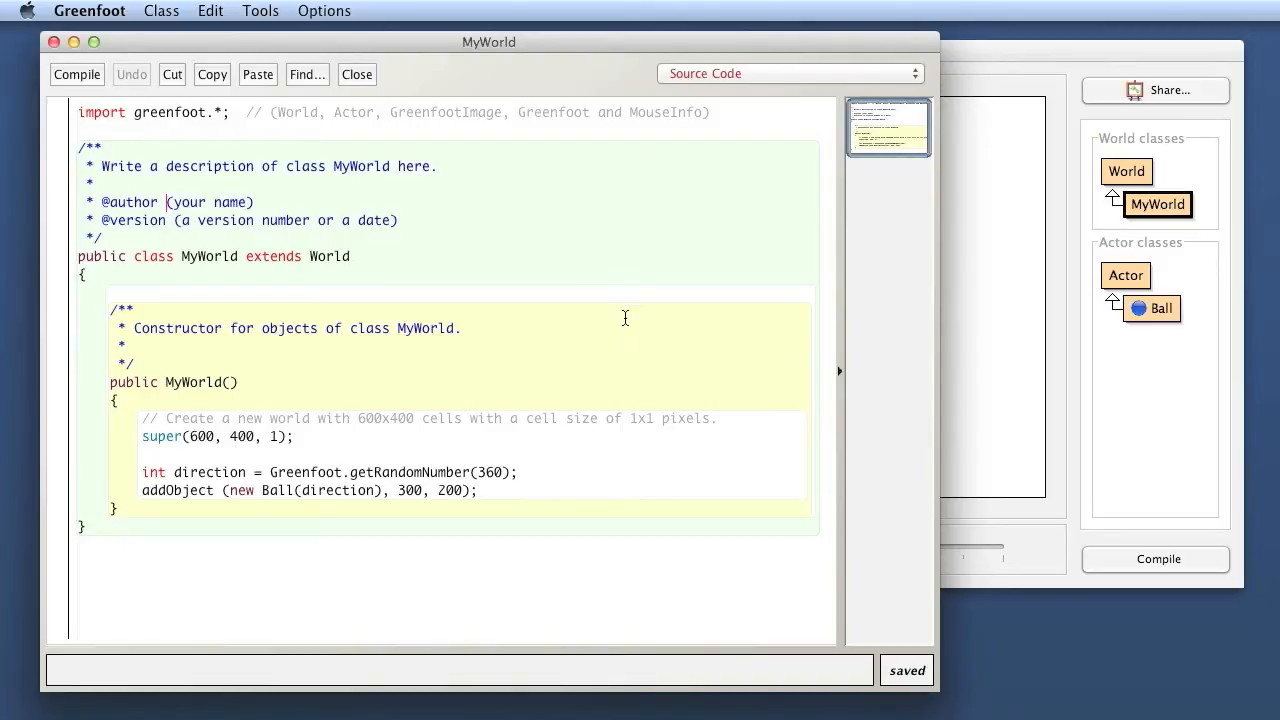
pyautogui.moveTo(980, 430)
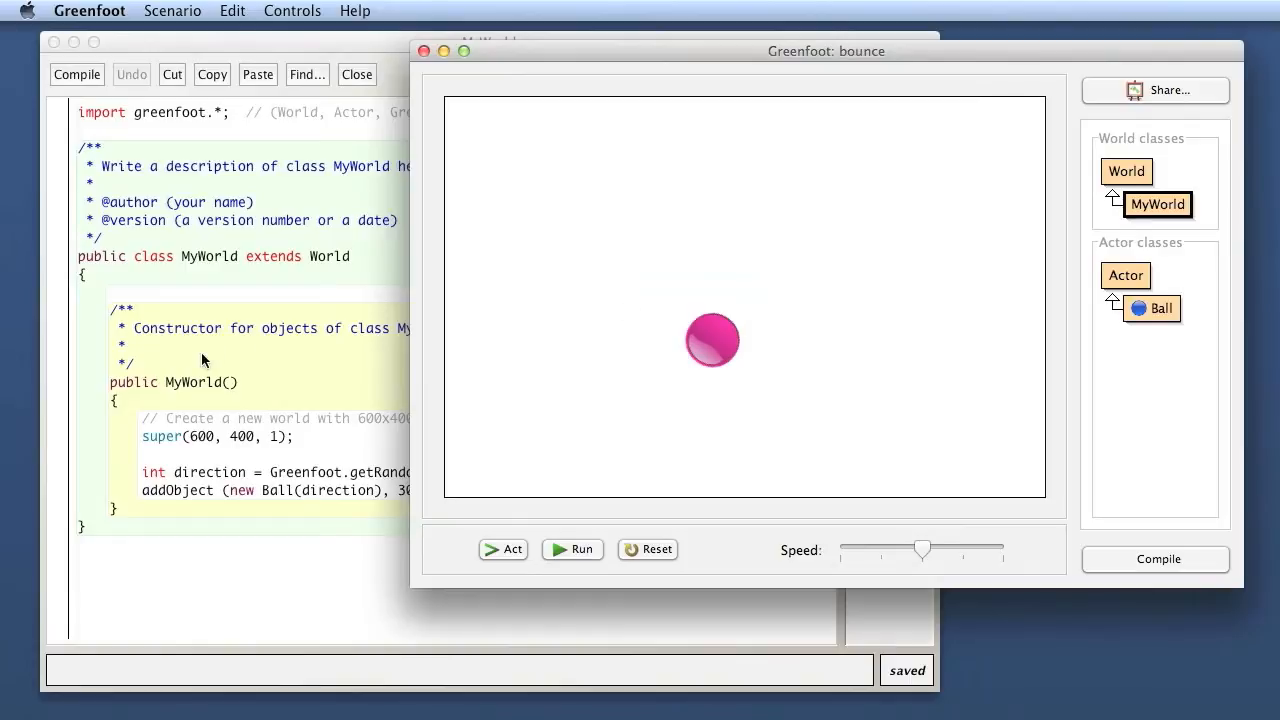
pyautogui.moveTo(832, 468)
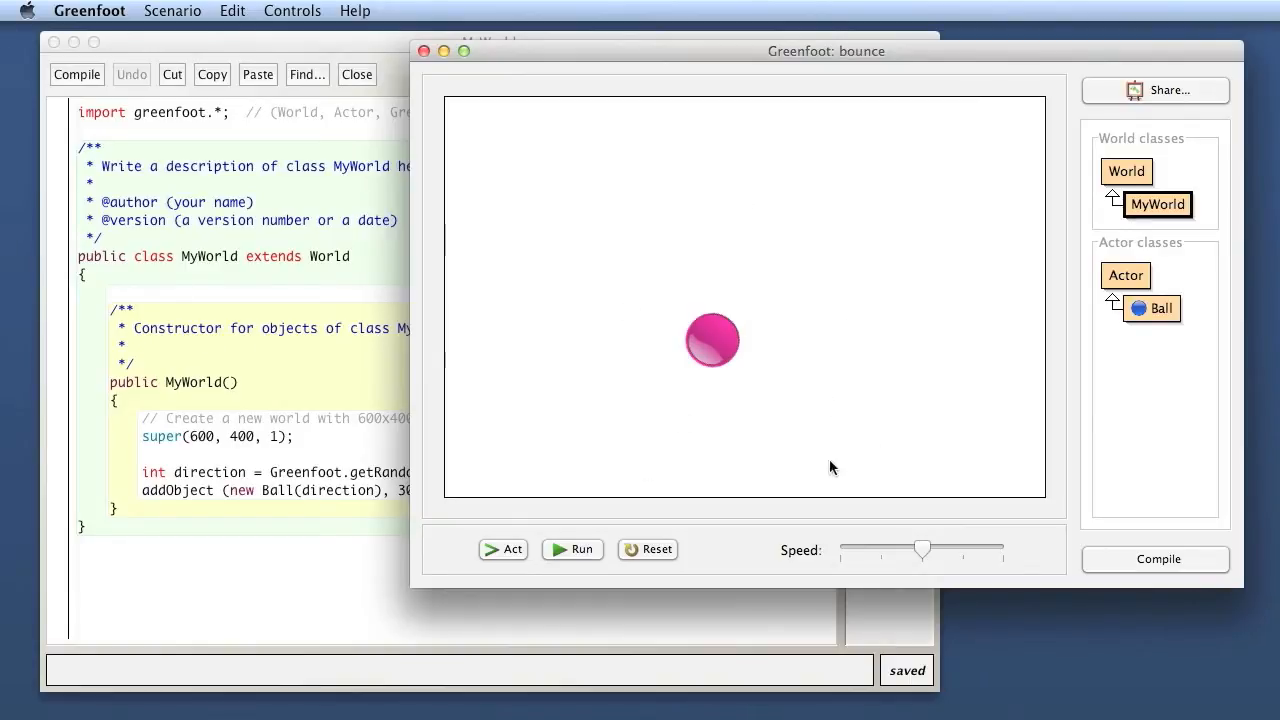
pyautogui.moveTo(632, 216)
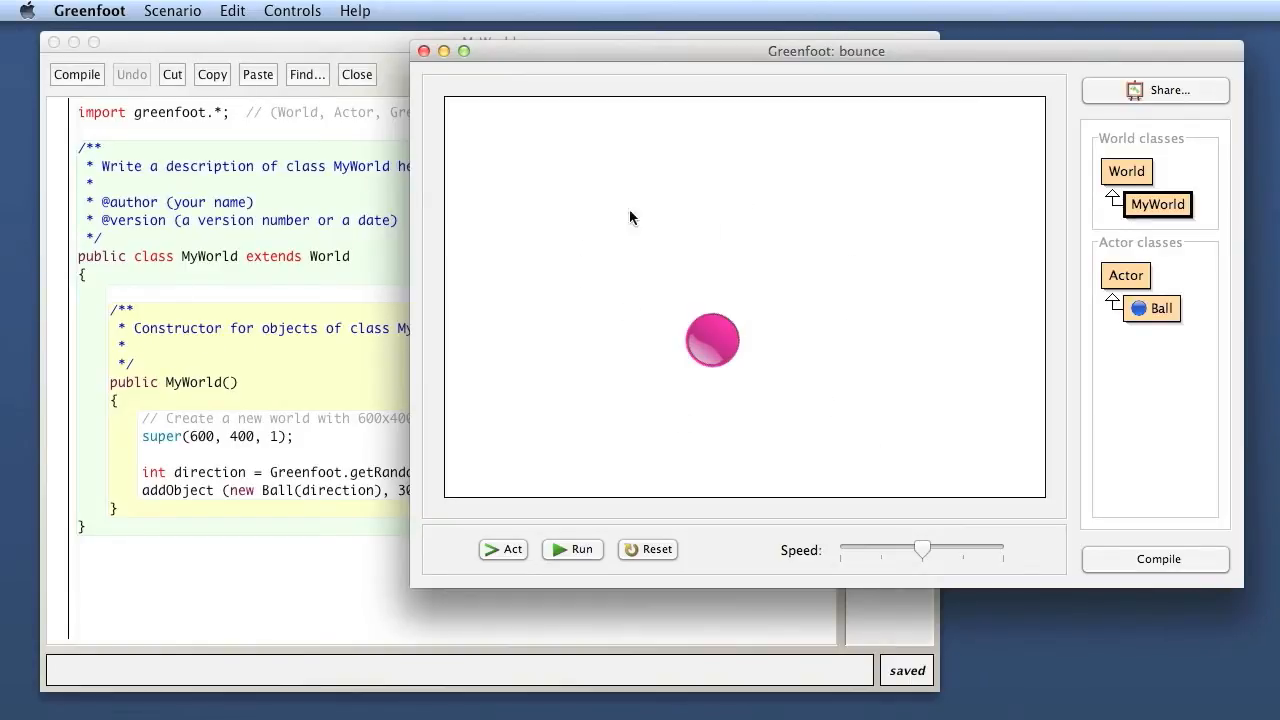
pyautogui.moveTo(880, 368)
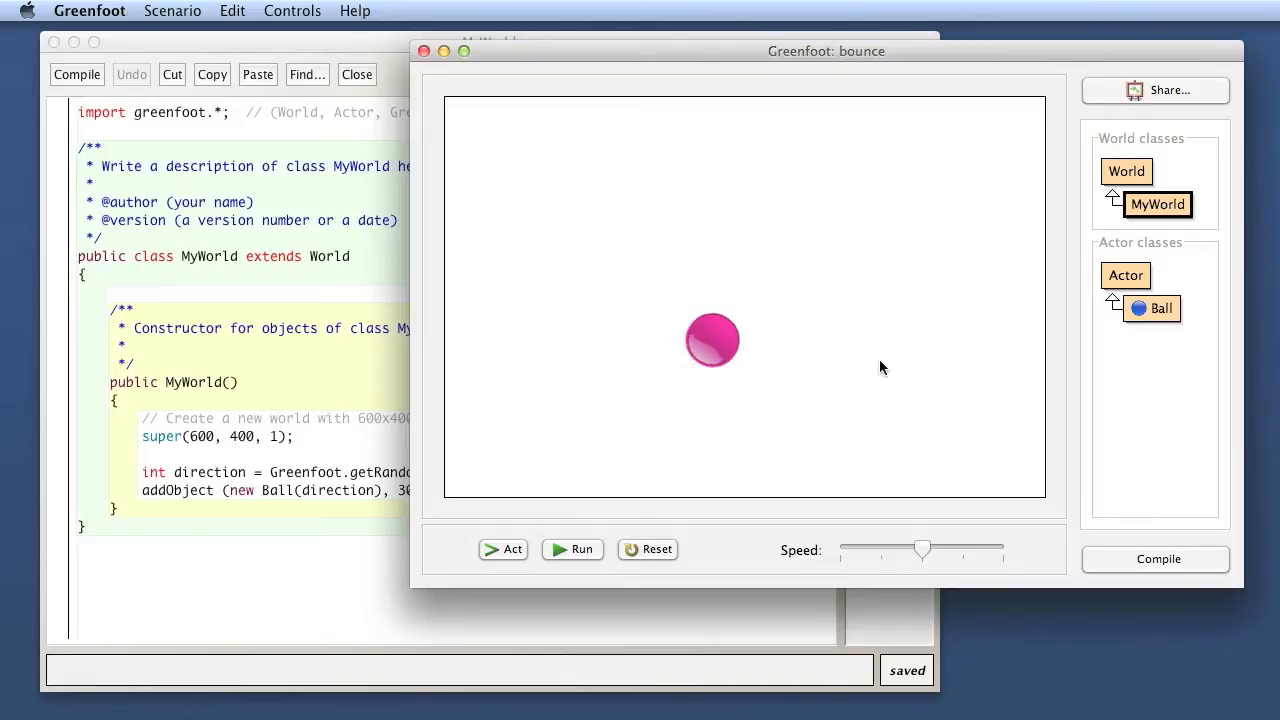
pyautogui.moveTo(924, 328)
pyautogui.write('/**')
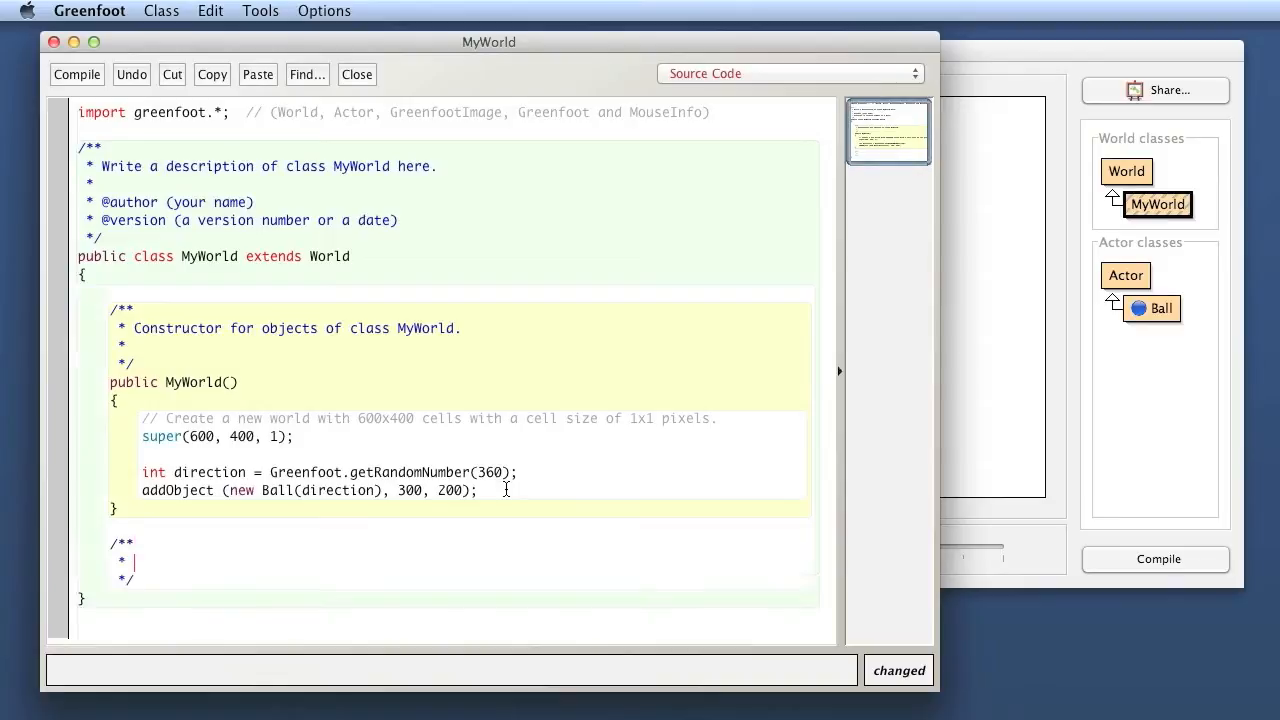
# Add a 'Check for mouse clicks.' comment and a new public void act() method below the constructor.
pyautogui.write('Check')
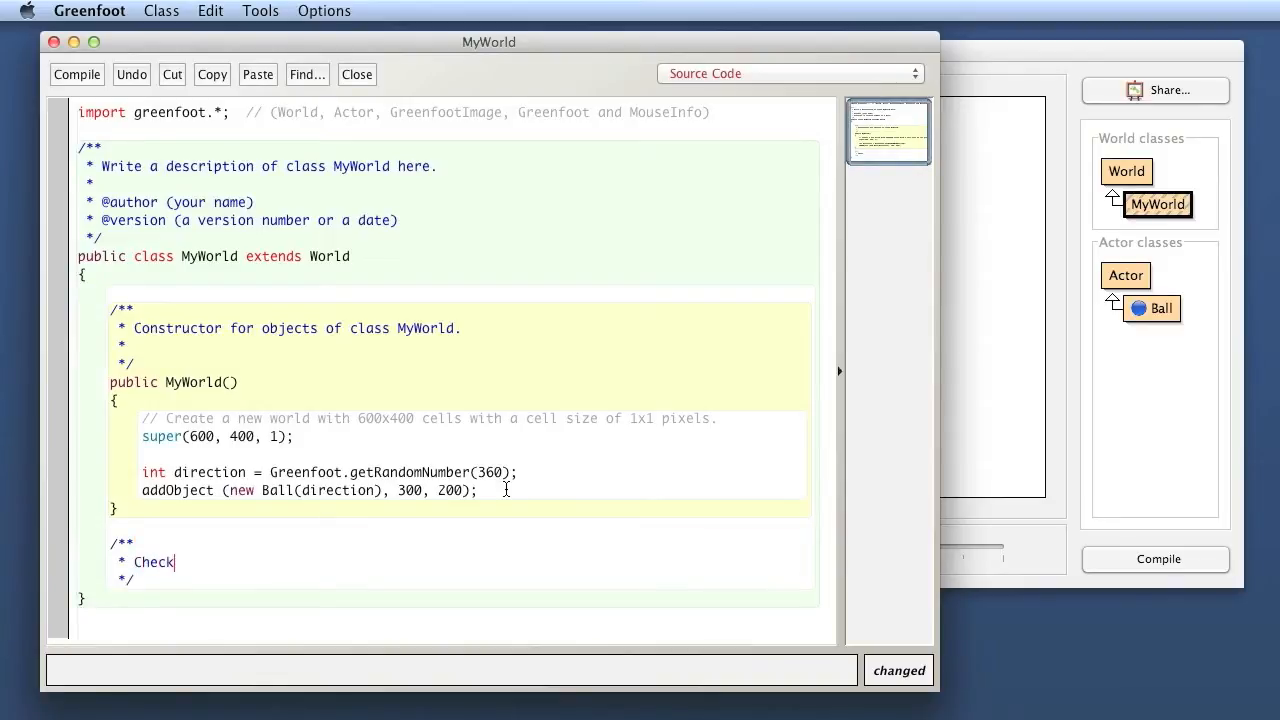
pyautogui.write('for mouse')
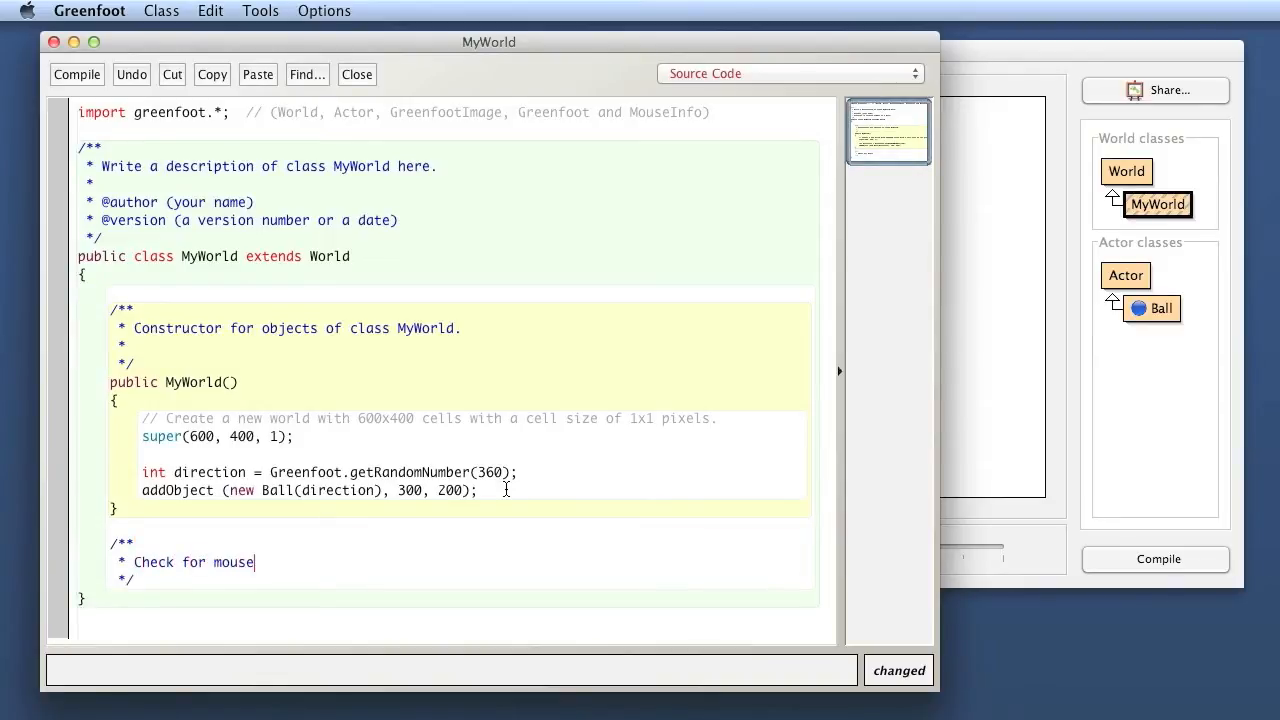
pyautogui.write('clicks.')
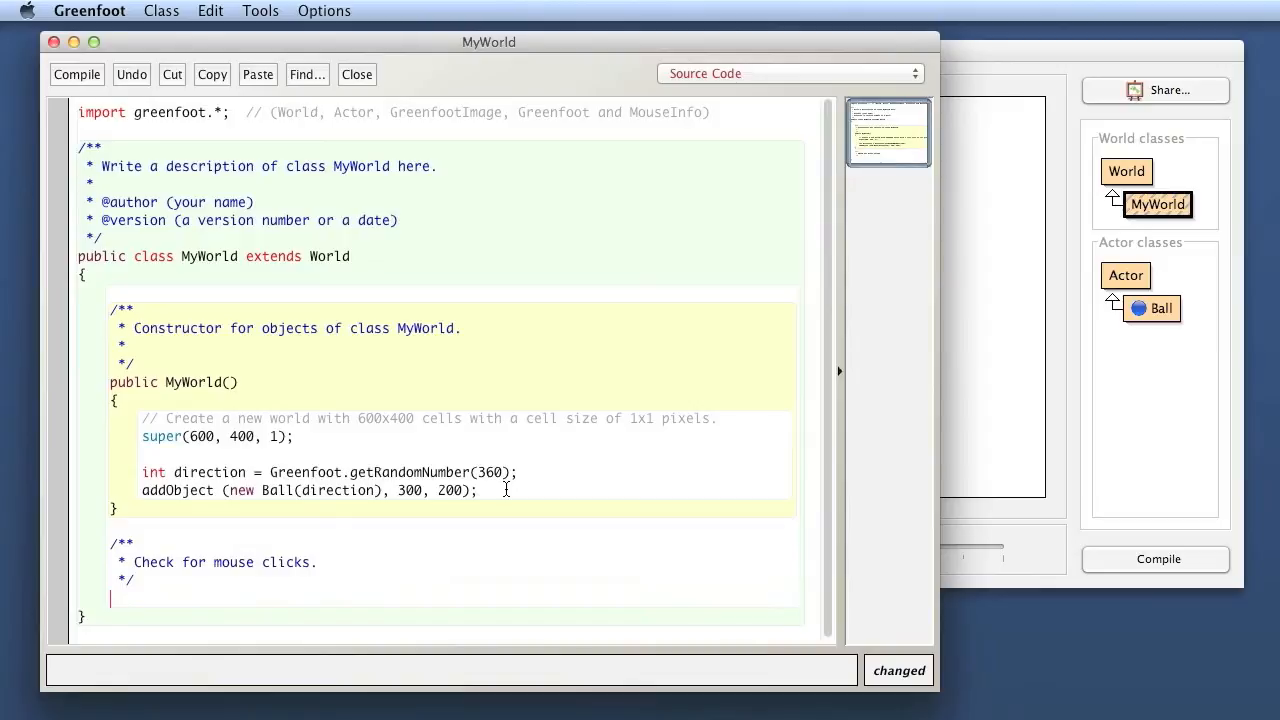
pyautogui.write('public void')
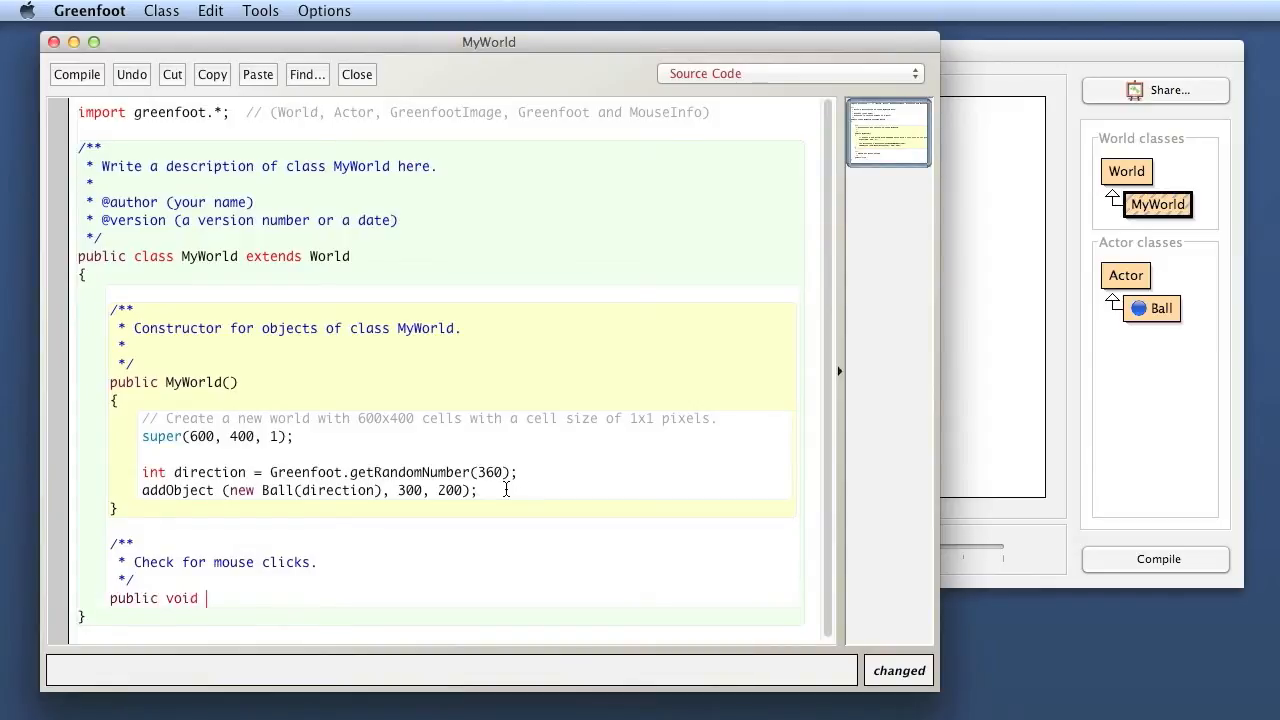
pyautogui.write('act(')
pyautogui.write('{')
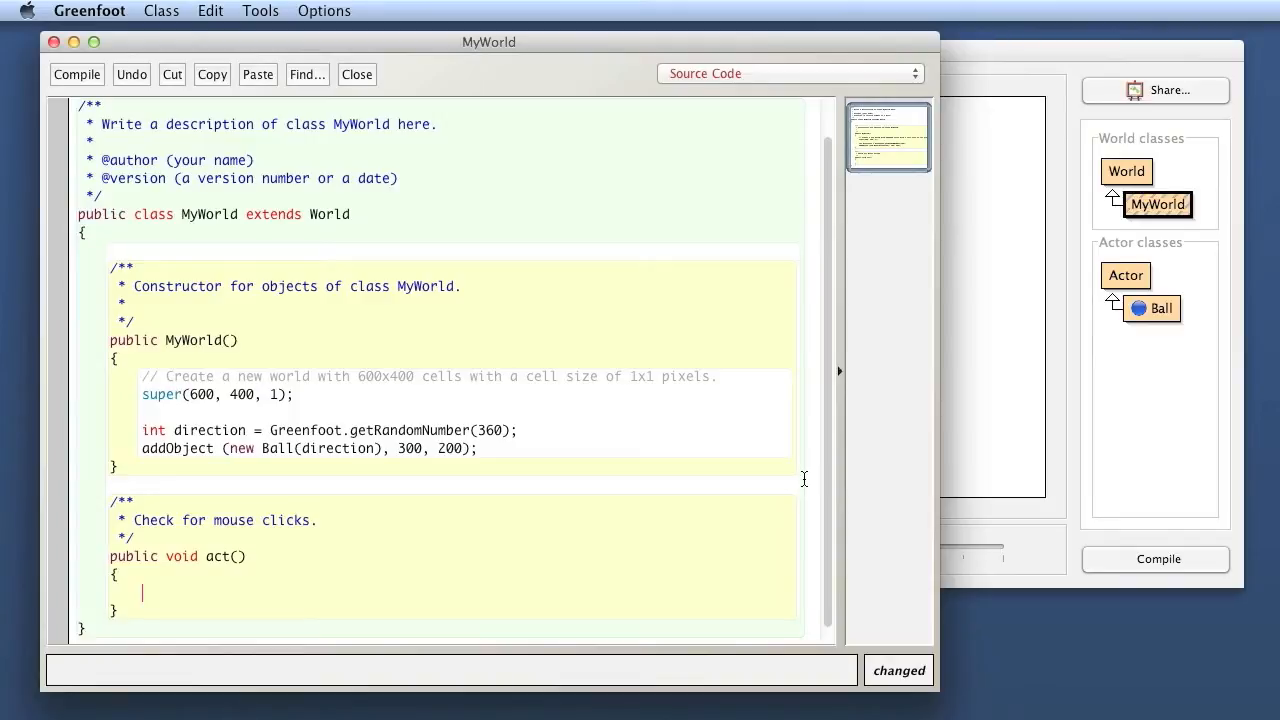
# Start an if test in act, trying a mouseClicked guess and erasing it to leave the condition empty.
pyautogui.write('if')
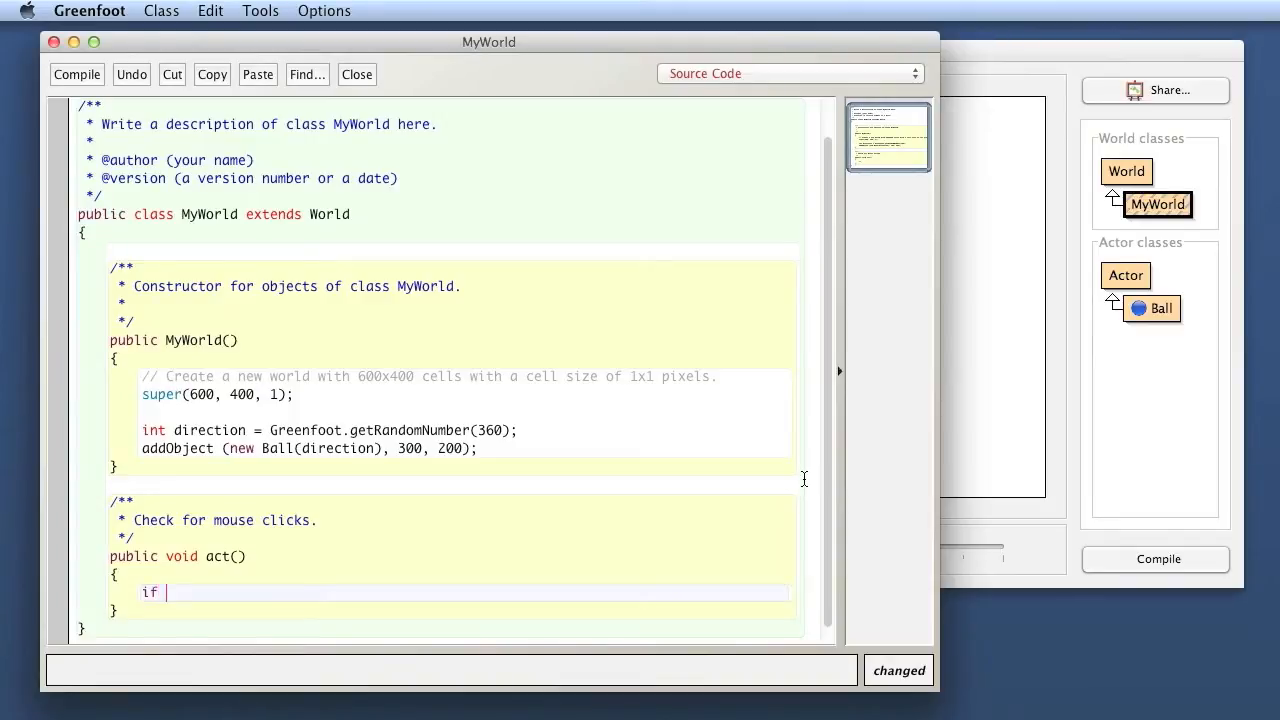
pyautogui.write('(mouseCli')
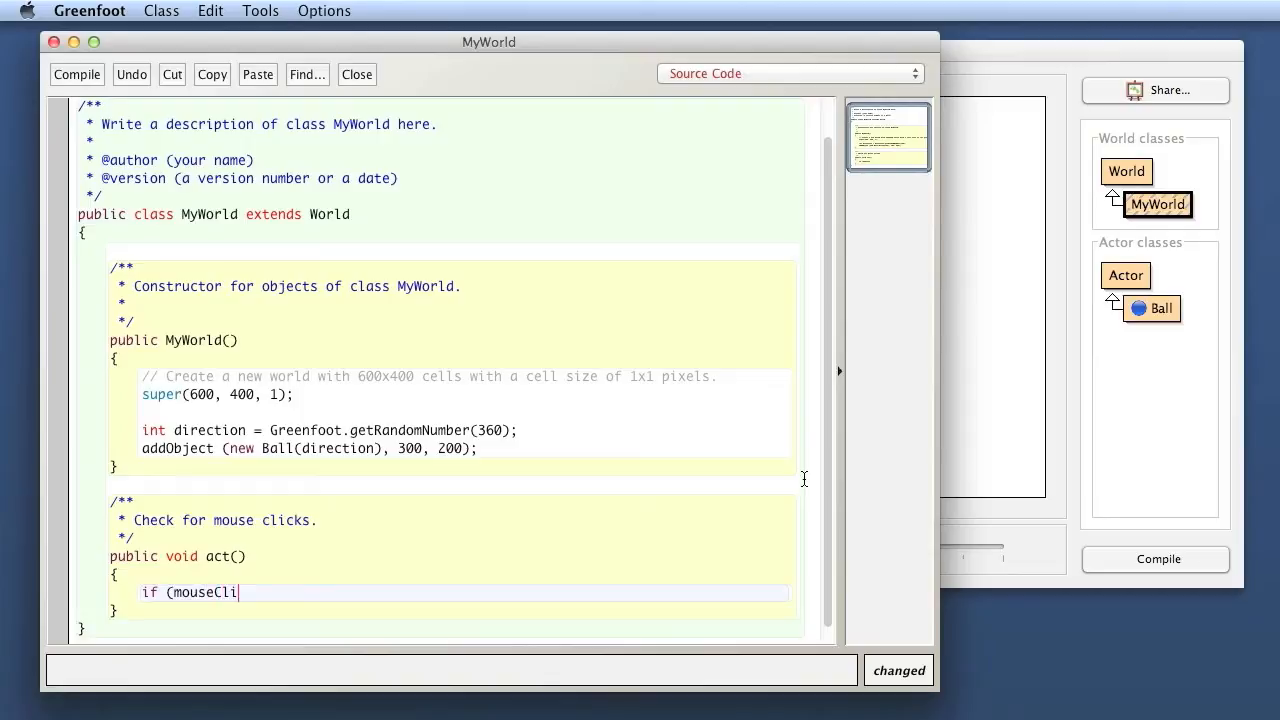
pyautogui.write('cked')
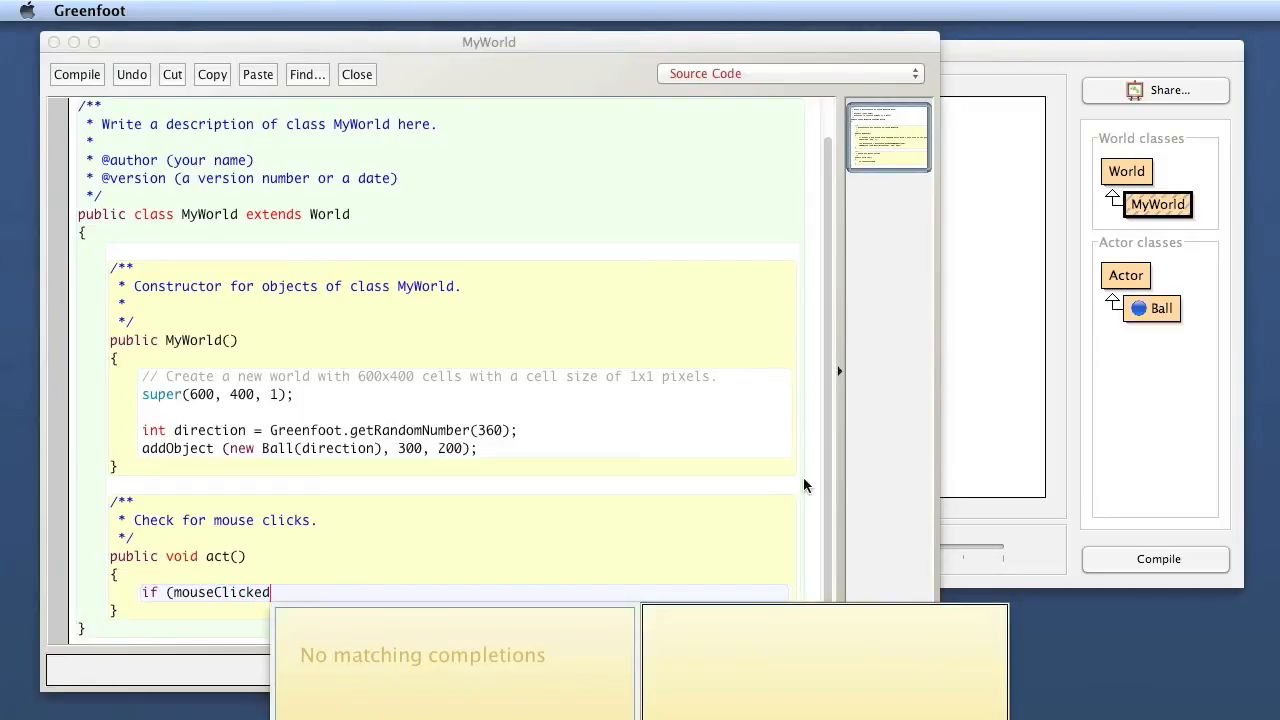
pyautogui.press('Backspace')
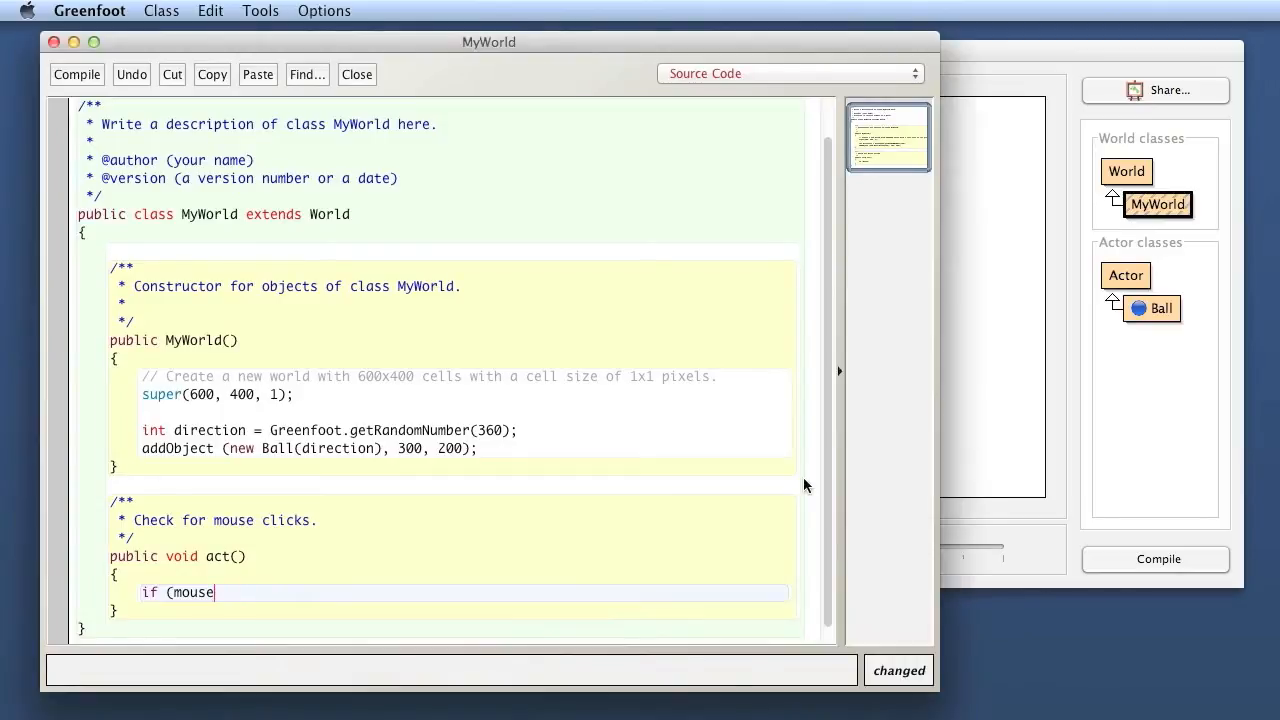
pyautogui.press('BackSpace')
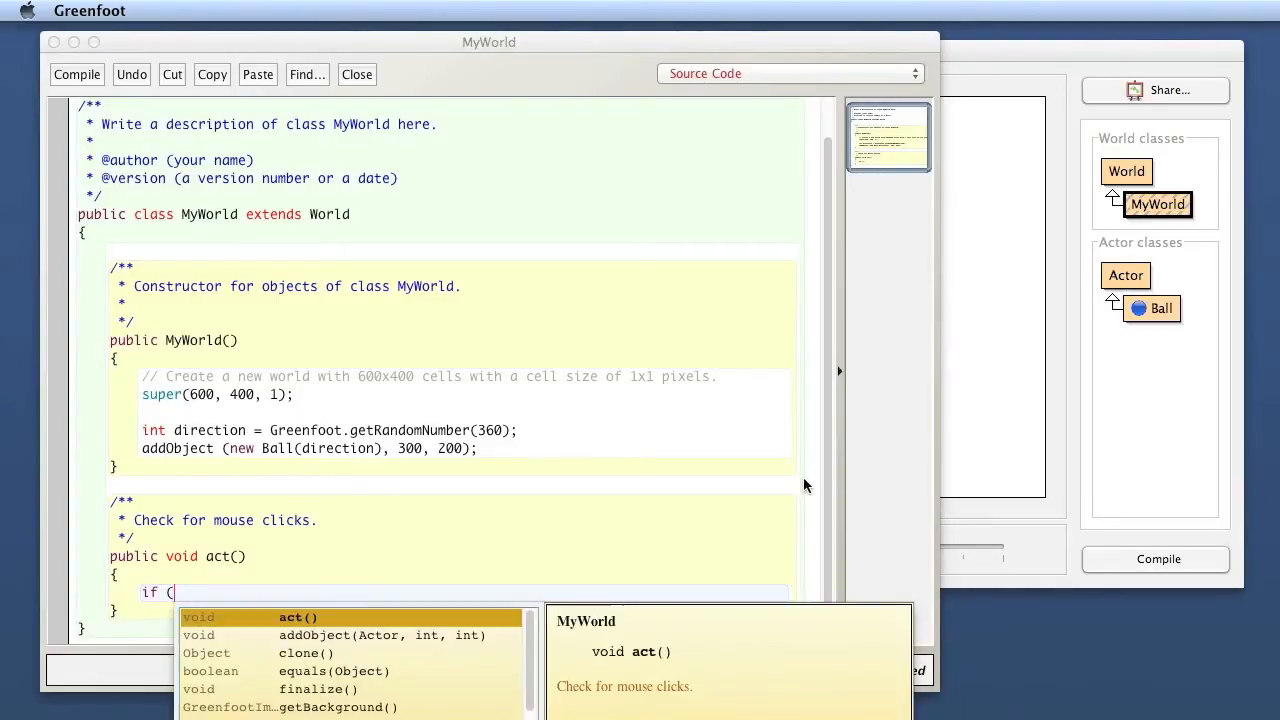
pyautogui.write('mou')
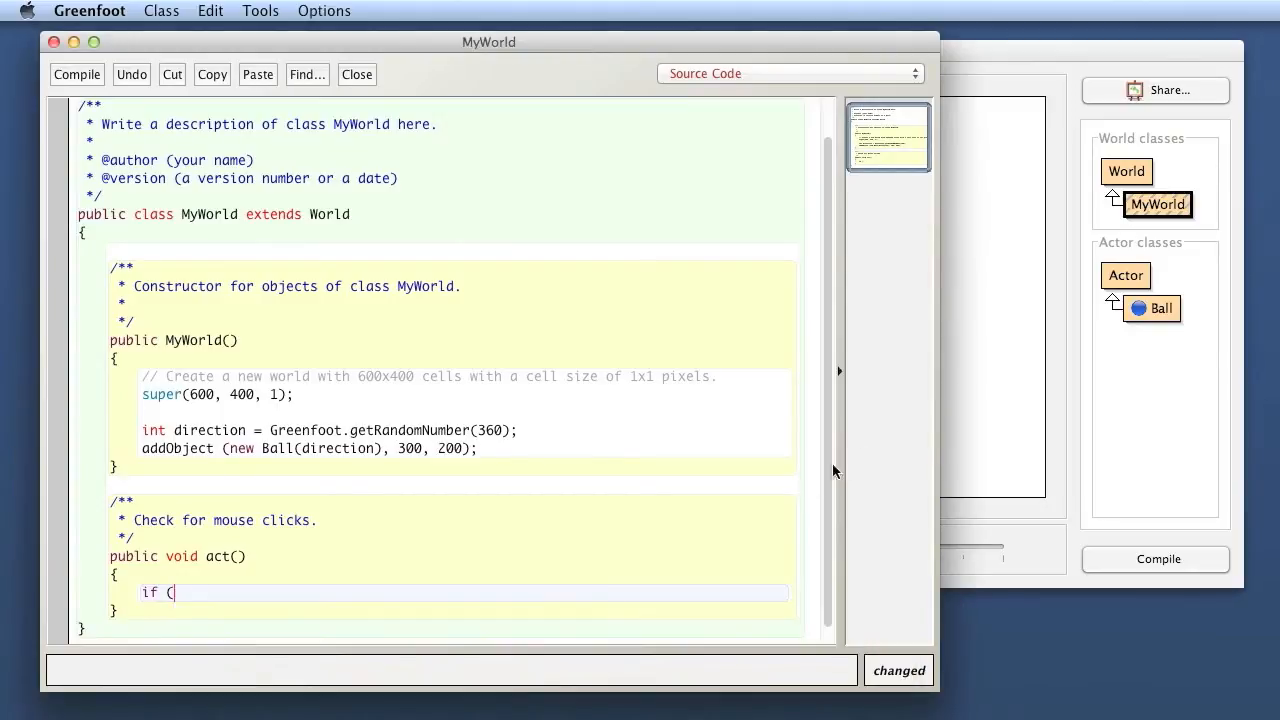
# Consult the World and Greenfoot class method summaries in the API documentation.
pyautogui.click(356, 12)
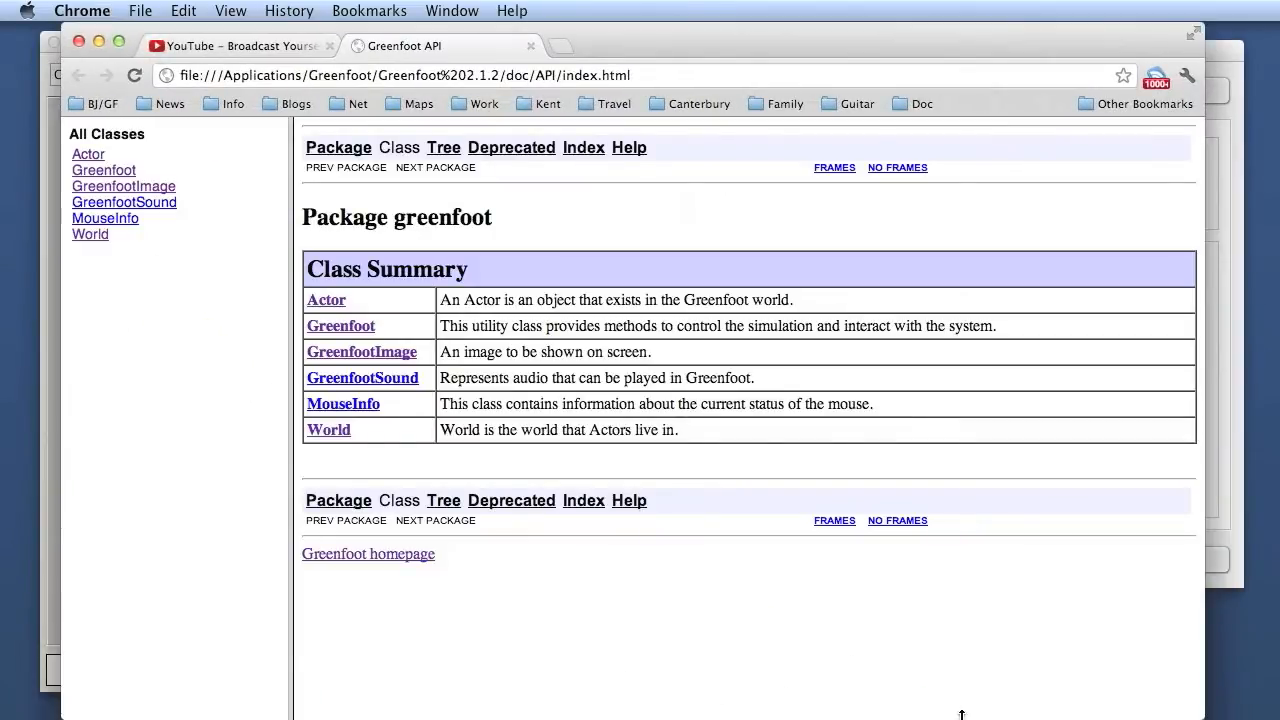
pyautogui.click(328, 428)
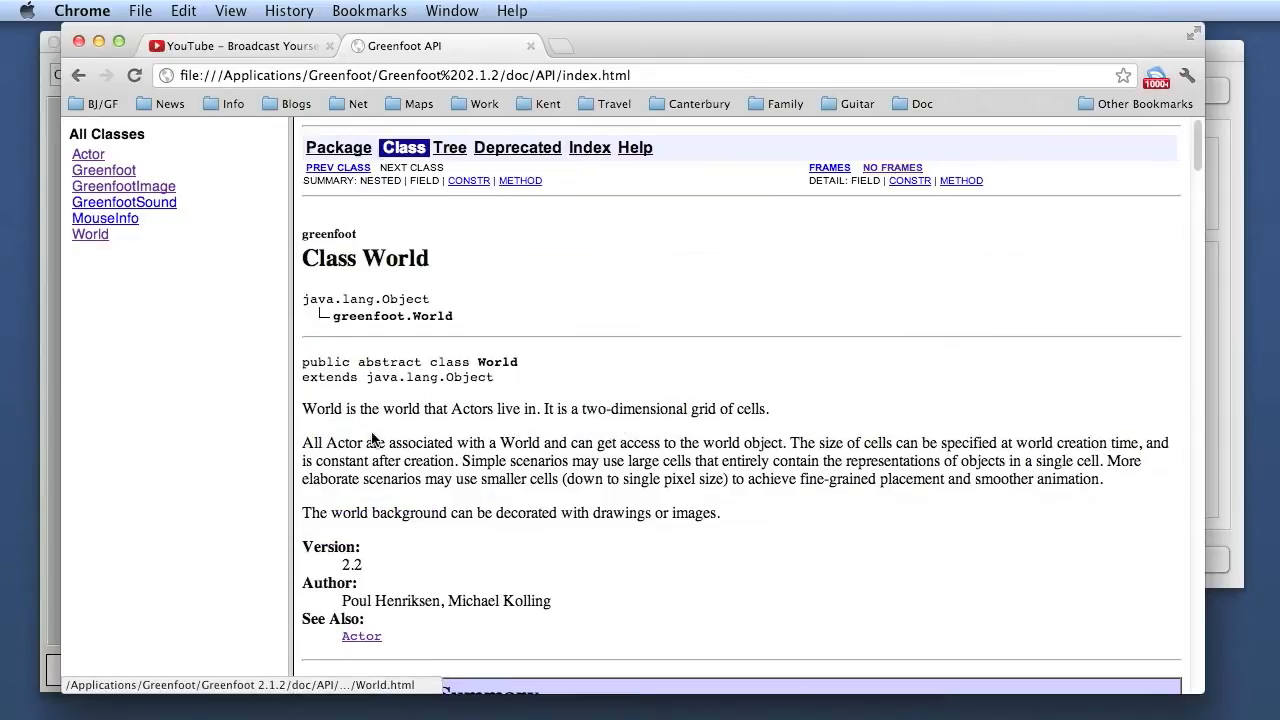
pyautogui.scroll(-3)
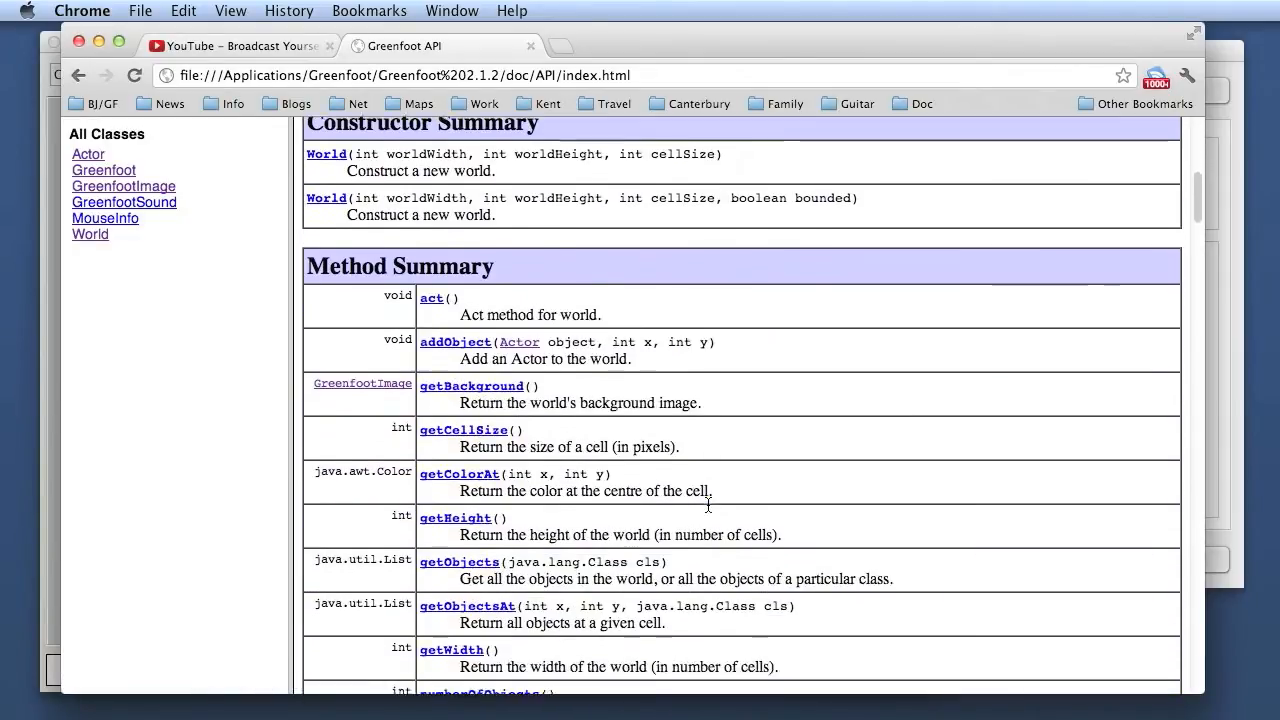
pyautogui.scroll(-3)
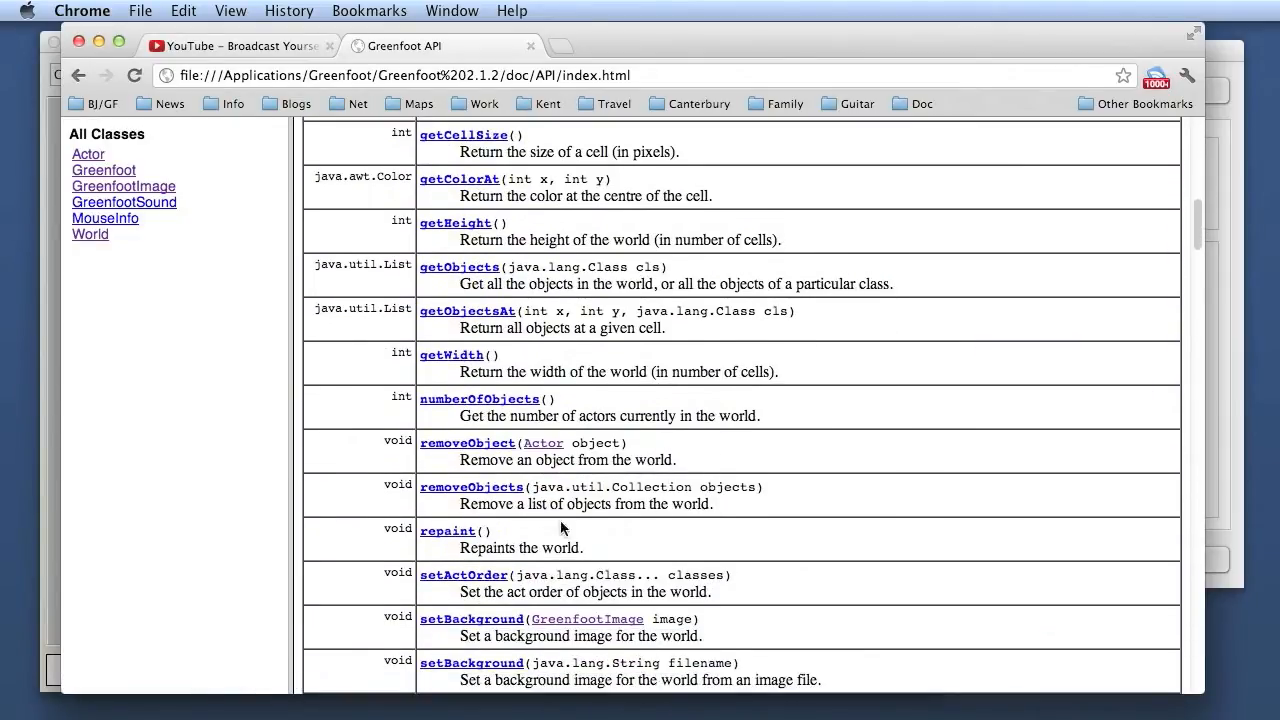
pyautogui.moveTo(104, 170)
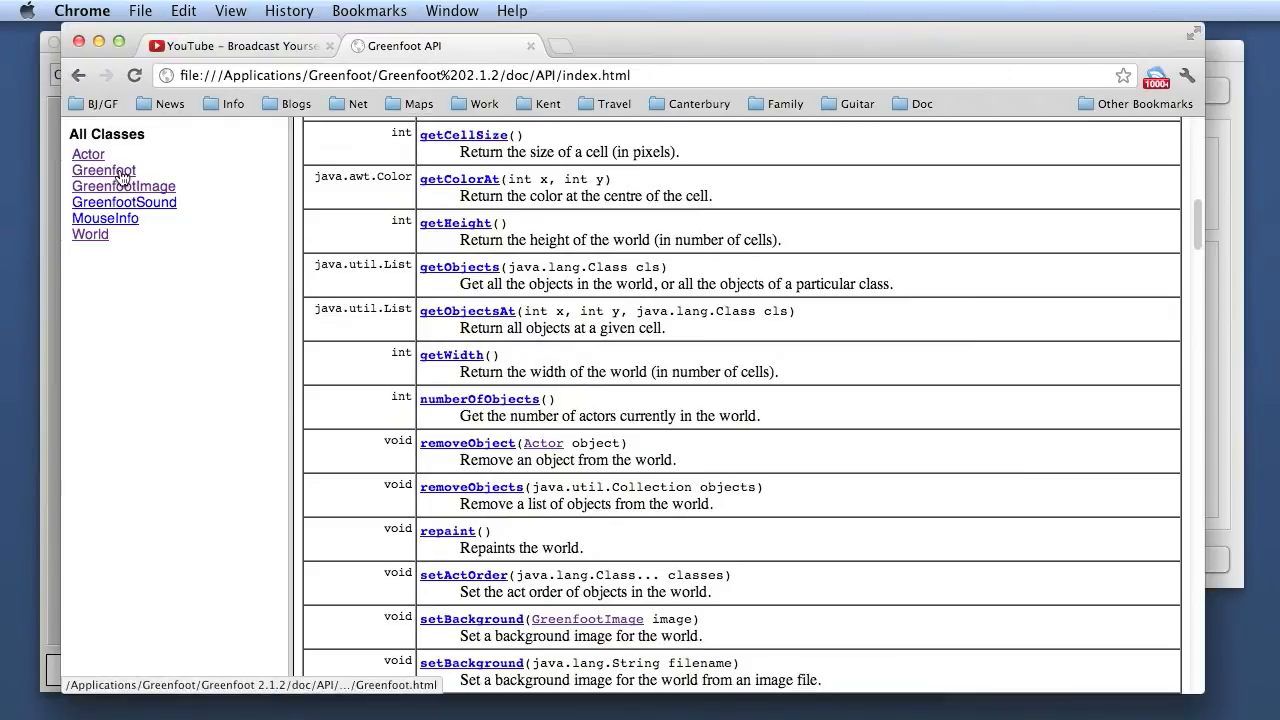
pyautogui.click(104, 170)
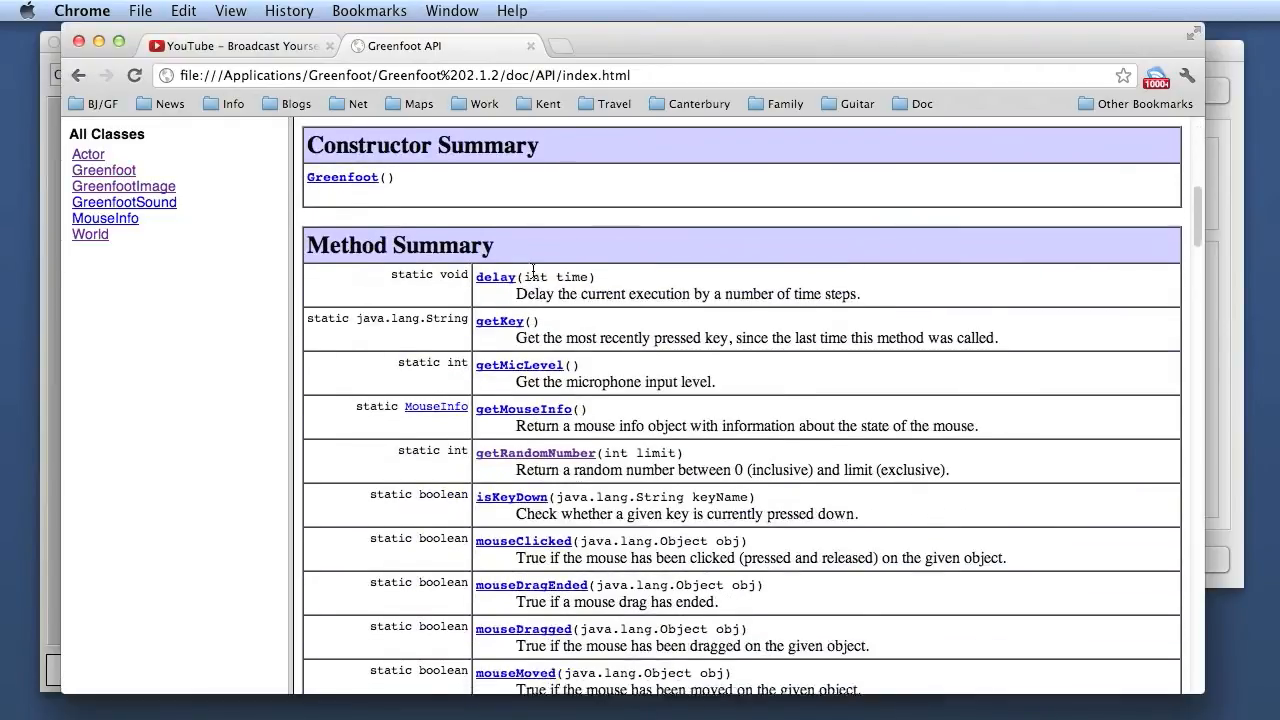
pyautogui.scroll(-3)
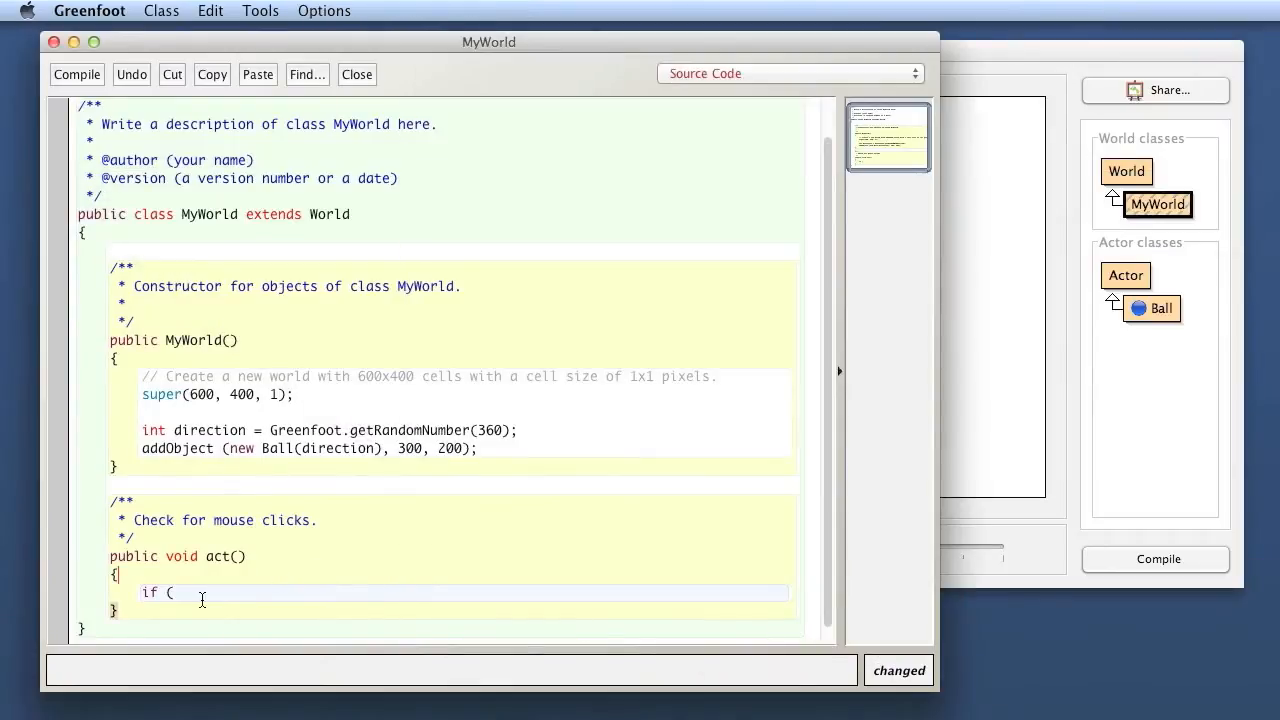
# Complete the condition as if (Greenfoot.mouseClicked(null)) { } using code completion.
pyautogui.write('Green')
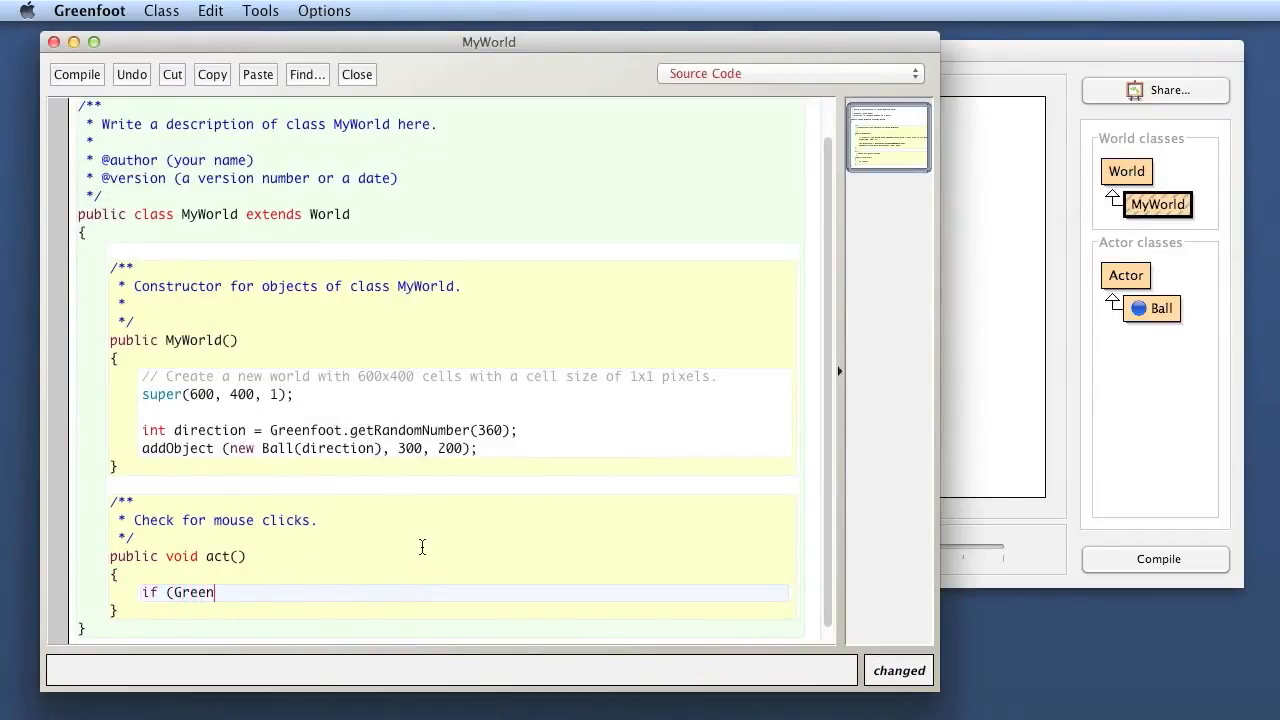
pyautogui.write('foot.mo')
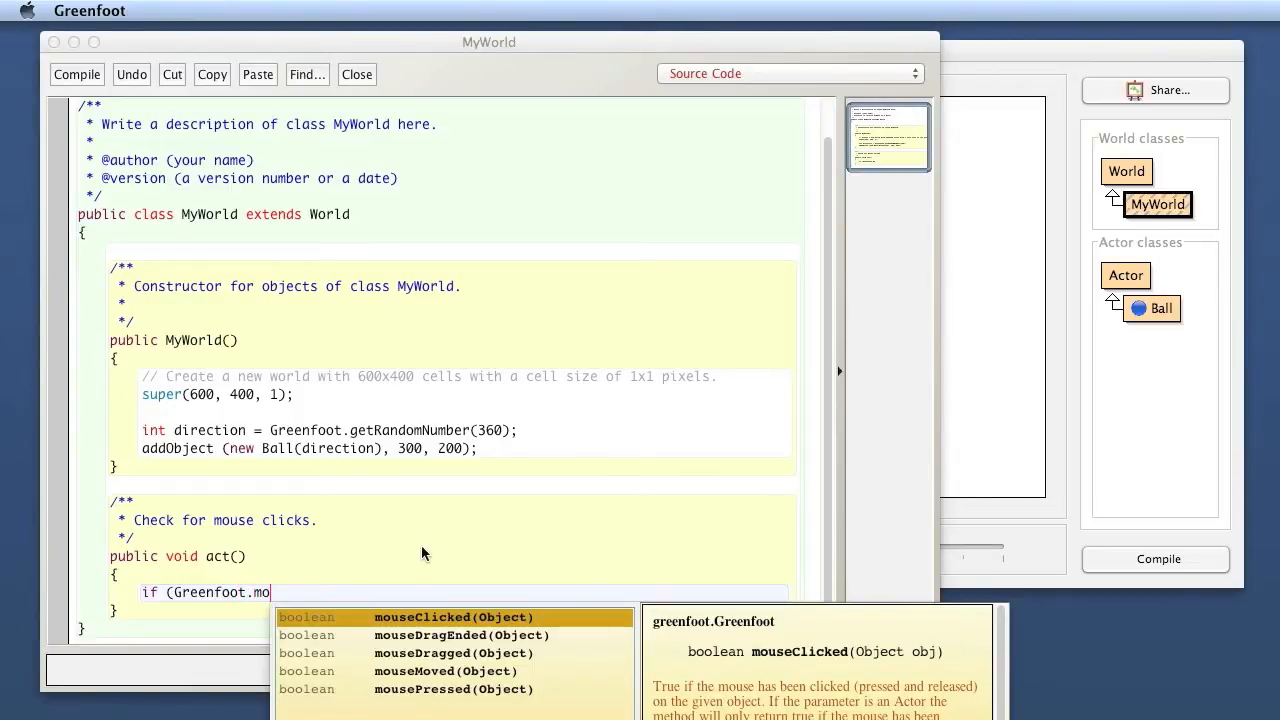
pyautogui.moveTo(490, 624)
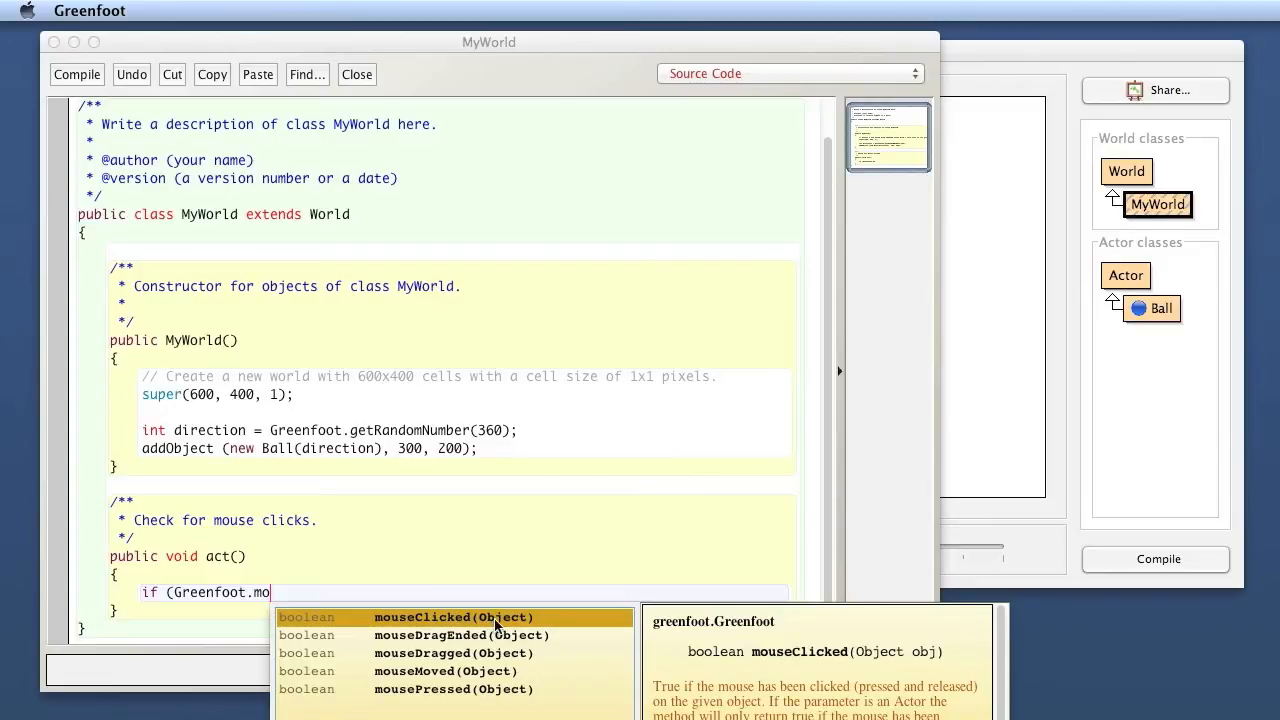
pyautogui.click(452, 616)
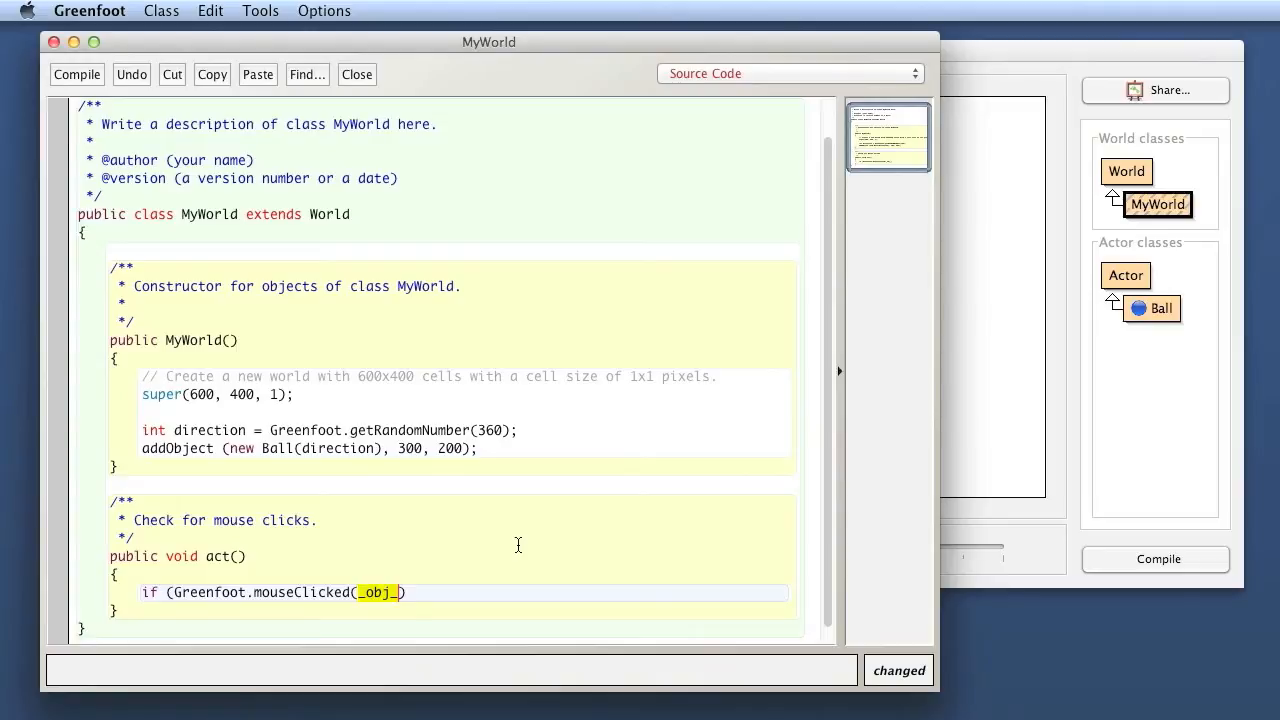
pyautogui.moveTo(512, 528)
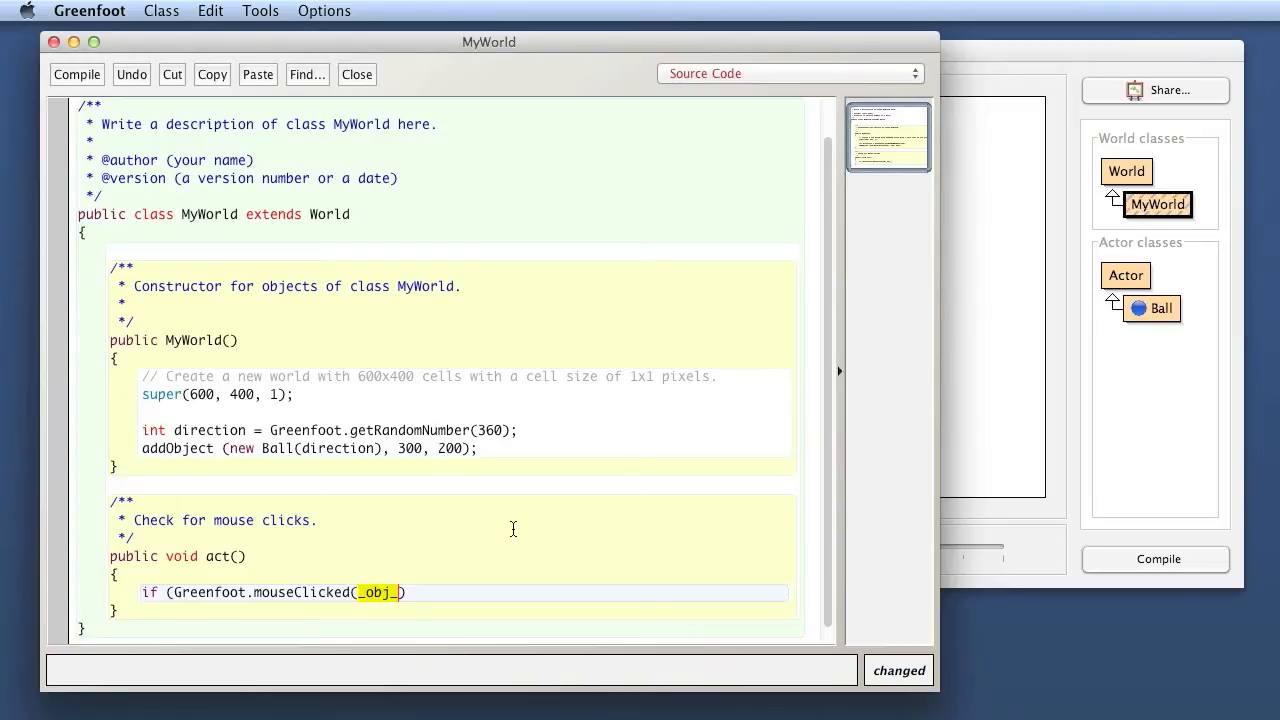
pyautogui.write('null')
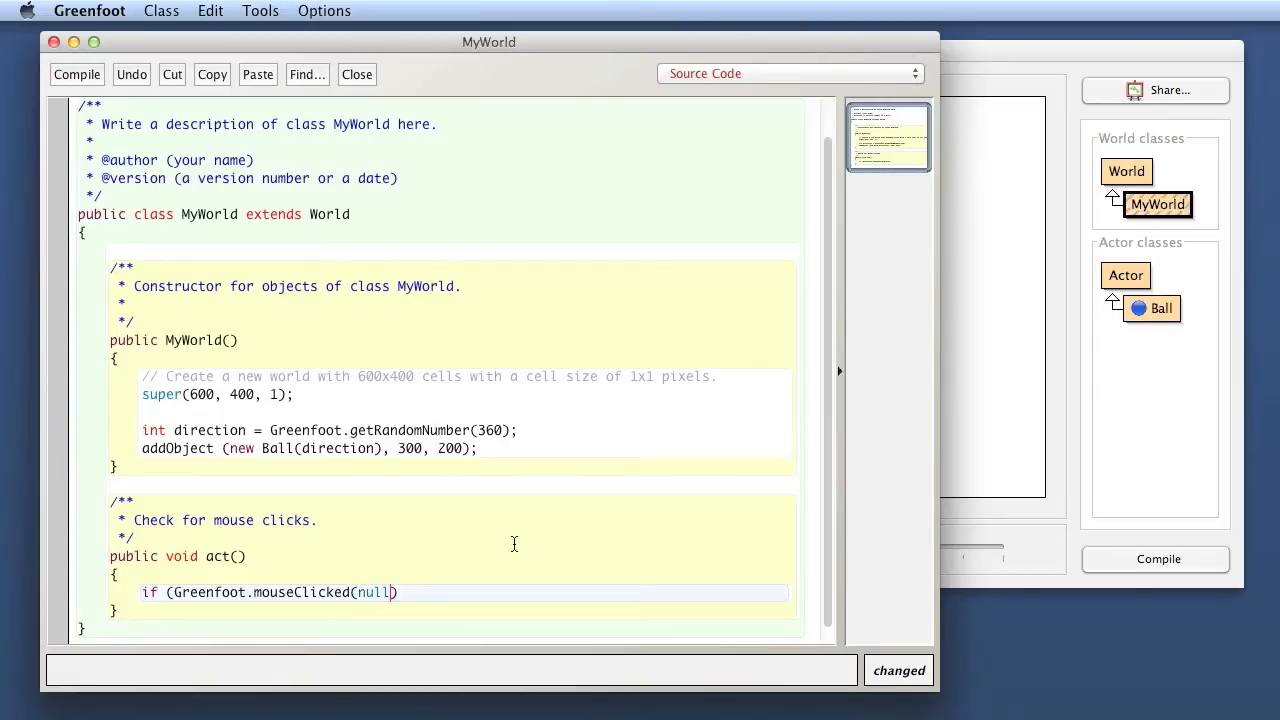
pyautogui.write(')')
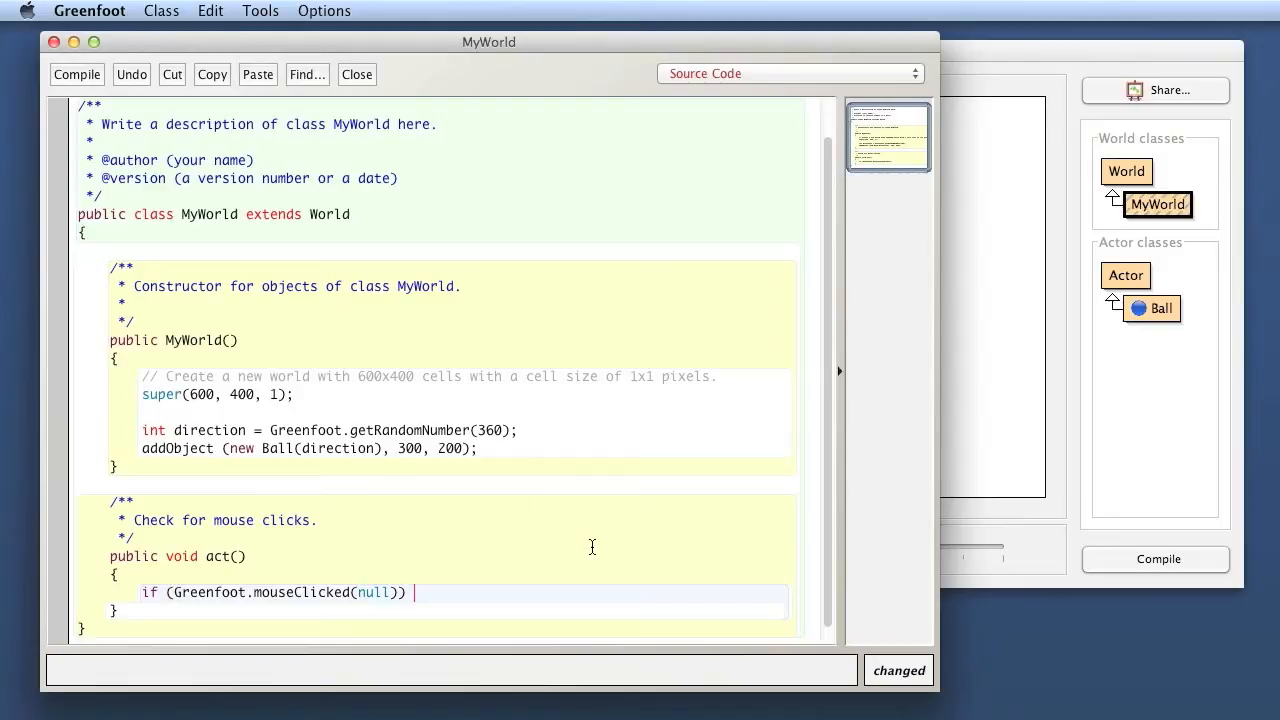
pyautogui.write('{')
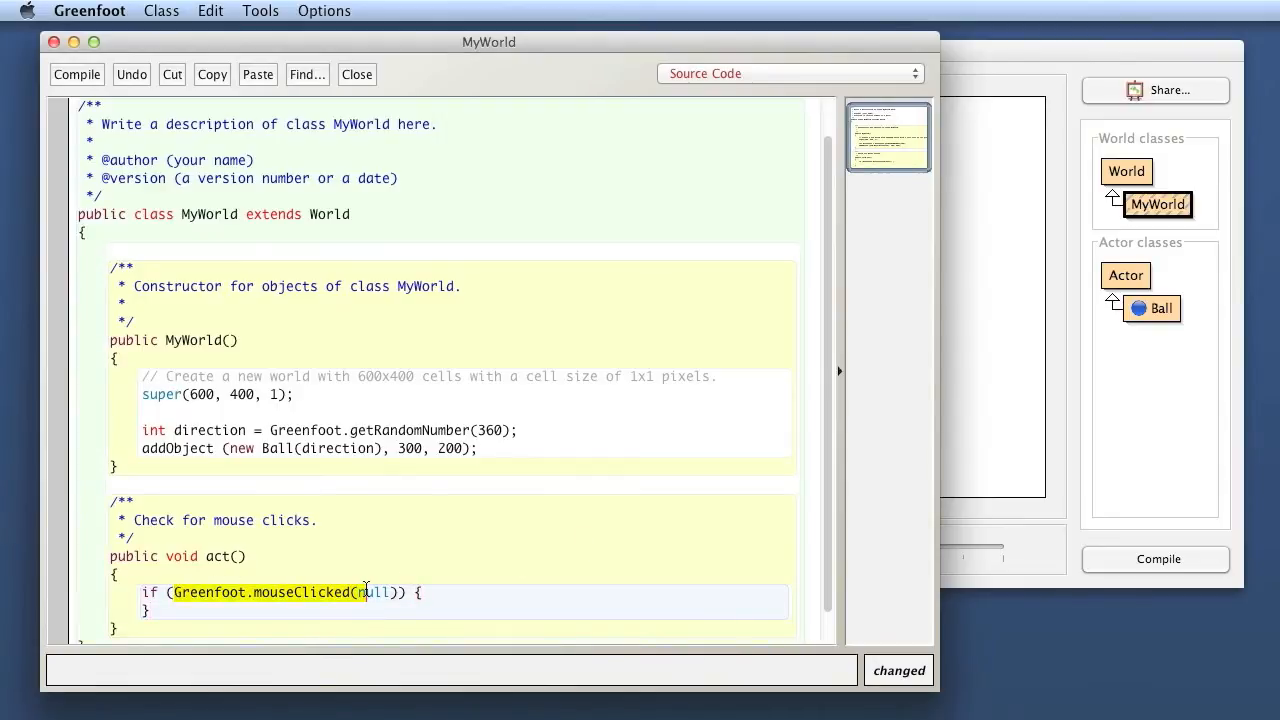
# Move the random direction and addObject Ball lines from the constructor into the if block.
pyautogui.doubleClick(372, 592)
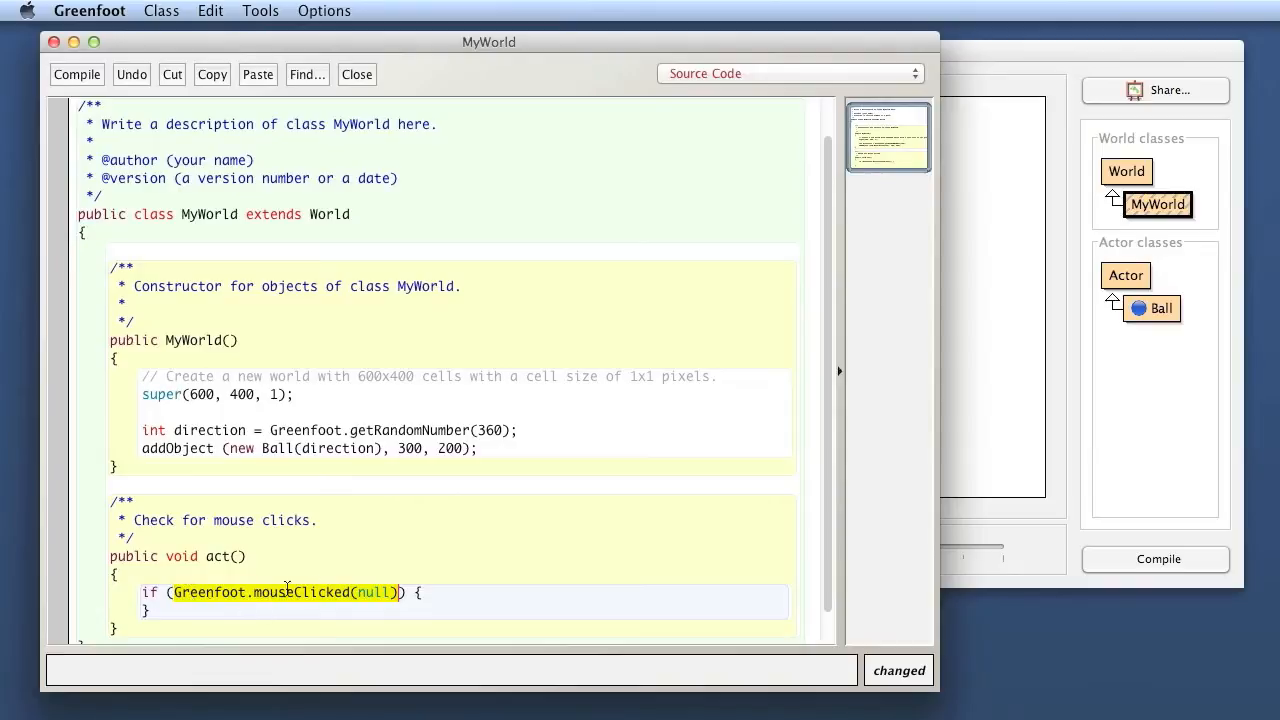
pyautogui.scroll(-3)
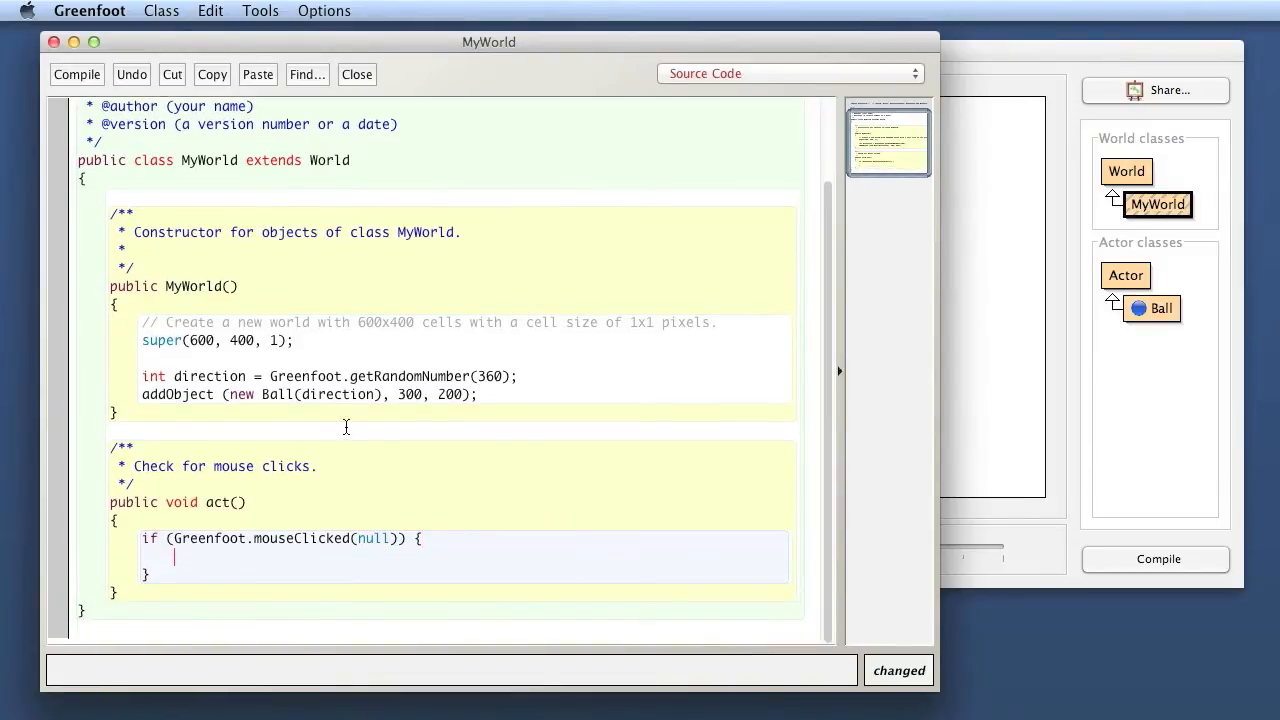
pyautogui.moveTo(142, 376); pyautogui.dragTo(396, 394)
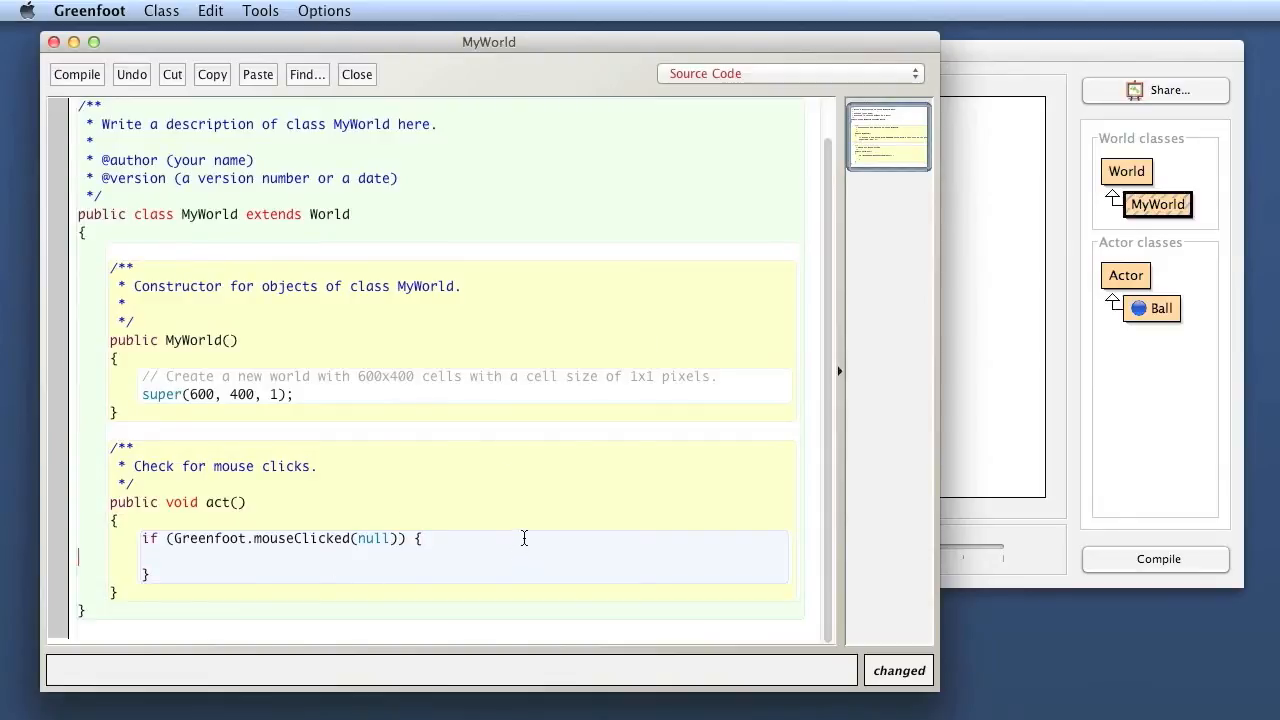
pyautogui.write('int direction = Greenfoot.getRandomNumber(360);')
pyautogui.write('addObject (new Ball(direction), 300, 200);')
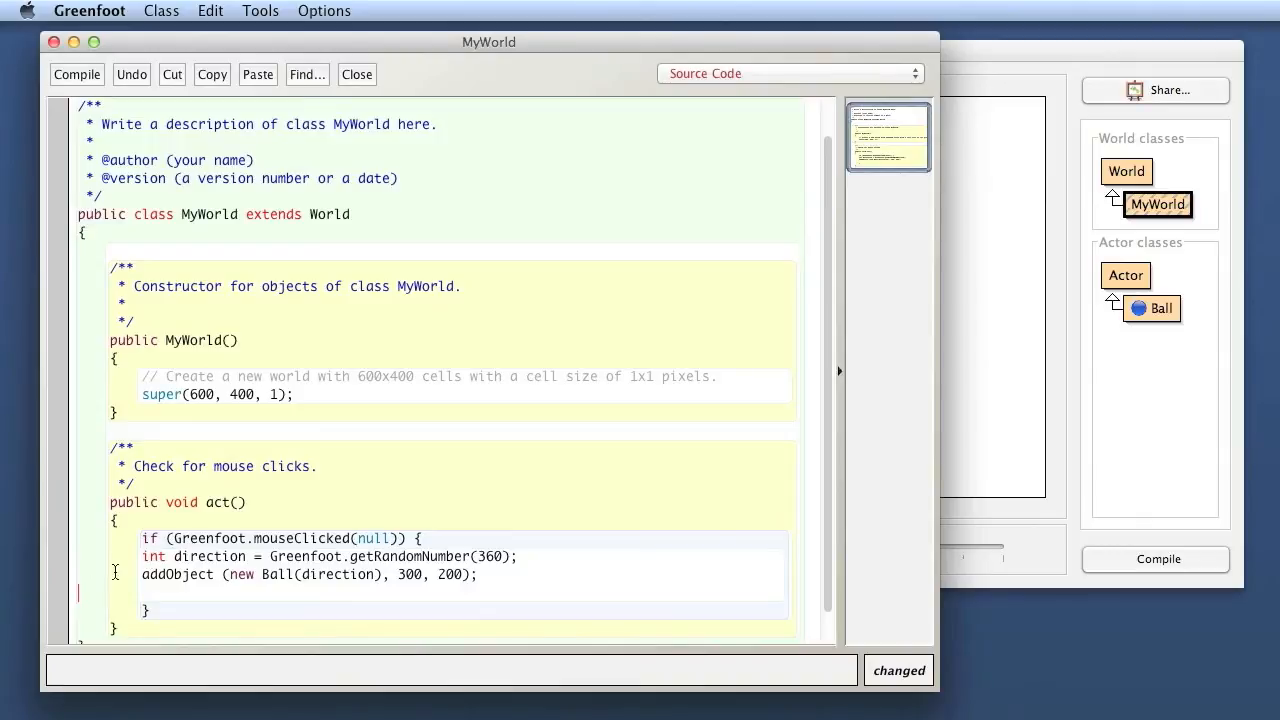
pyautogui.click(210, 12)
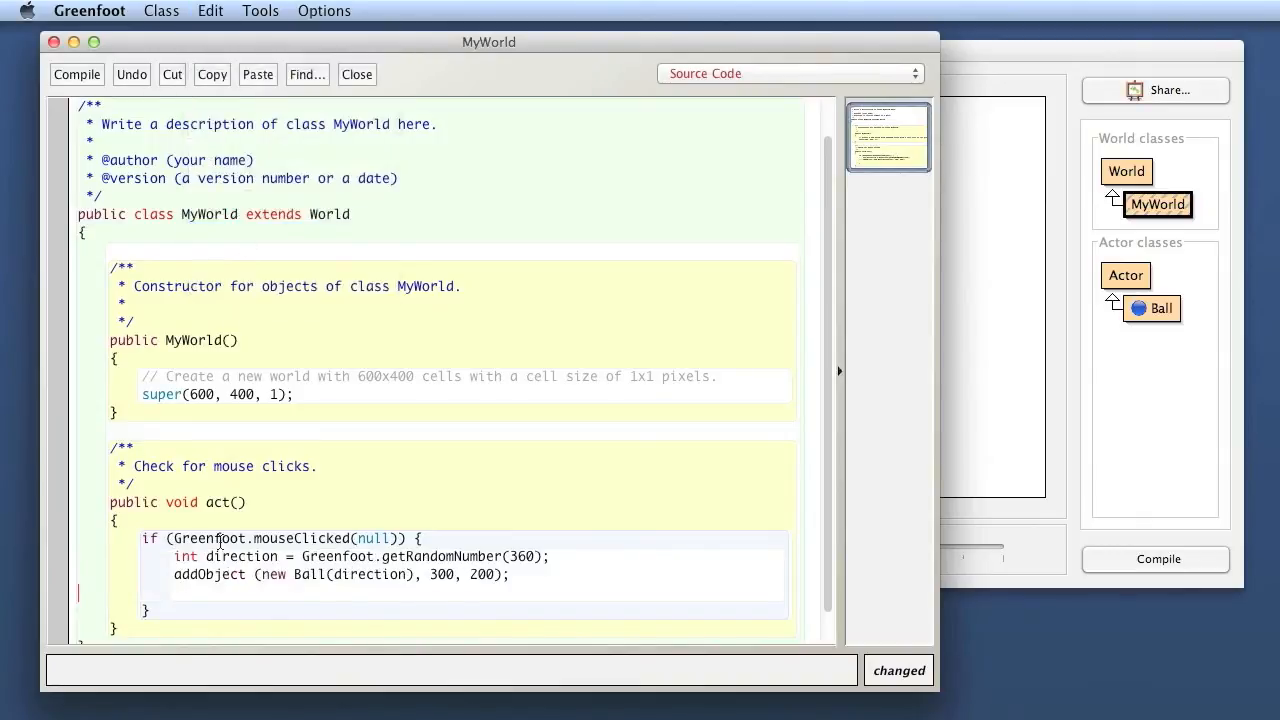
pyautogui.scroll(-3)
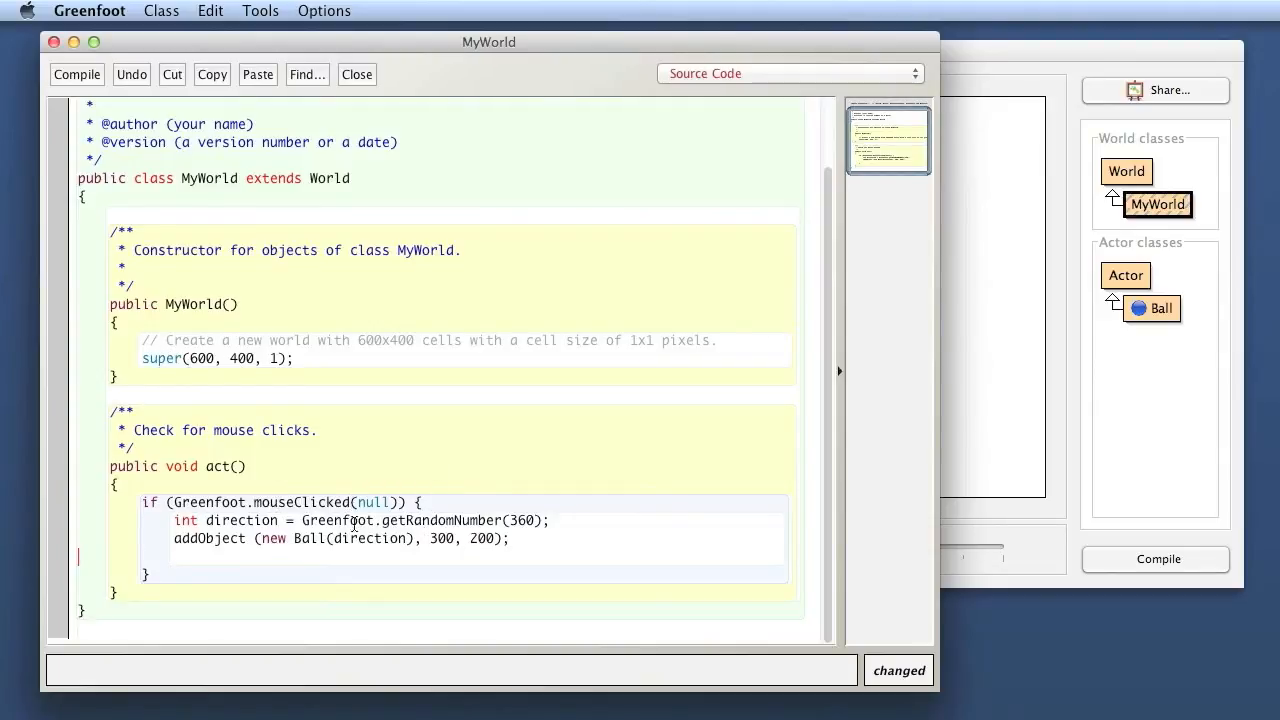
pyautogui.doubleClick(240, 520)
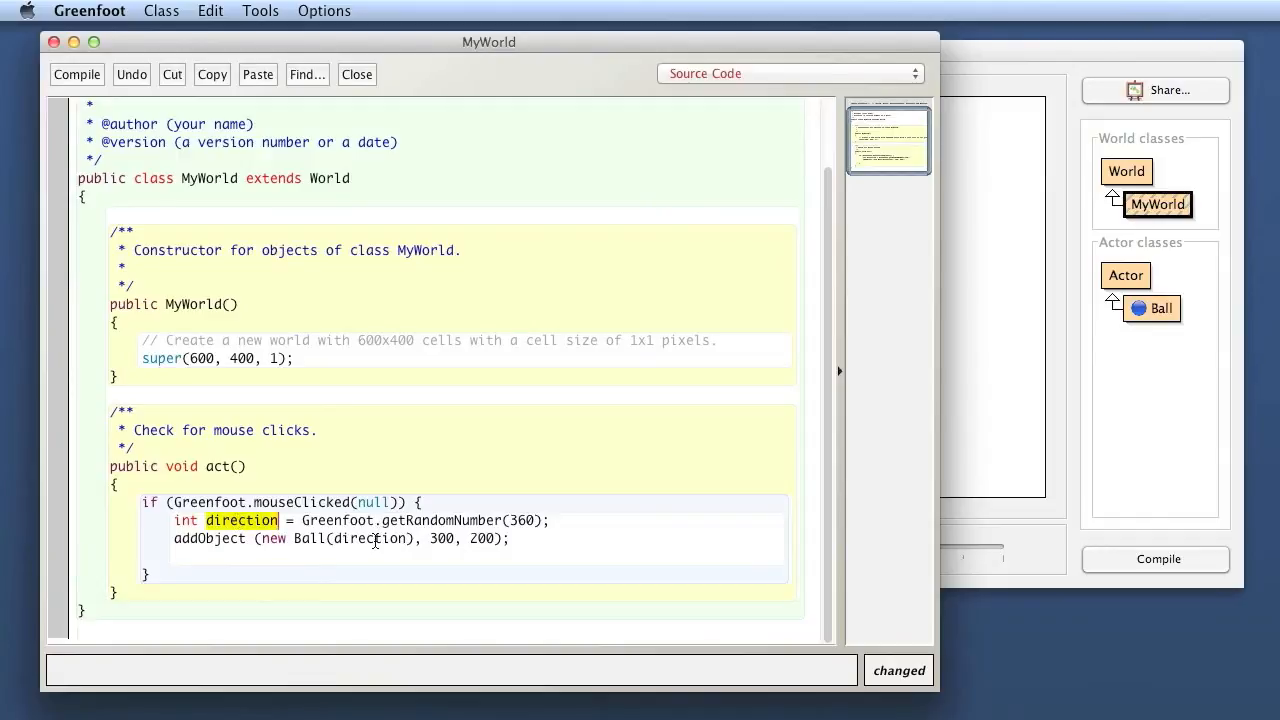
pyautogui.doubleClick(370, 538)
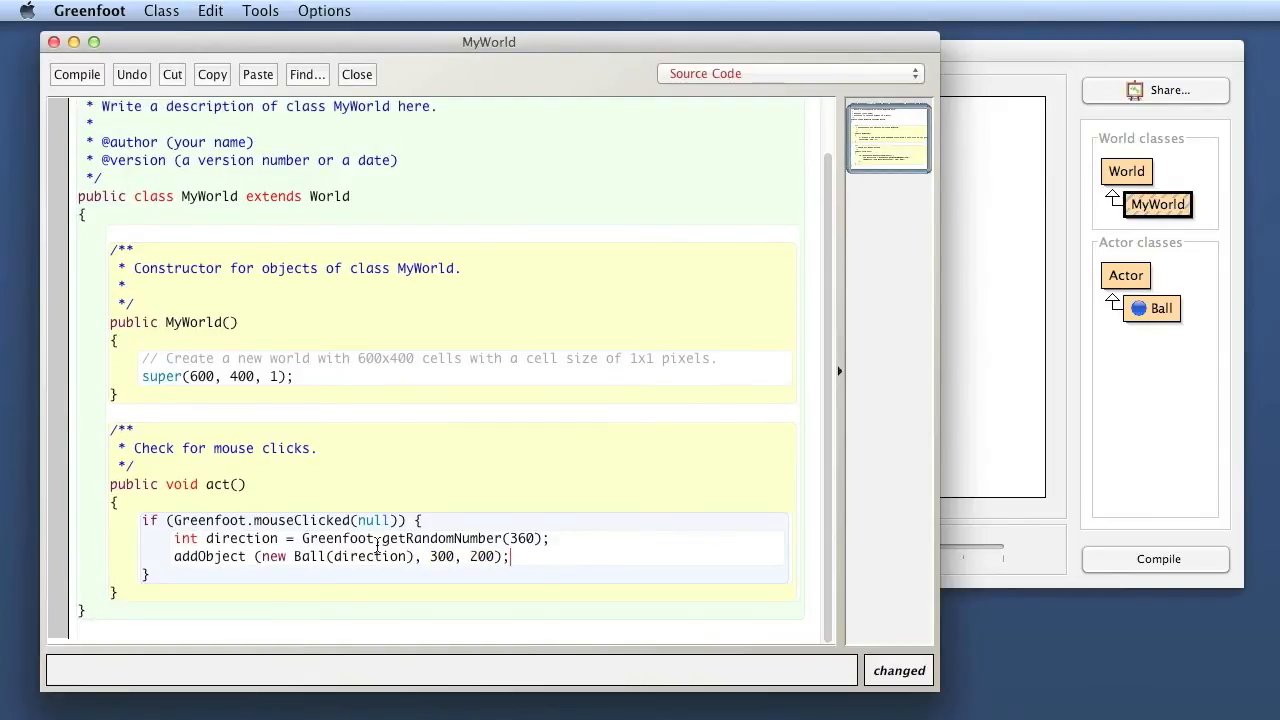
pyautogui.moveTo(604, 464)
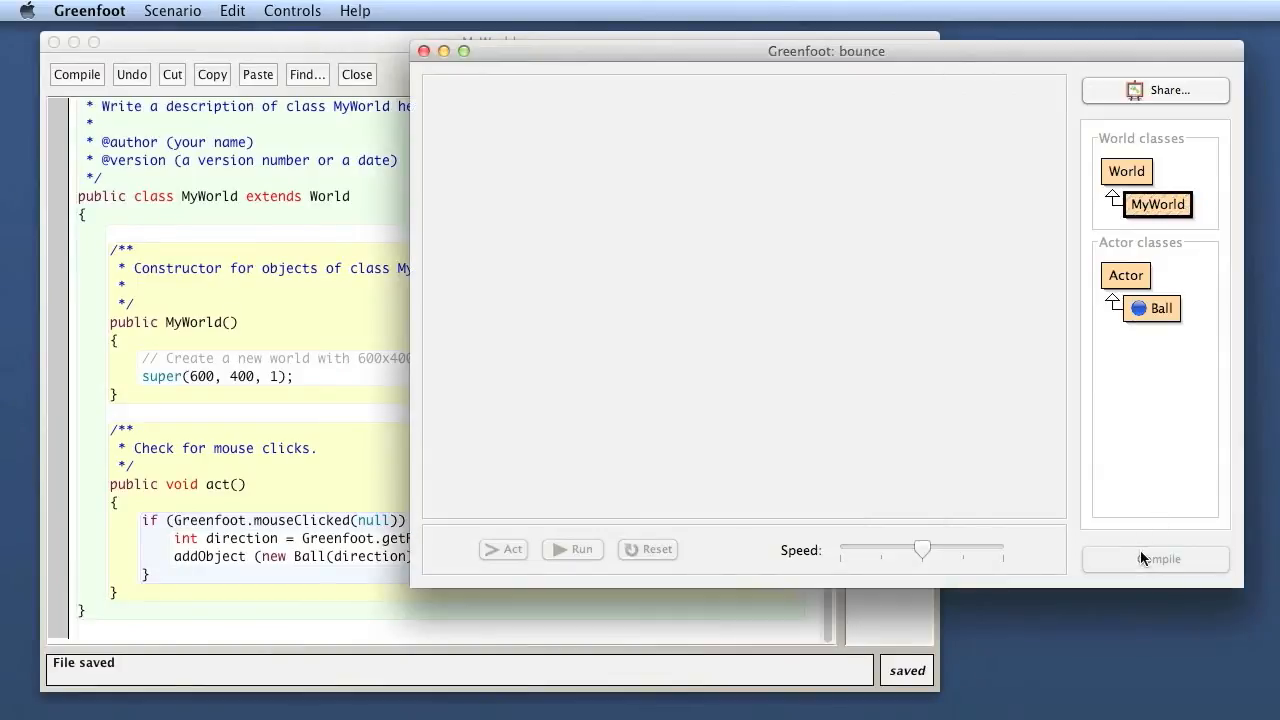
# Compile and run the scenario, adding balls by clicking in the world, then pause it.
pyautogui.click(1156, 560)
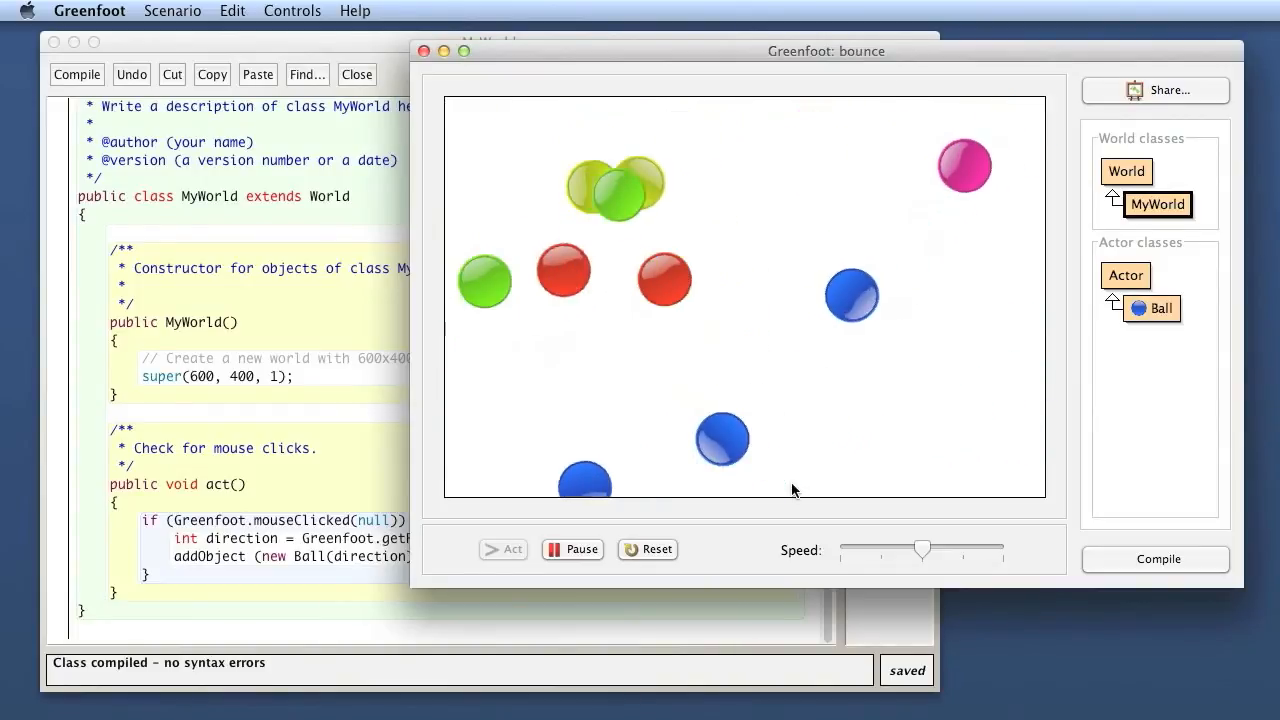
pyautogui.click(572, 548)
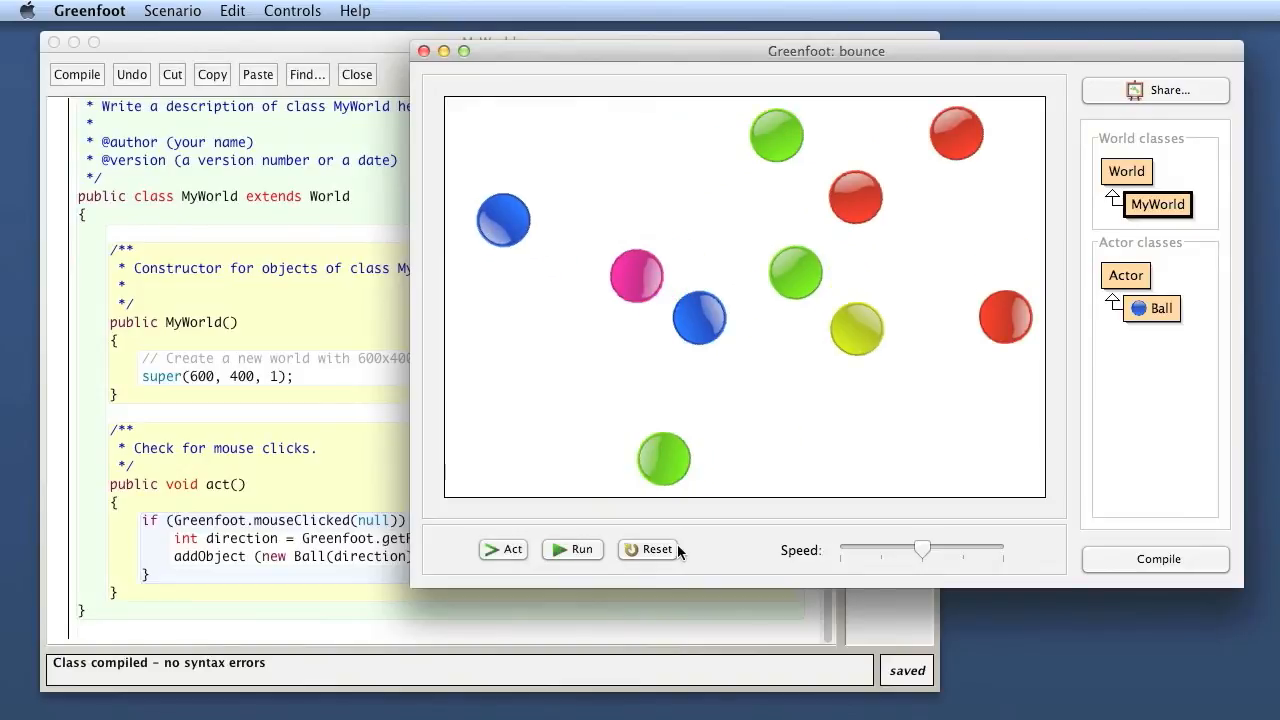
pyautogui.moveTo(352, 478)
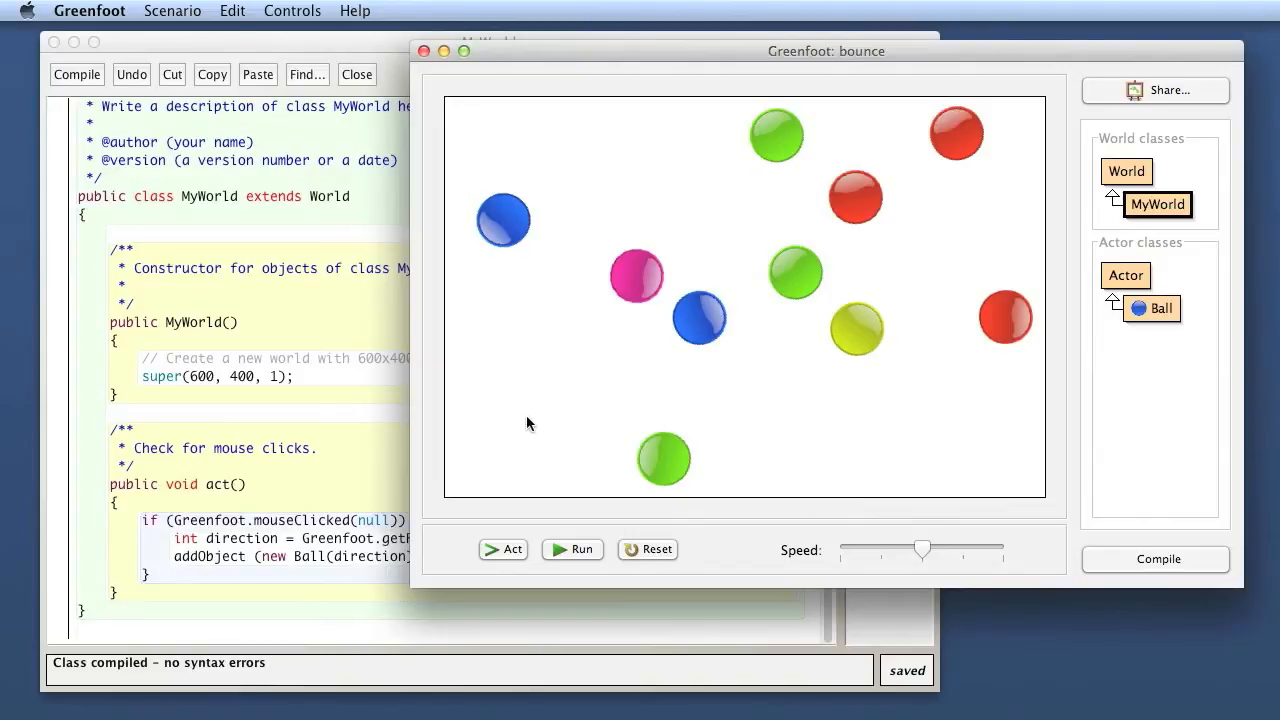
pyautogui.moveTo(772, 276)
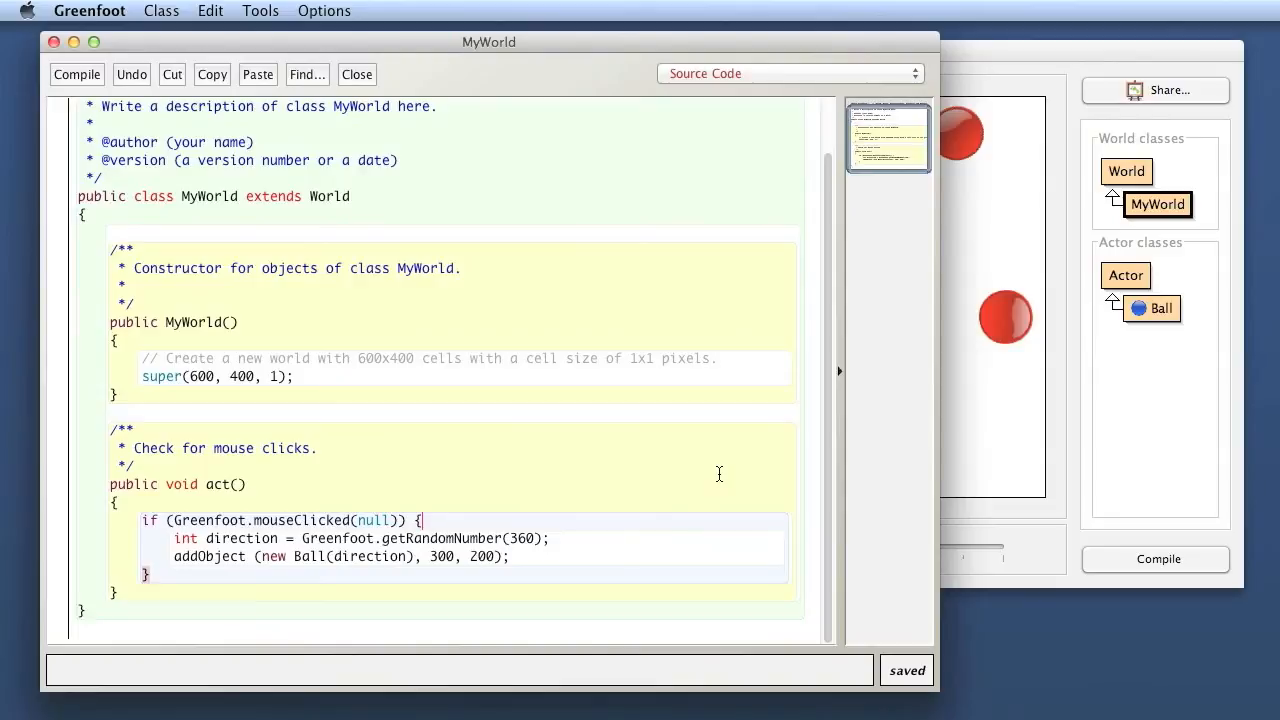
pyautogui.moveTo(812, 572)
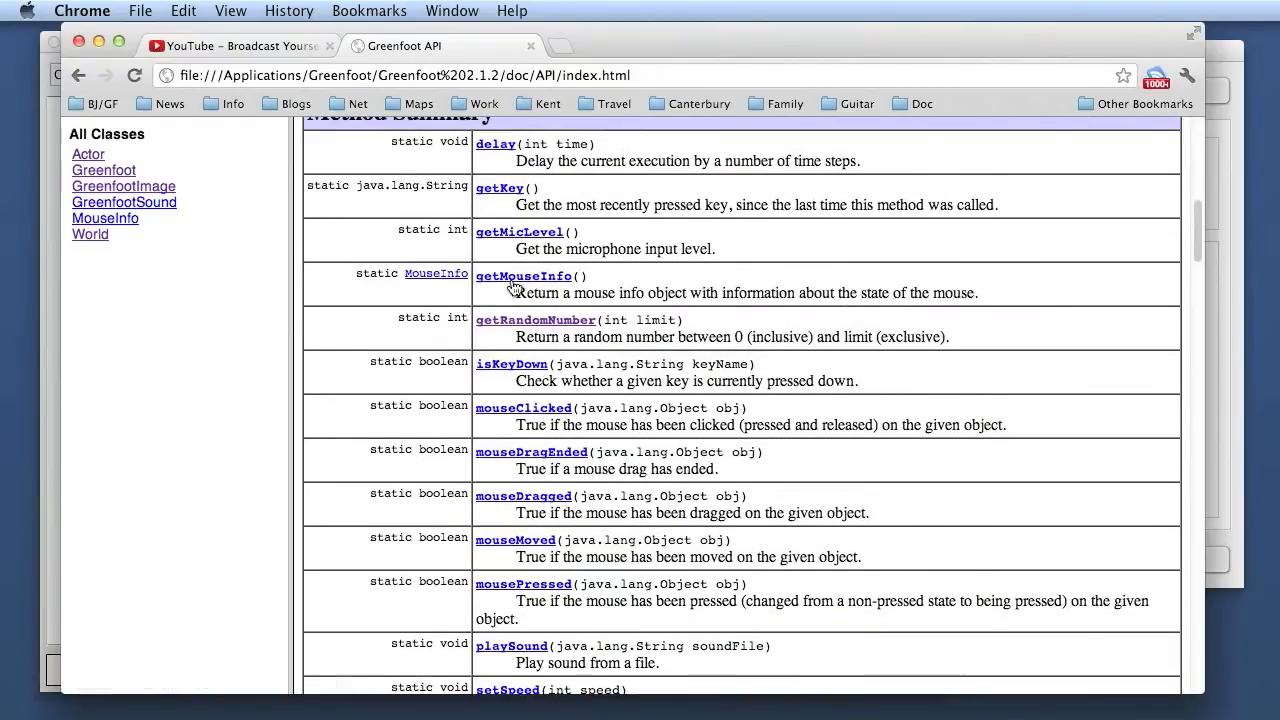
pyautogui.moveTo(524, 276)
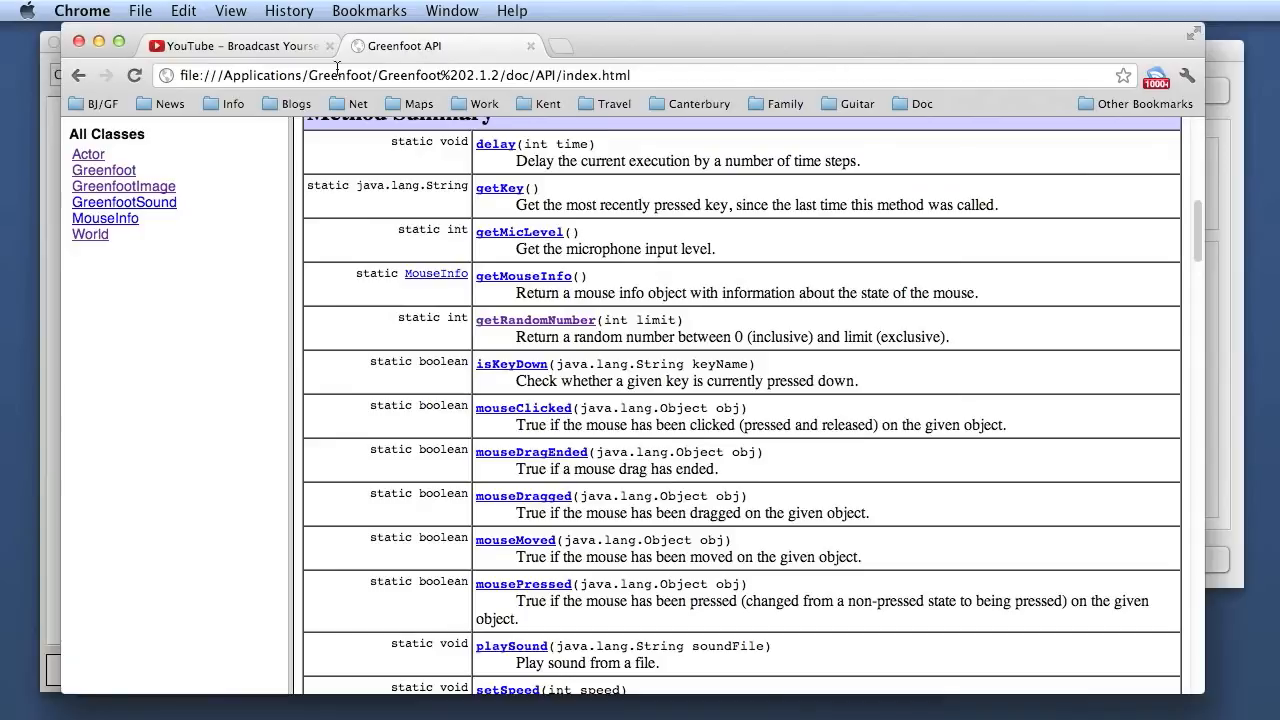
# Consult the Greenfoot class's getMouseInfo entry and the MouseInfo class reference.
pyautogui.click(104, 168)
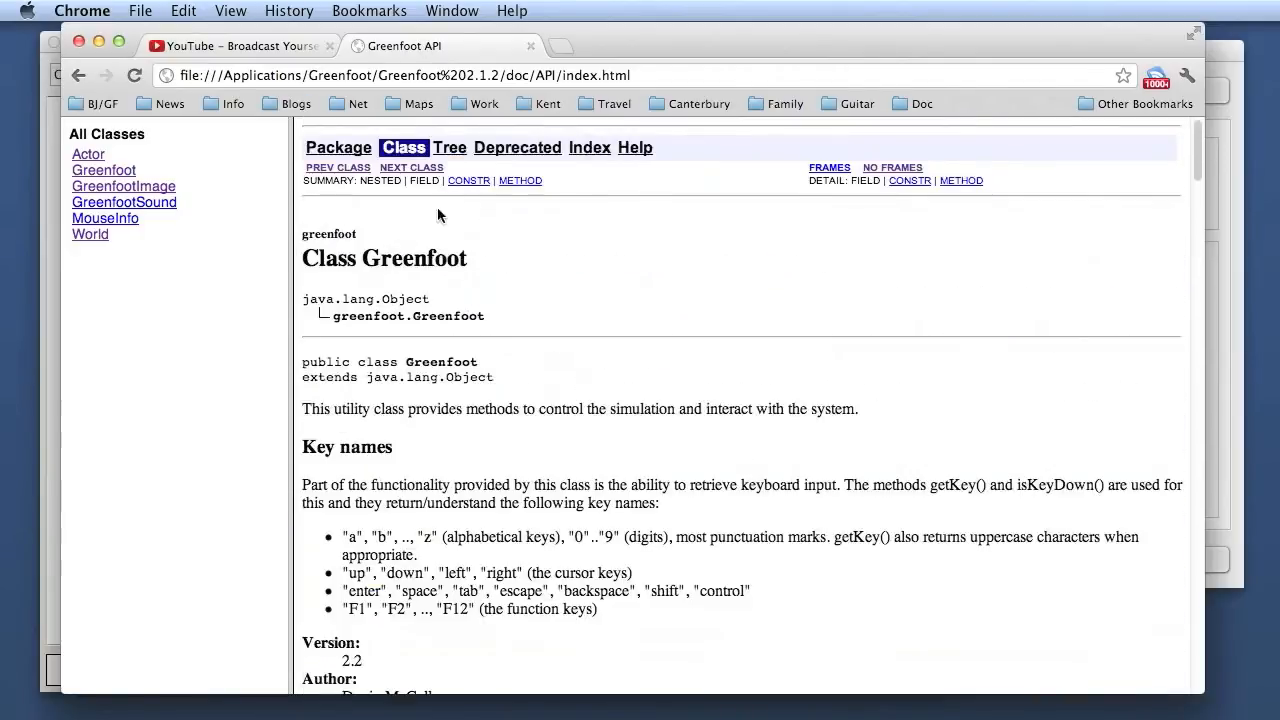
pyautogui.scroll(-3)
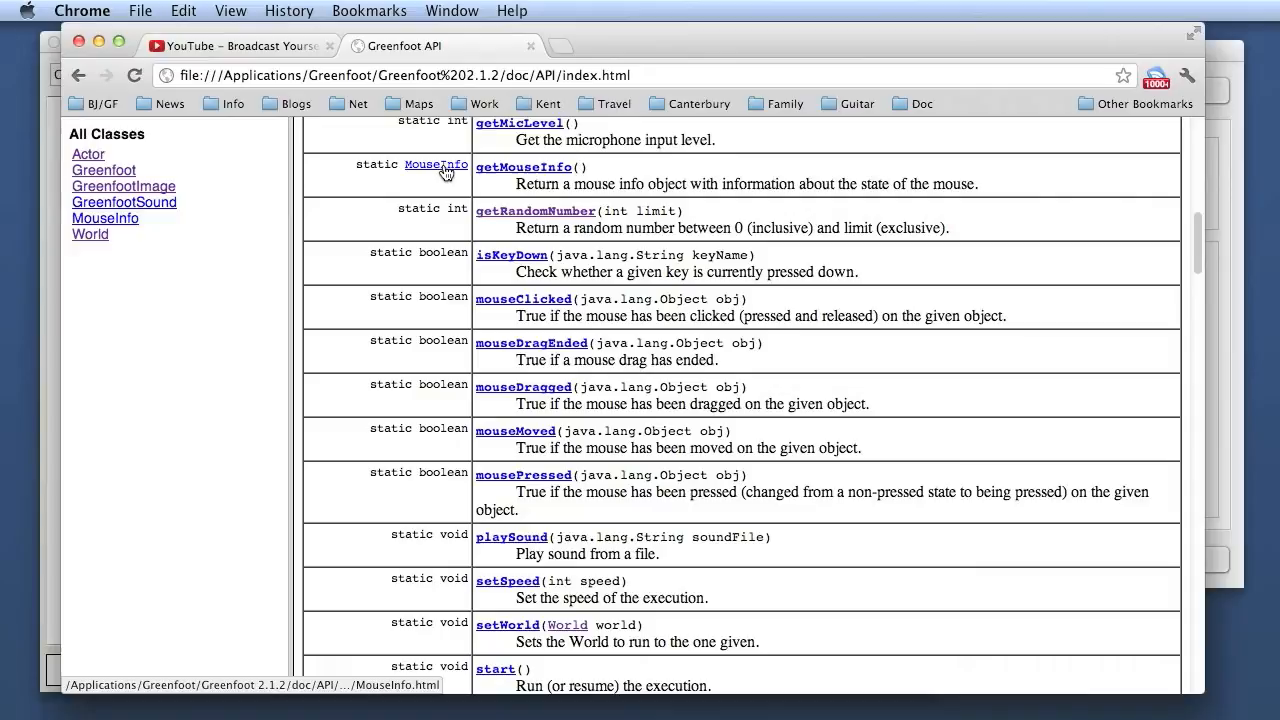
pyautogui.click(436, 164)
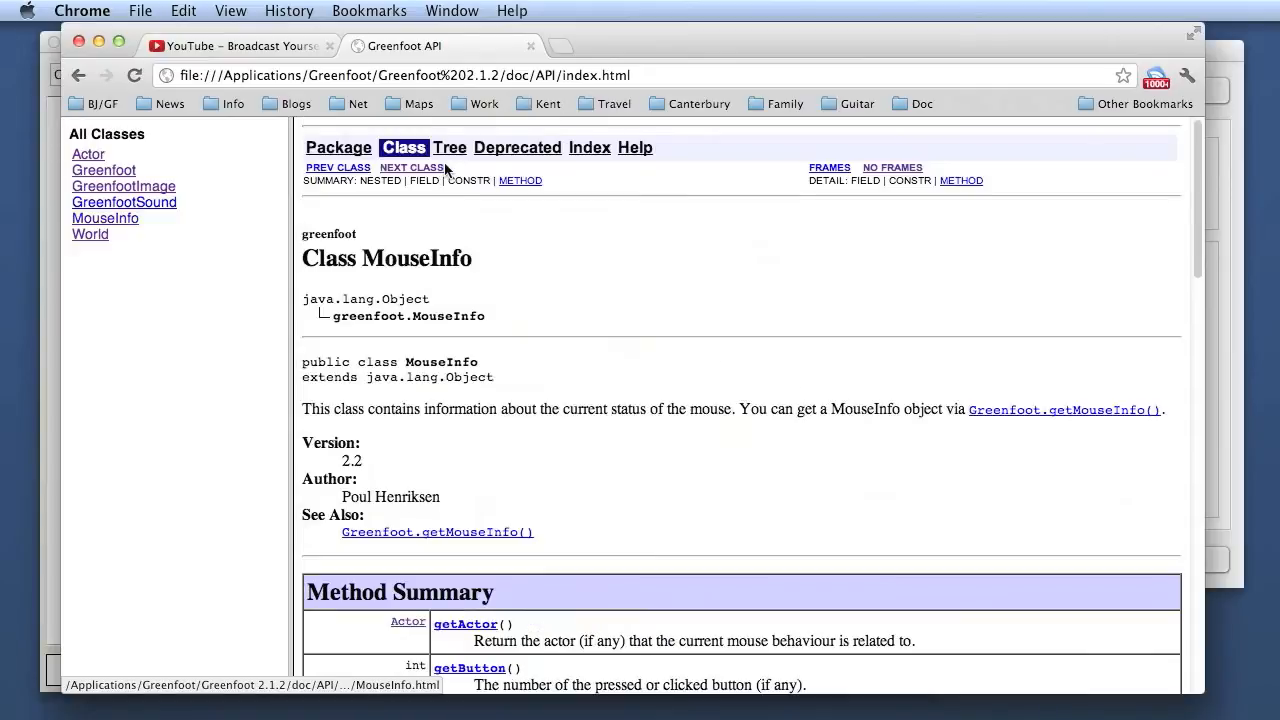
pyautogui.scroll(-3)
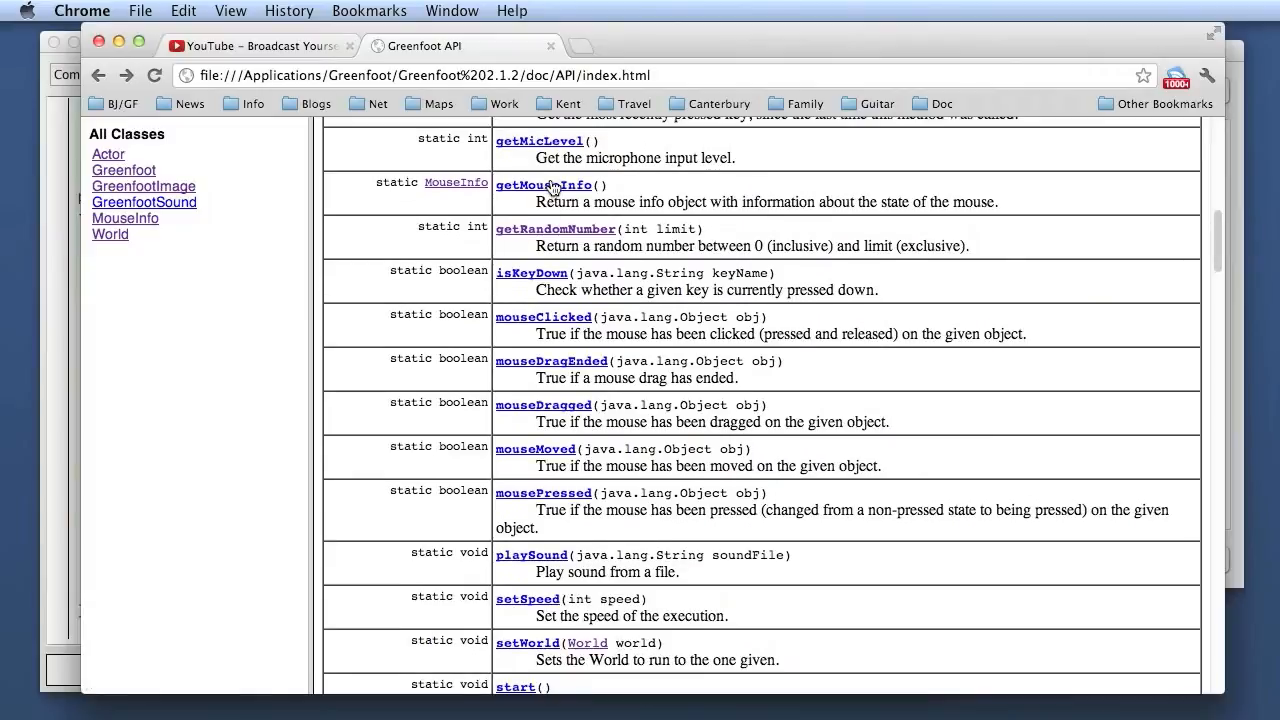
pyautogui.moveTo(476, 196)
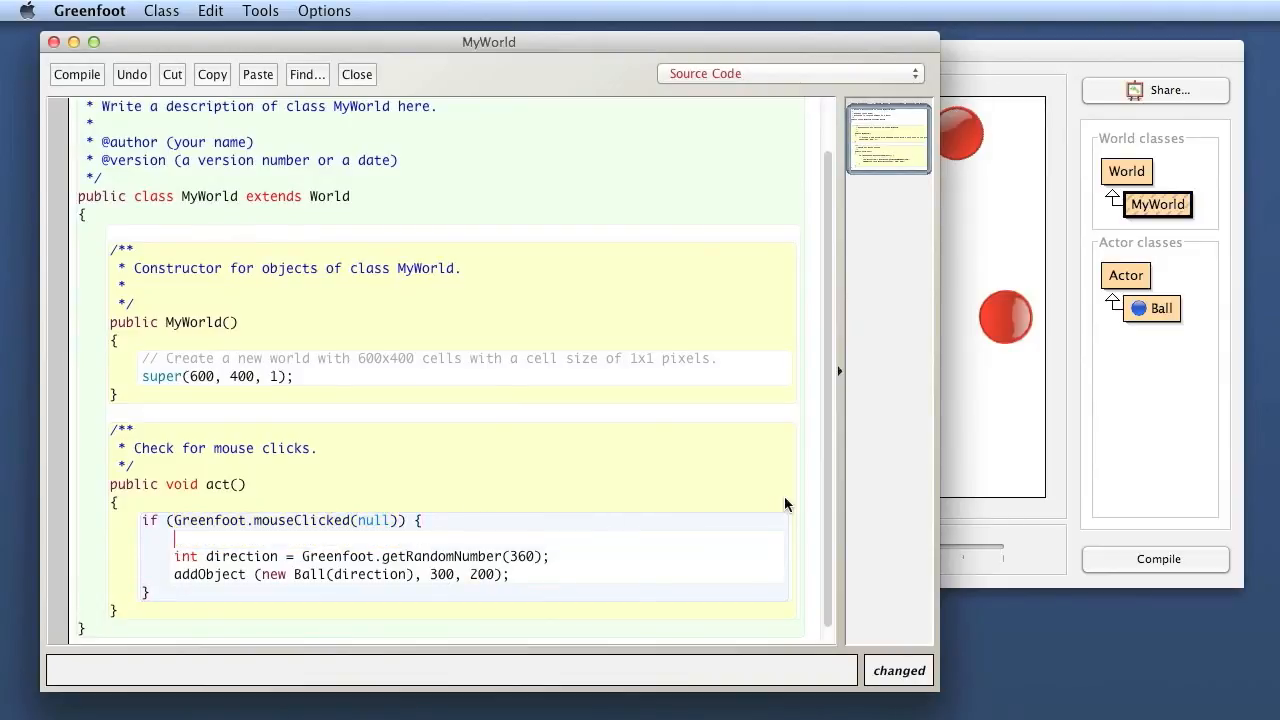
# Declare MouseInfo info = Greenfoot.getMouseInfo(); inside the if block.
pyautogui.write('Mouse')
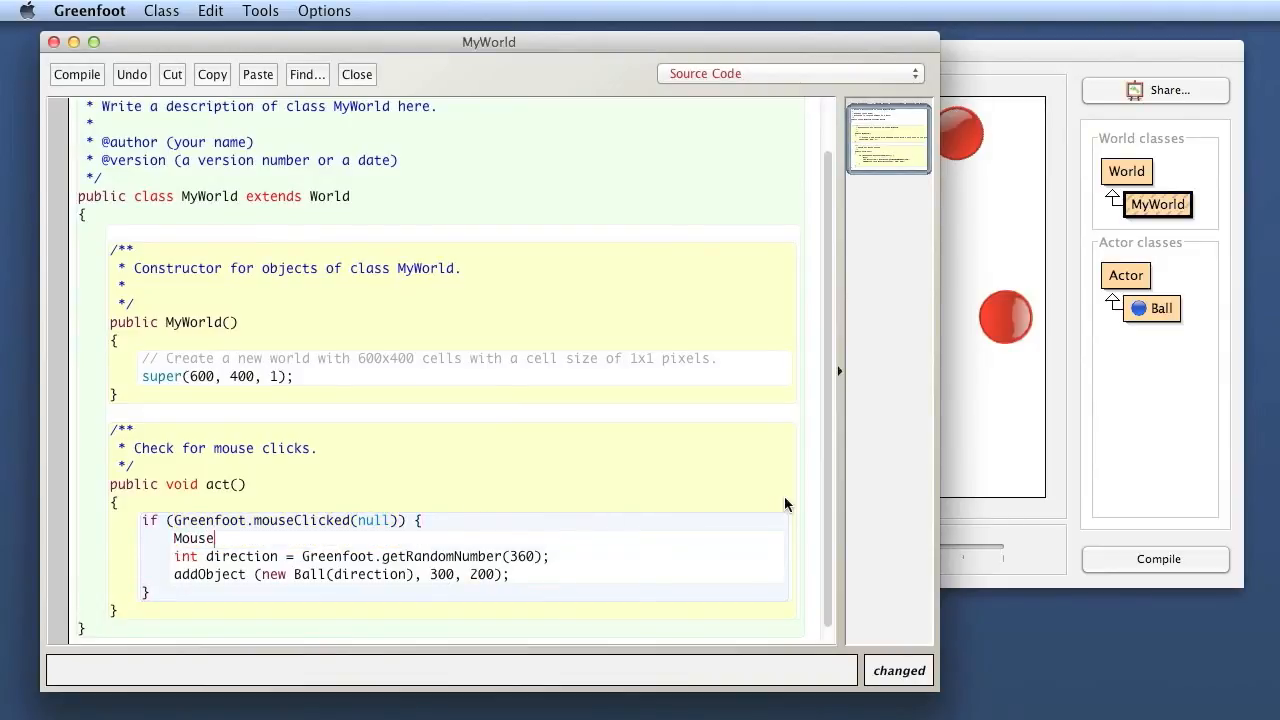
pyautogui.write('Info')
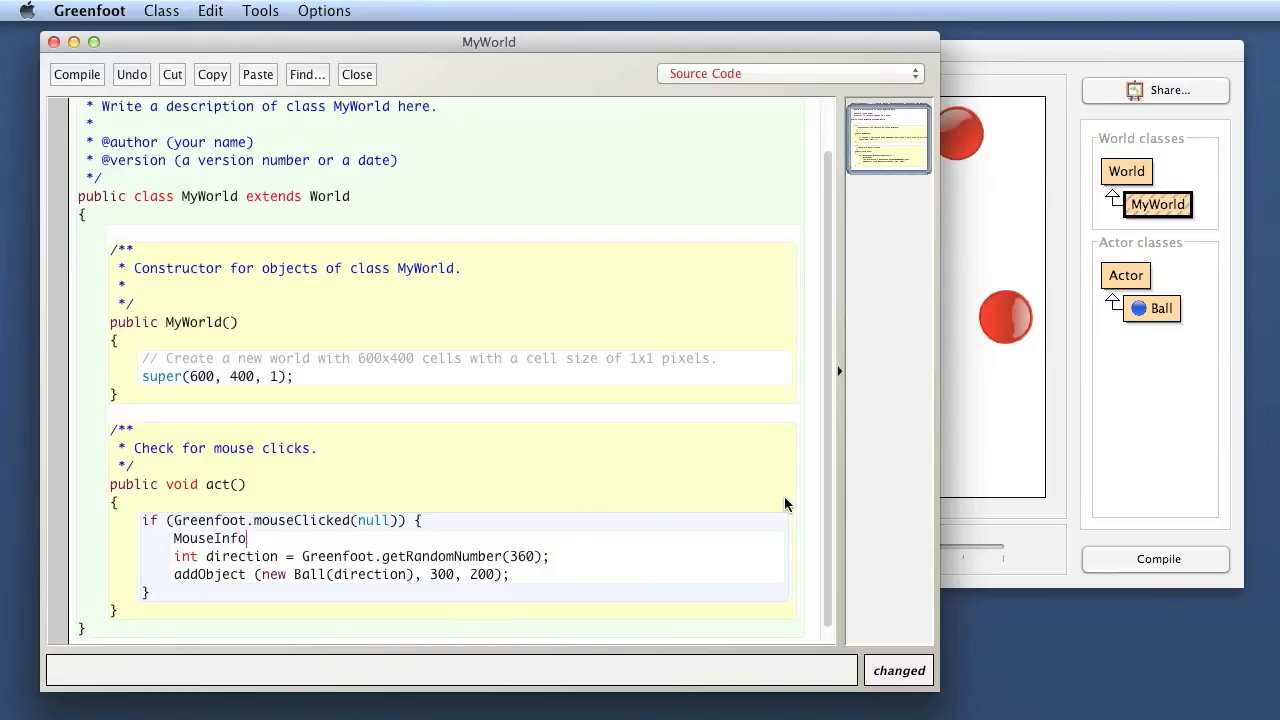
pyautogui.write('info')
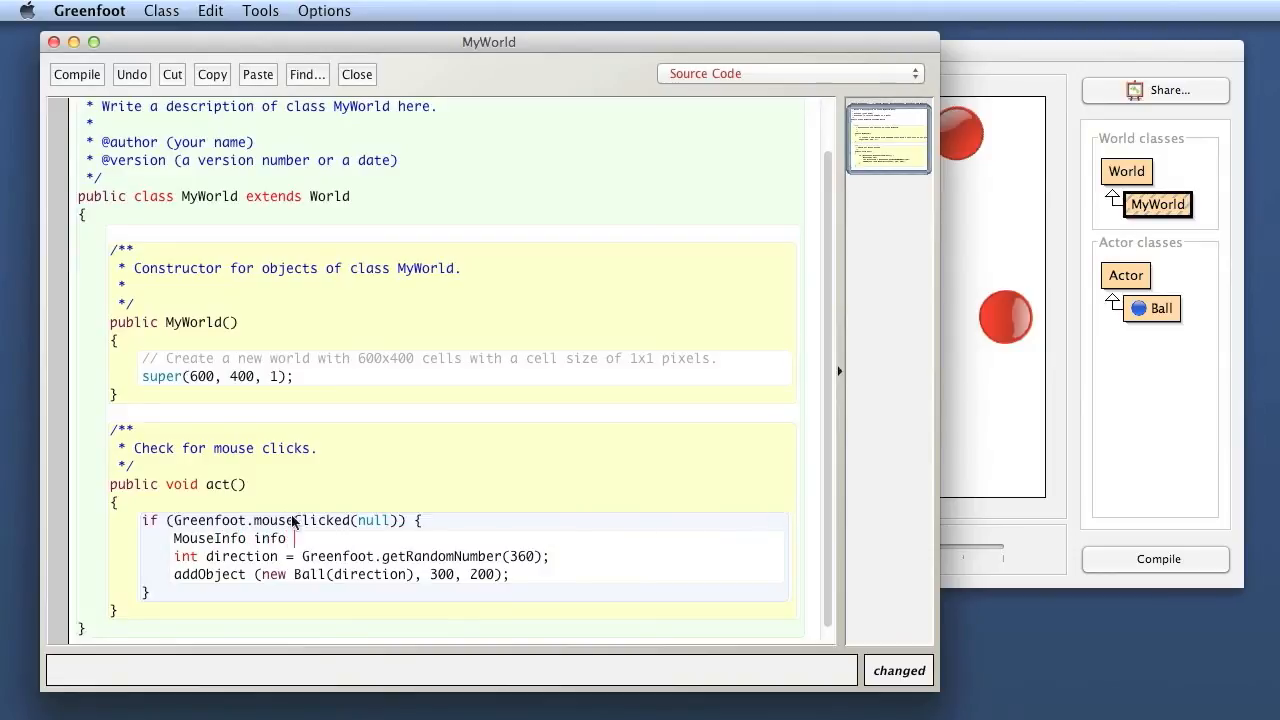
pyautogui.doubleClick(228, 538)
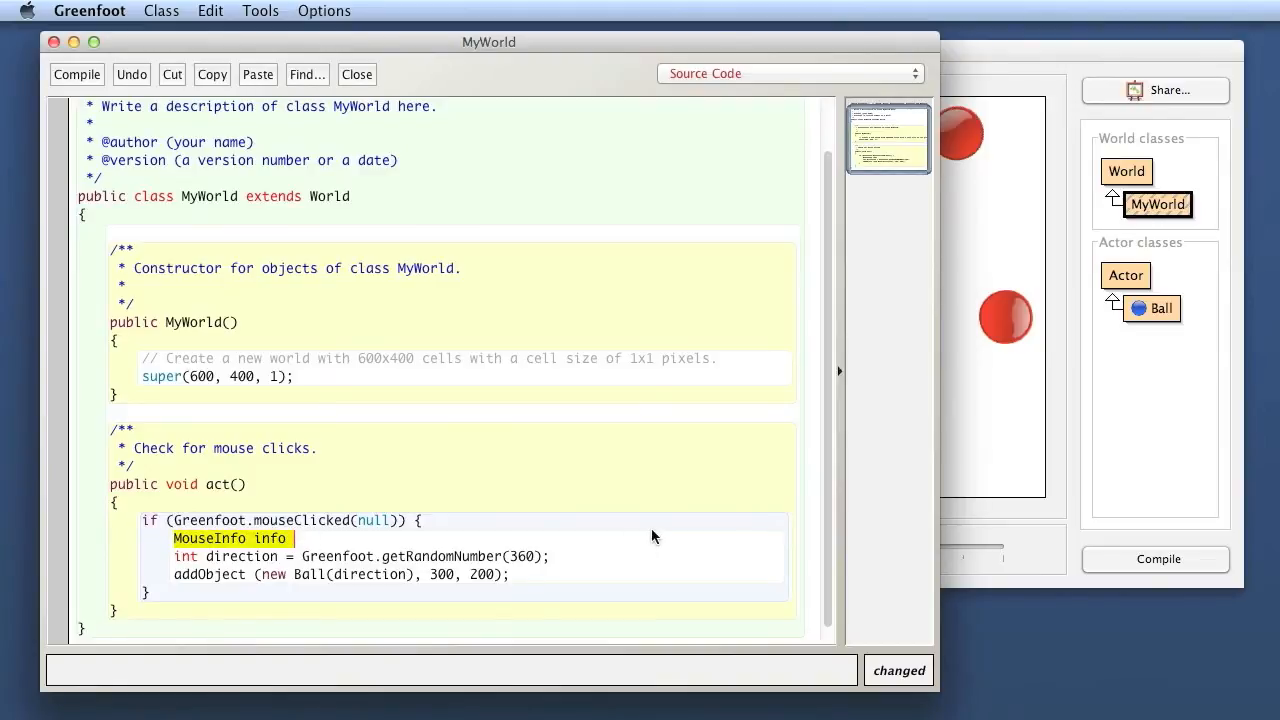
pyautogui.write('=')
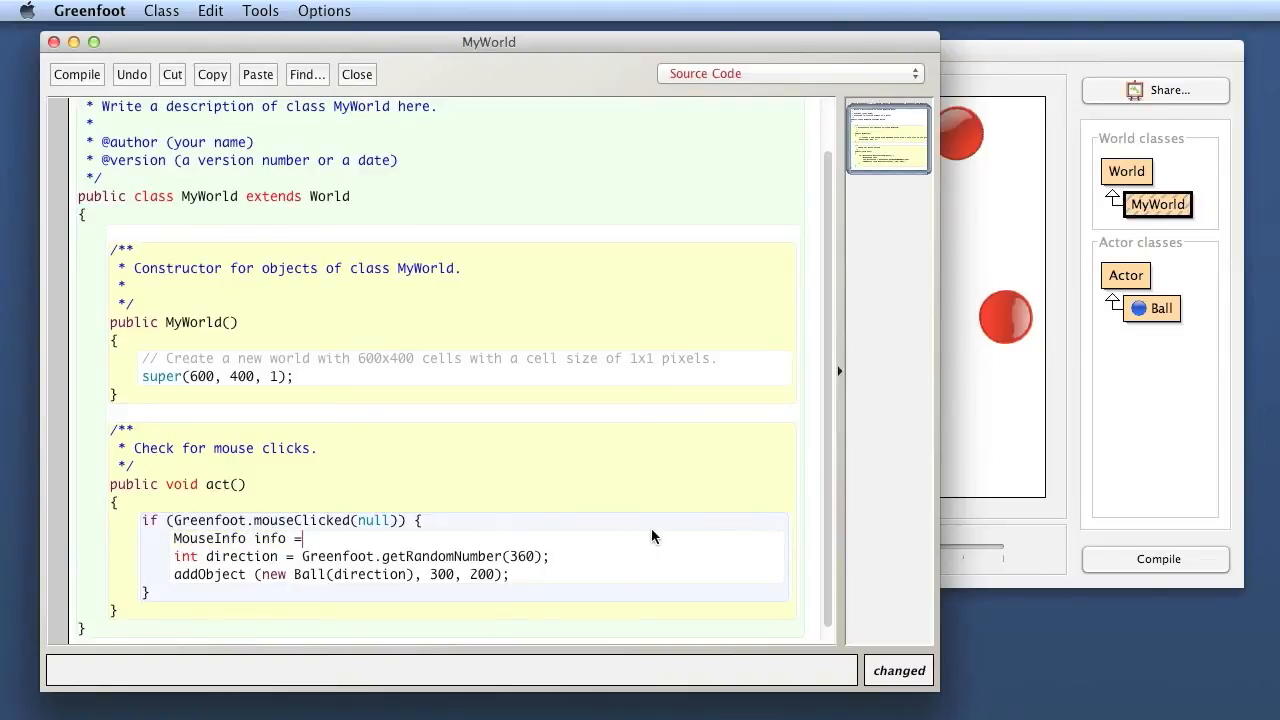
pyautogui.write('Greenfoot')
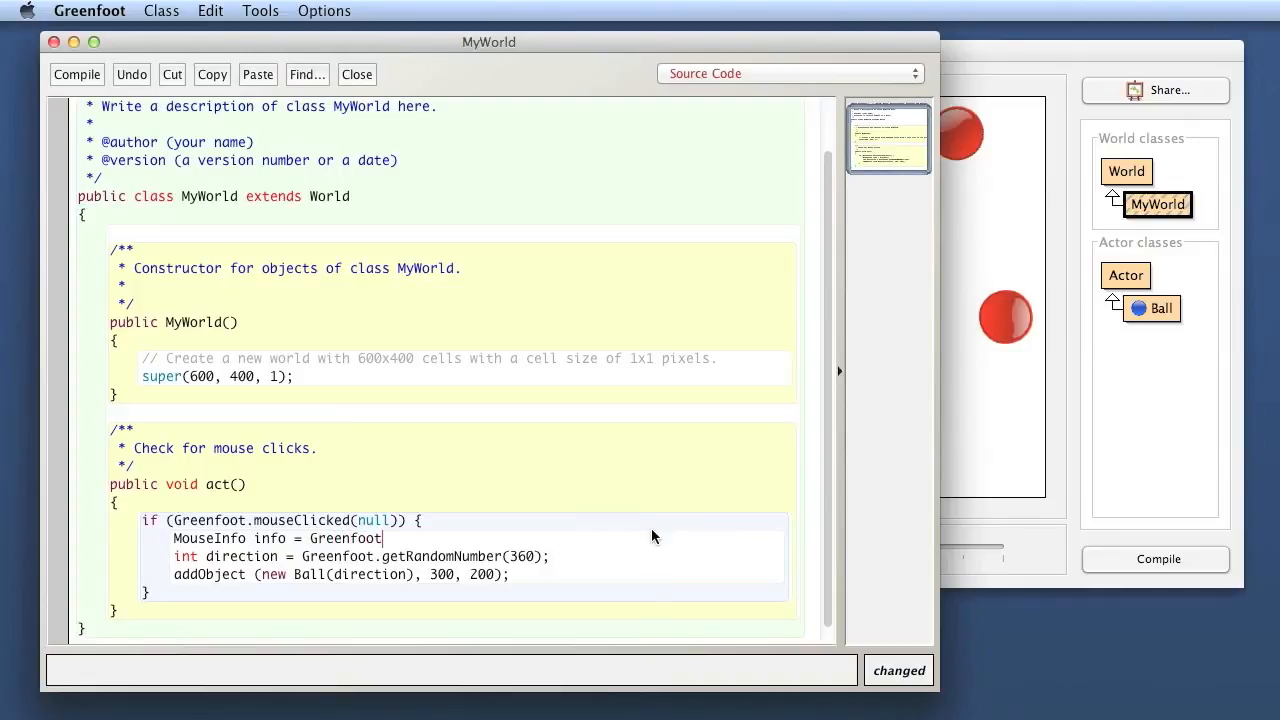
pyautogui.write('.')
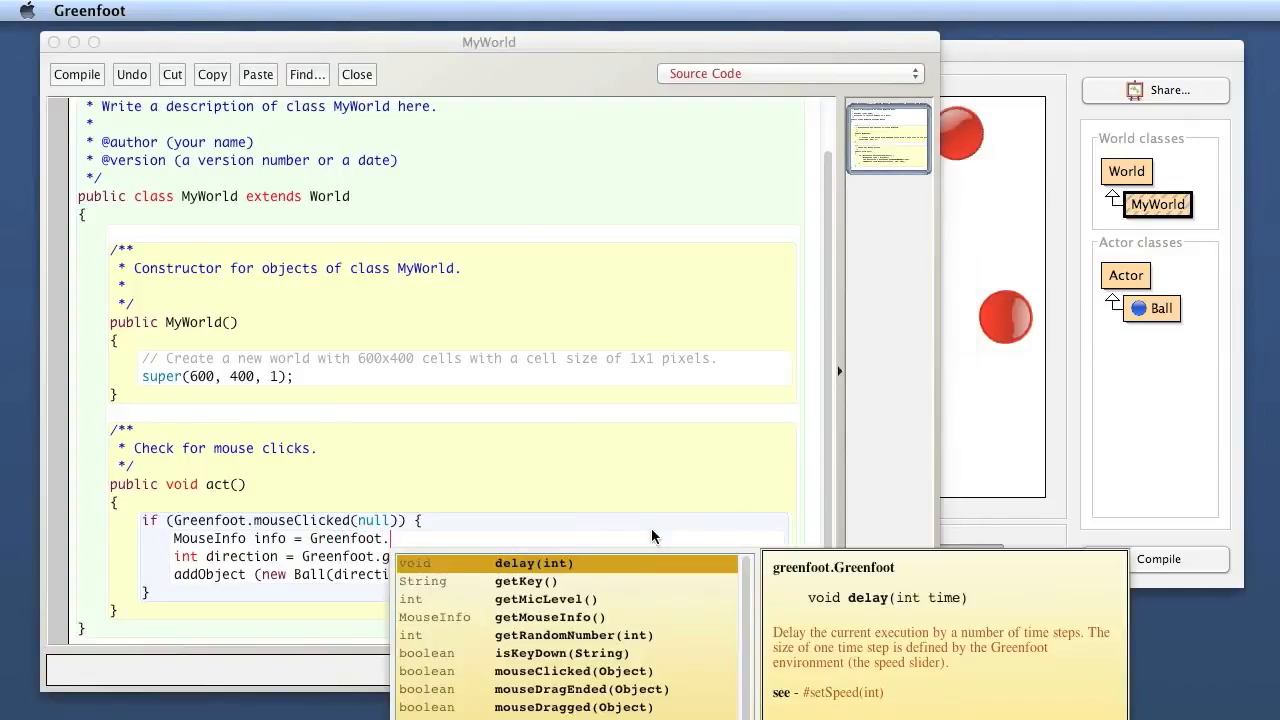
pyautogui.write('getMouseInfo();')
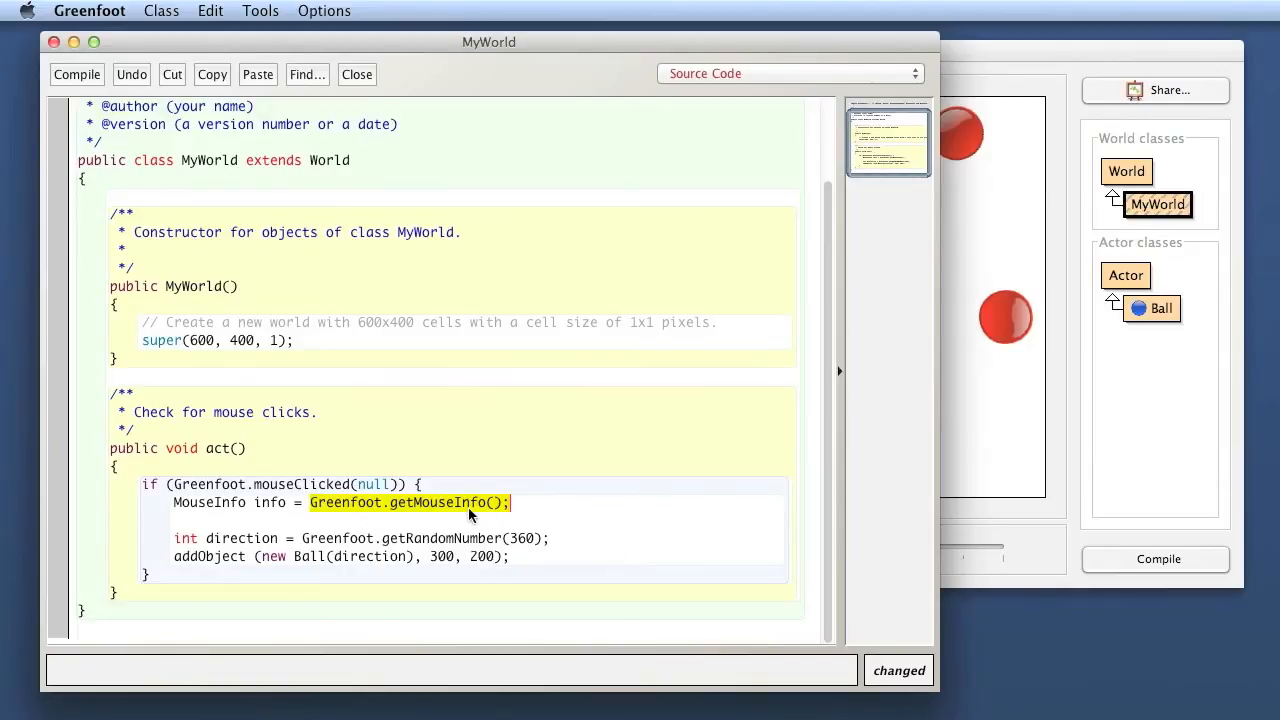
pyautogui.doubleClick(438, 502)
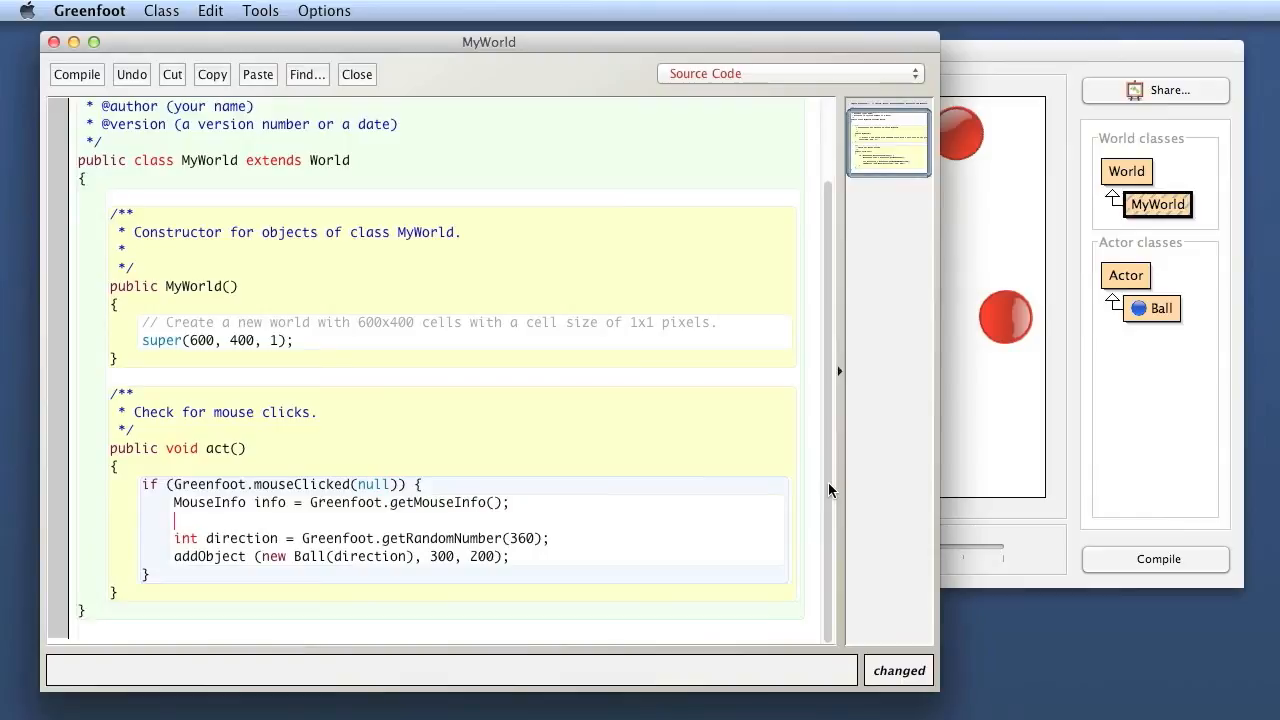
pyautogui.write('info')
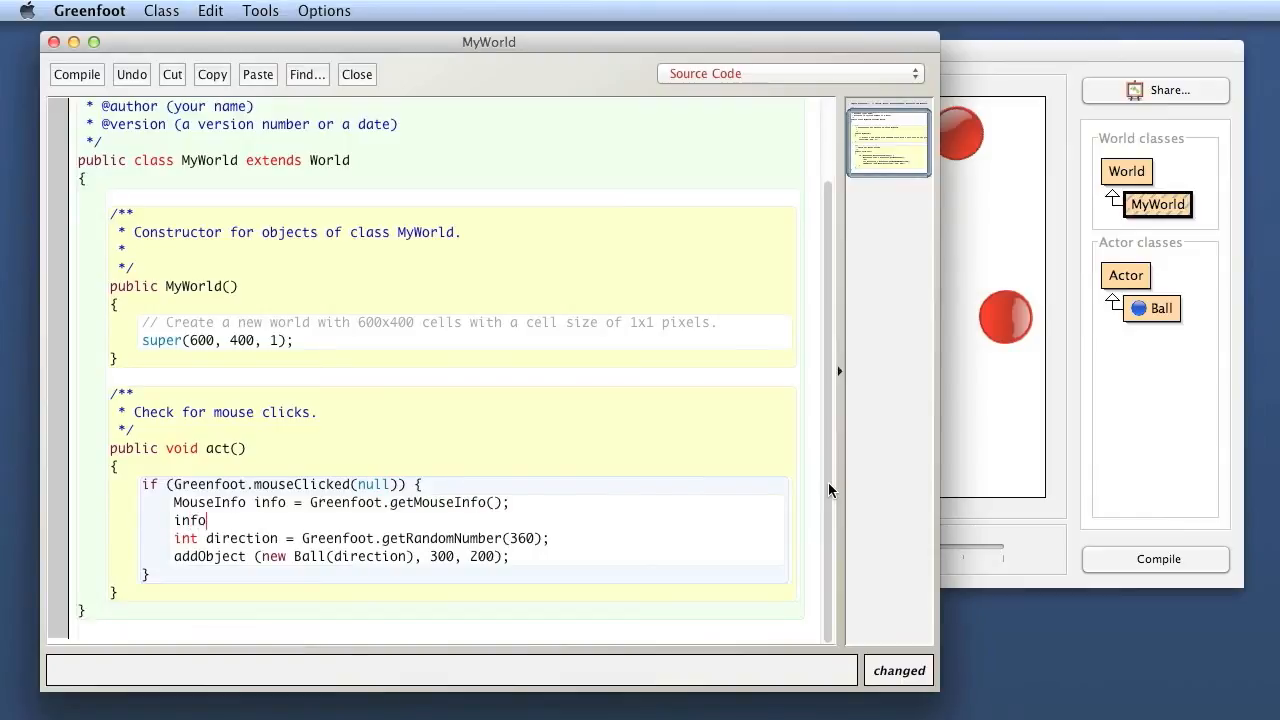
pyautogui.write('.')
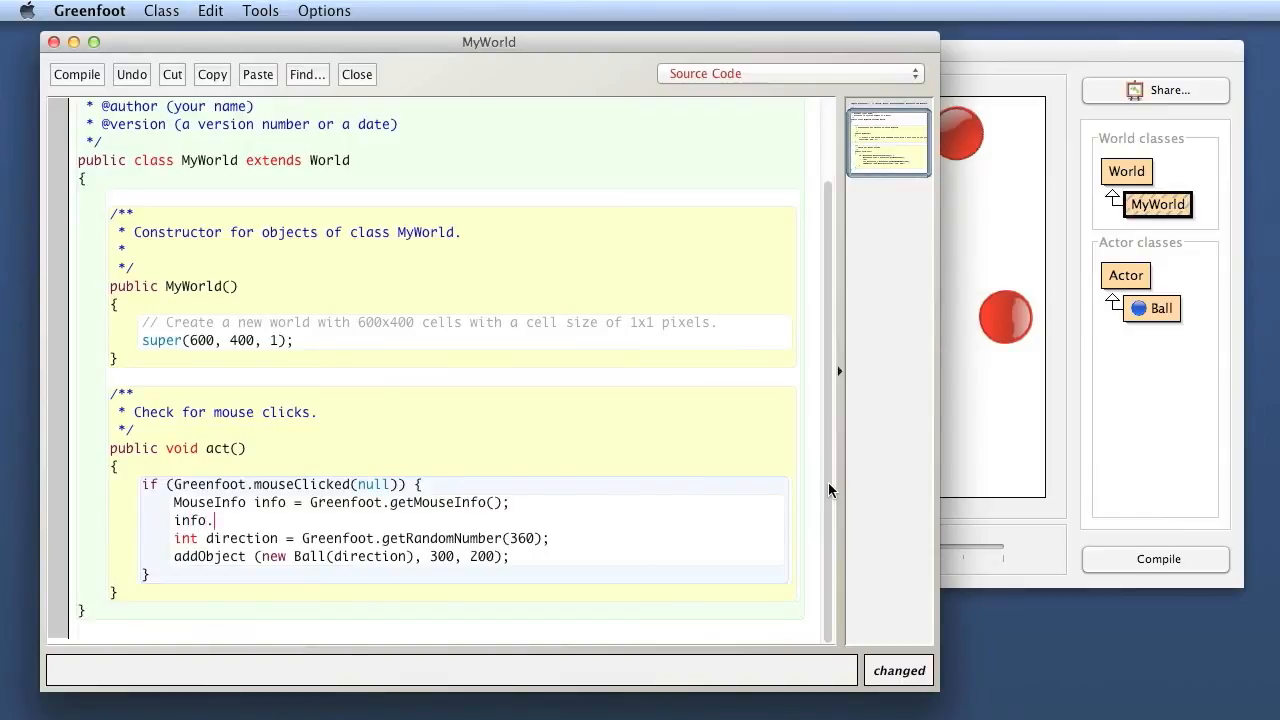
pyautogui.press('Backspace')
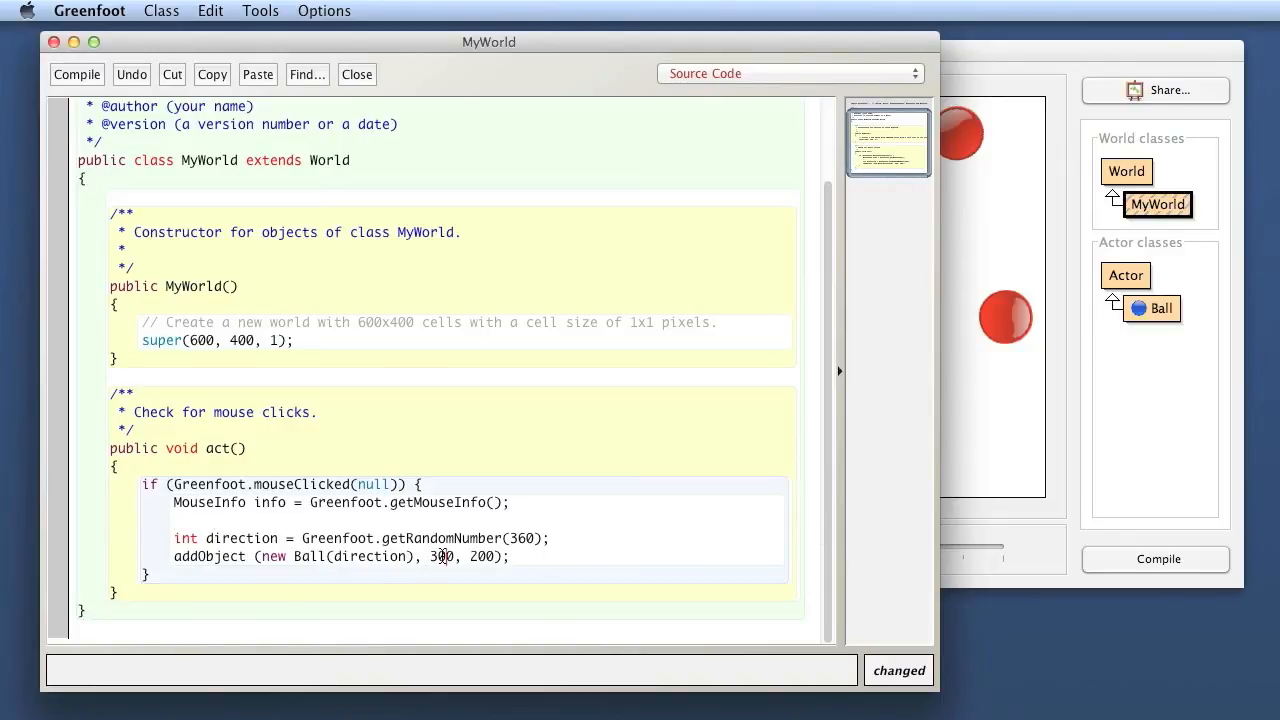
# Replace 300, 200 in addObject with info.getX(), info.getY().
pyautogui.doubleClick(442, 556)
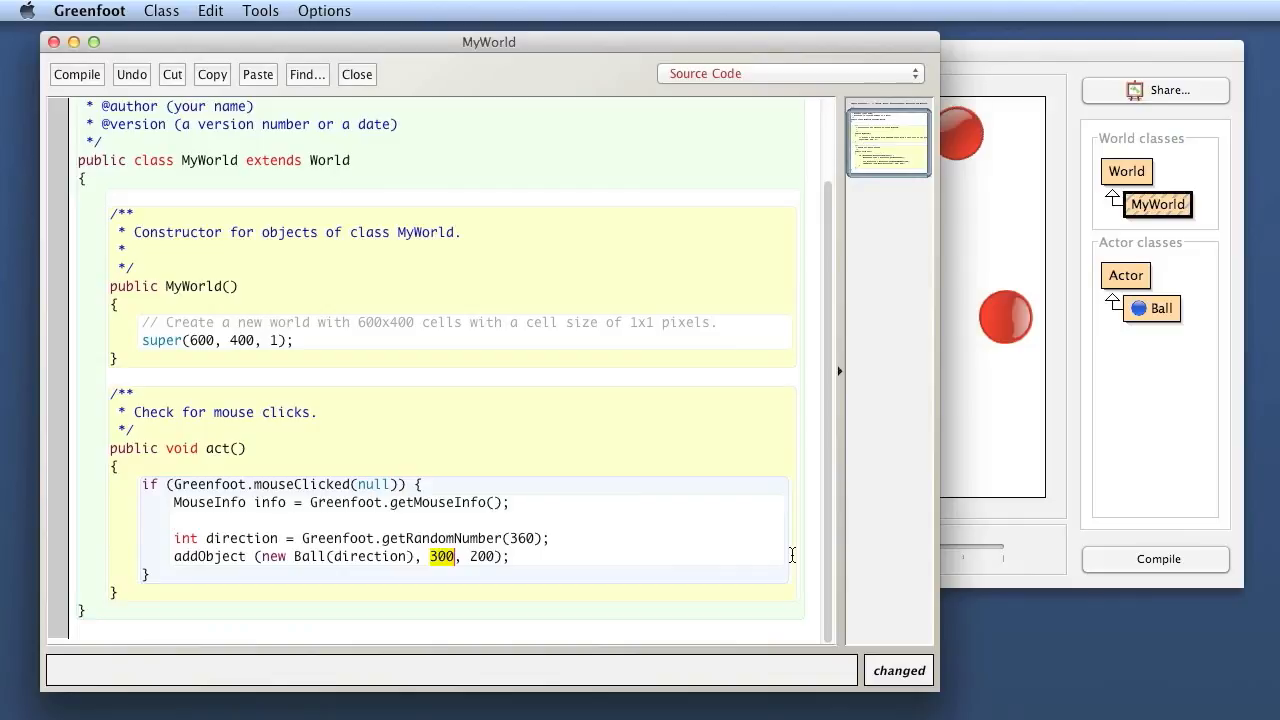
pyautogui.write('info.')
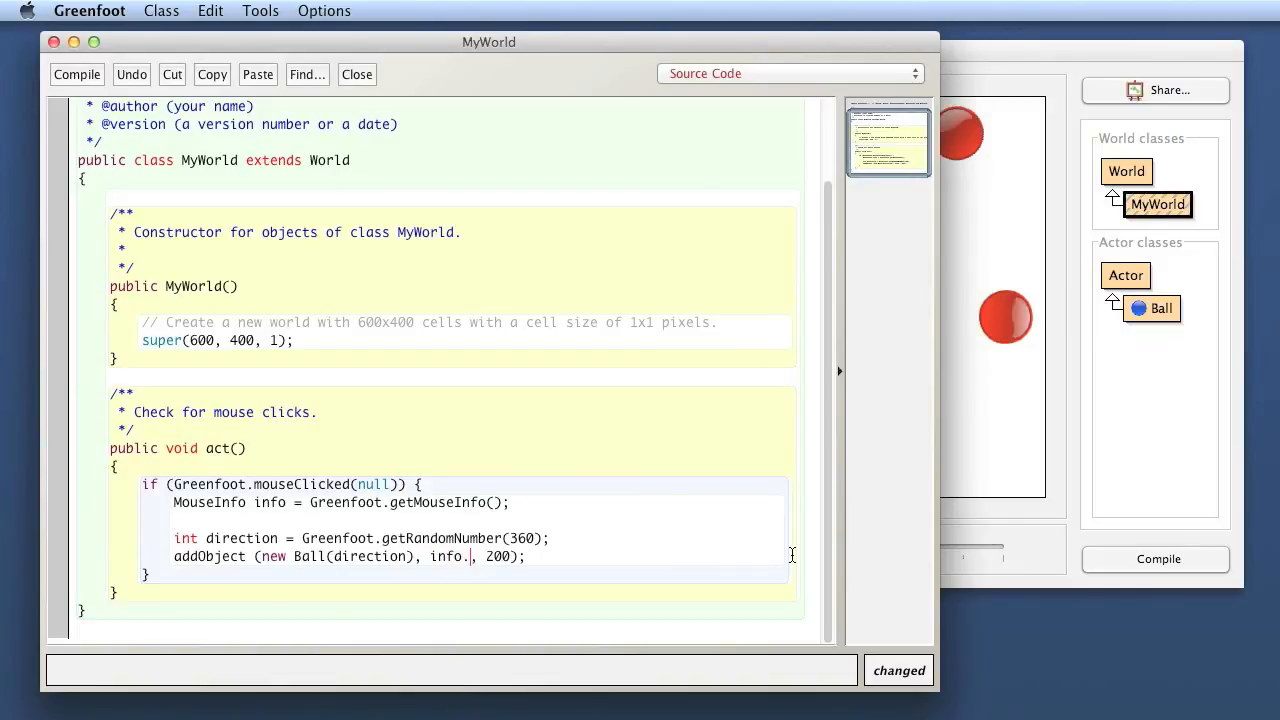
pyautogui.write('getX(')
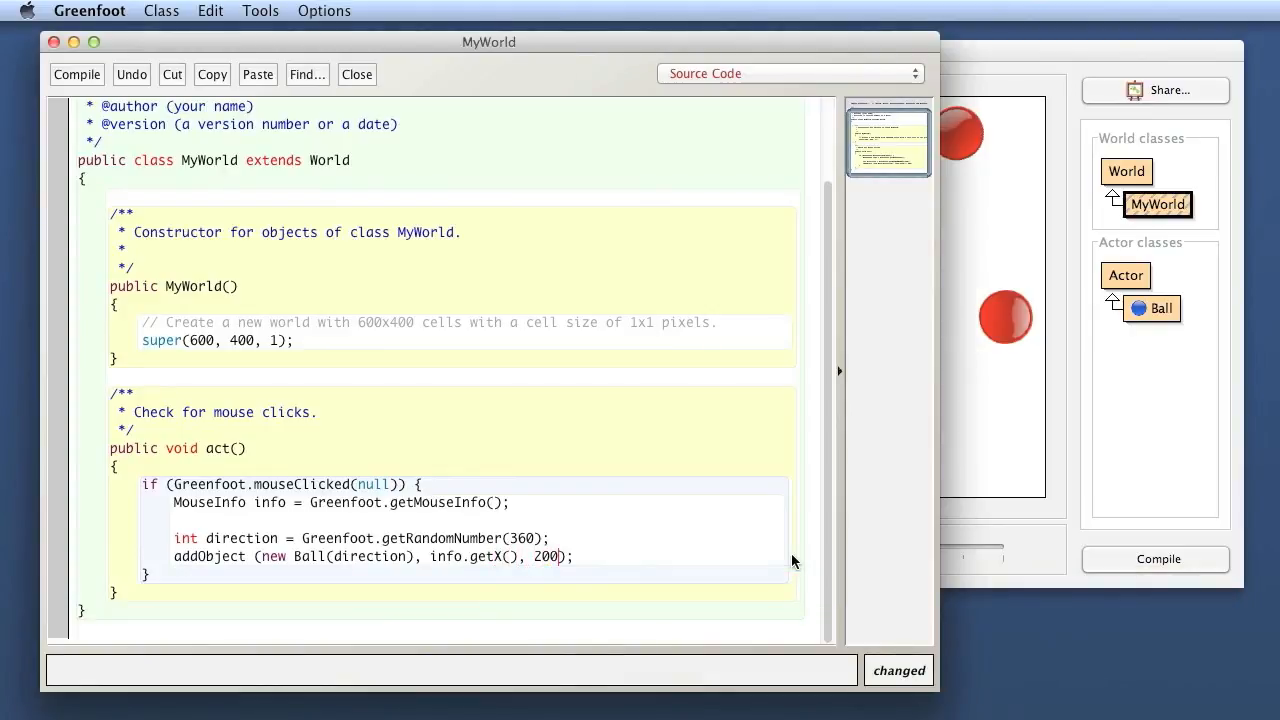
pyautogui.write('info.')
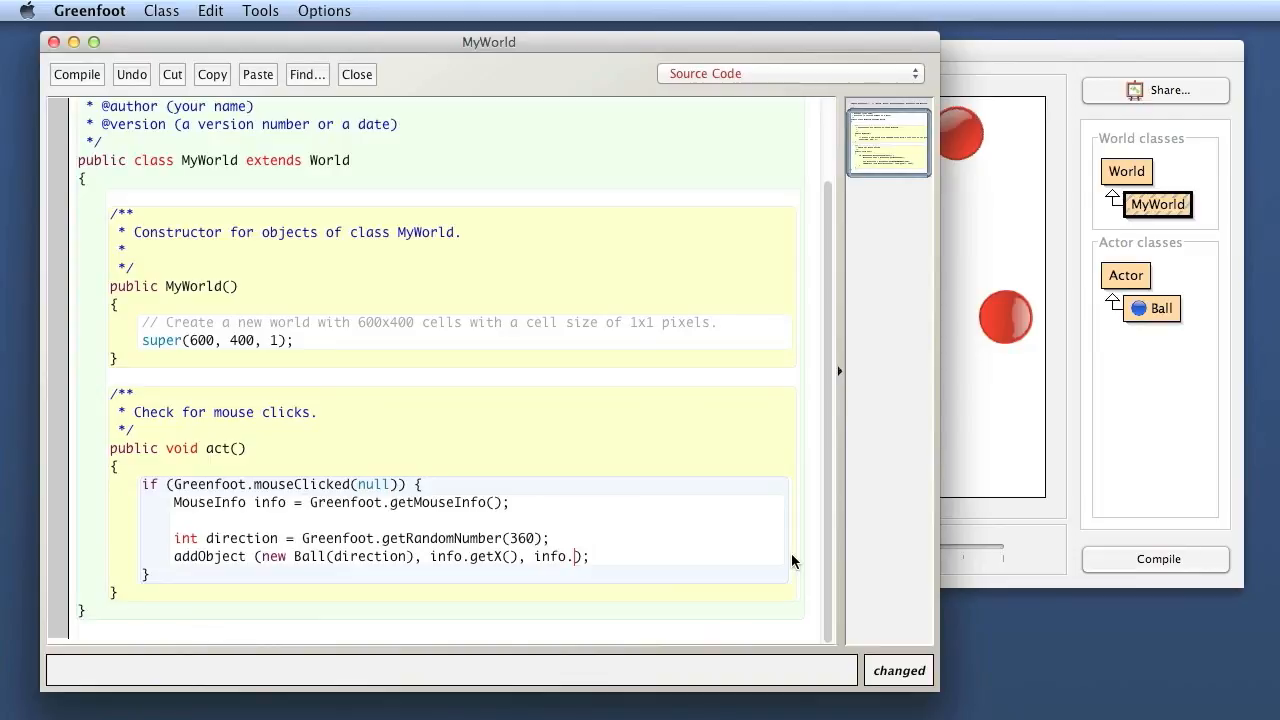
pyautogui.write('getY(')
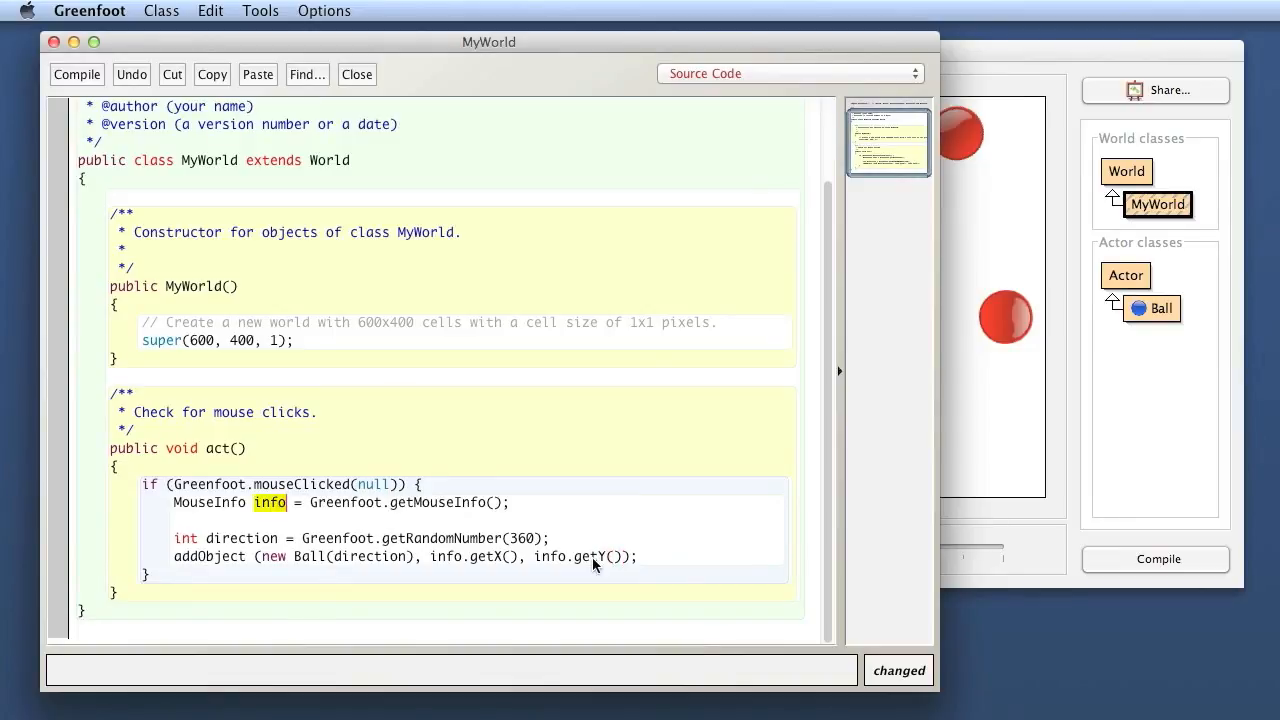
pyautogui.moveTo(488, 562)
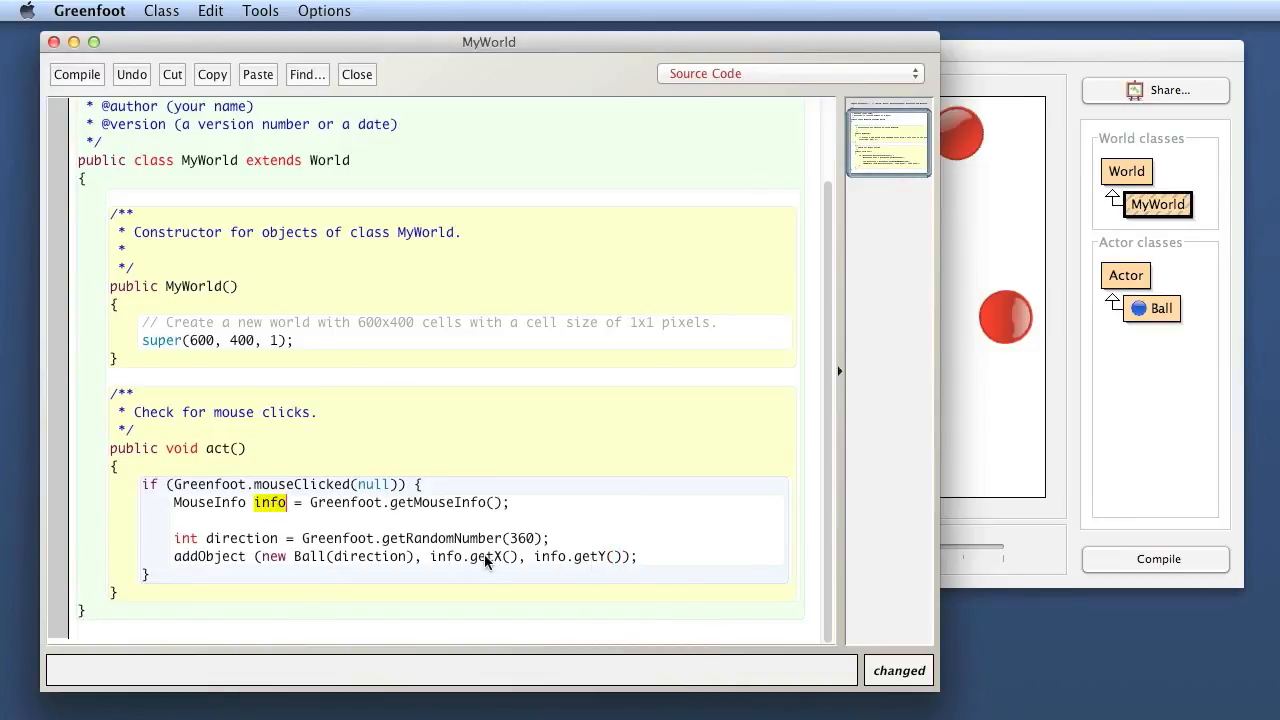
pyautogui.doubleClick(448, 556)
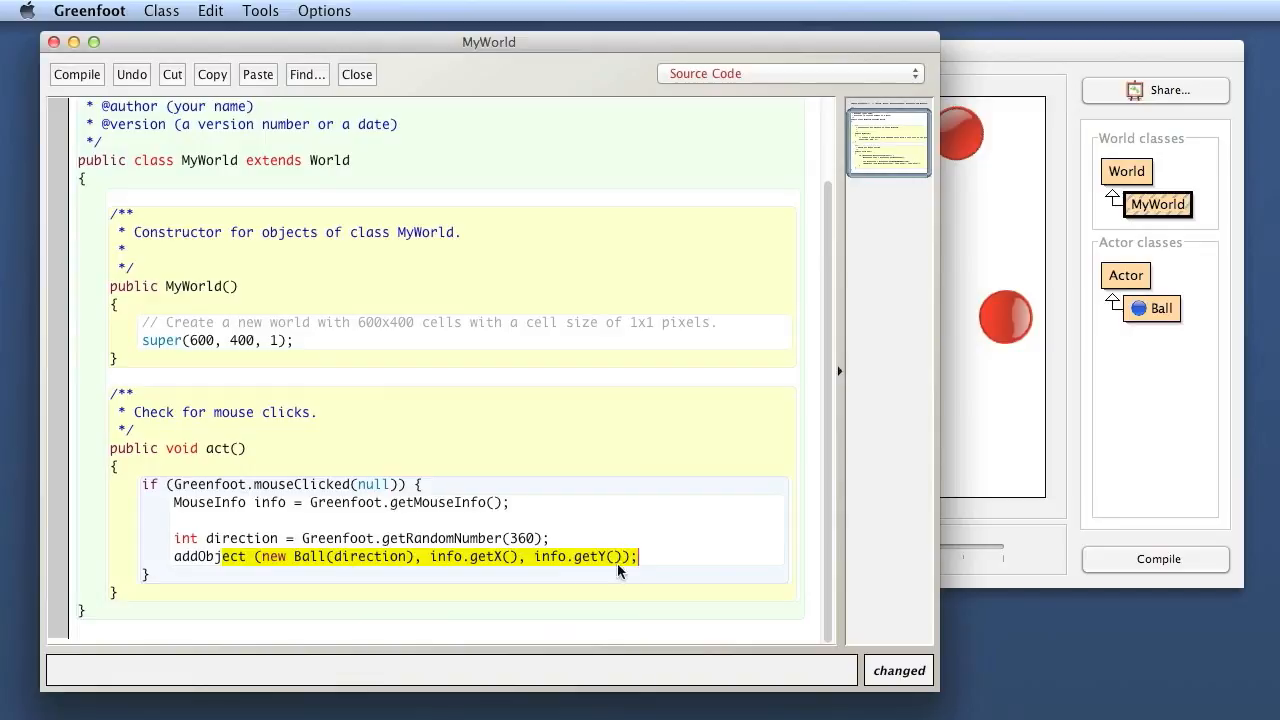
pyautogui.click(456, 556)
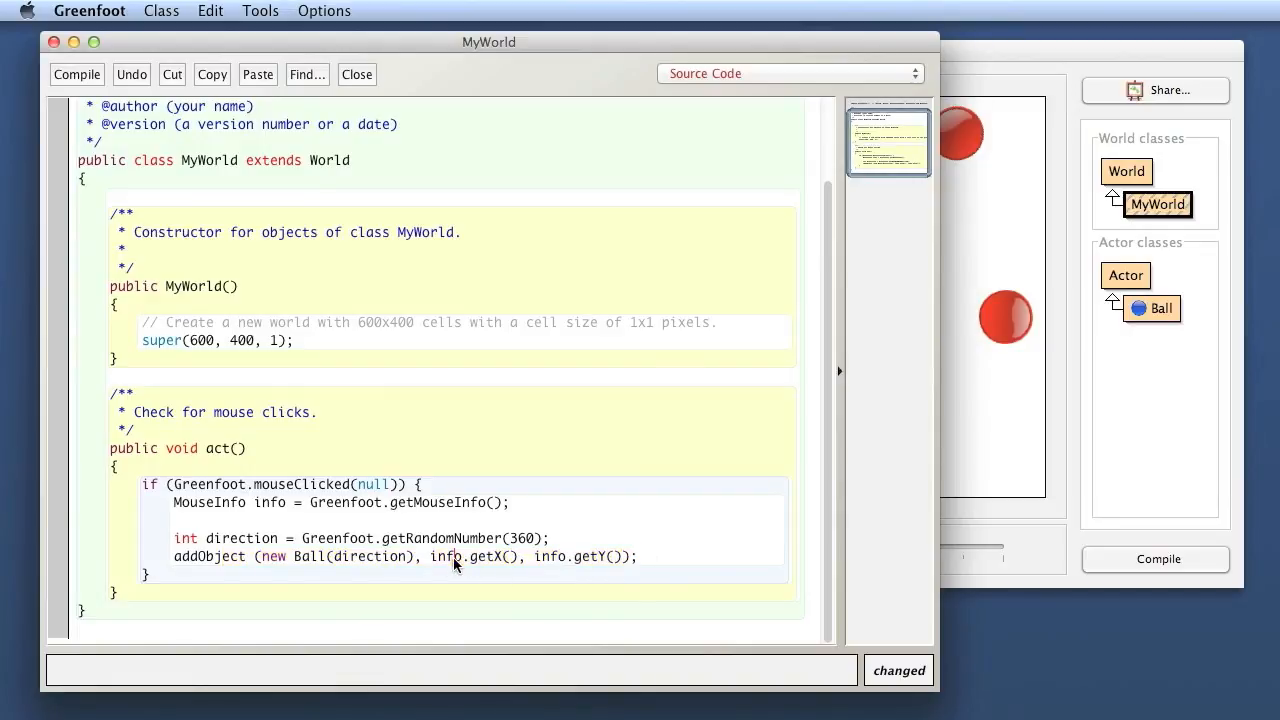
pyautogui.moveTo(350, 544)
pyautogui.write('m')
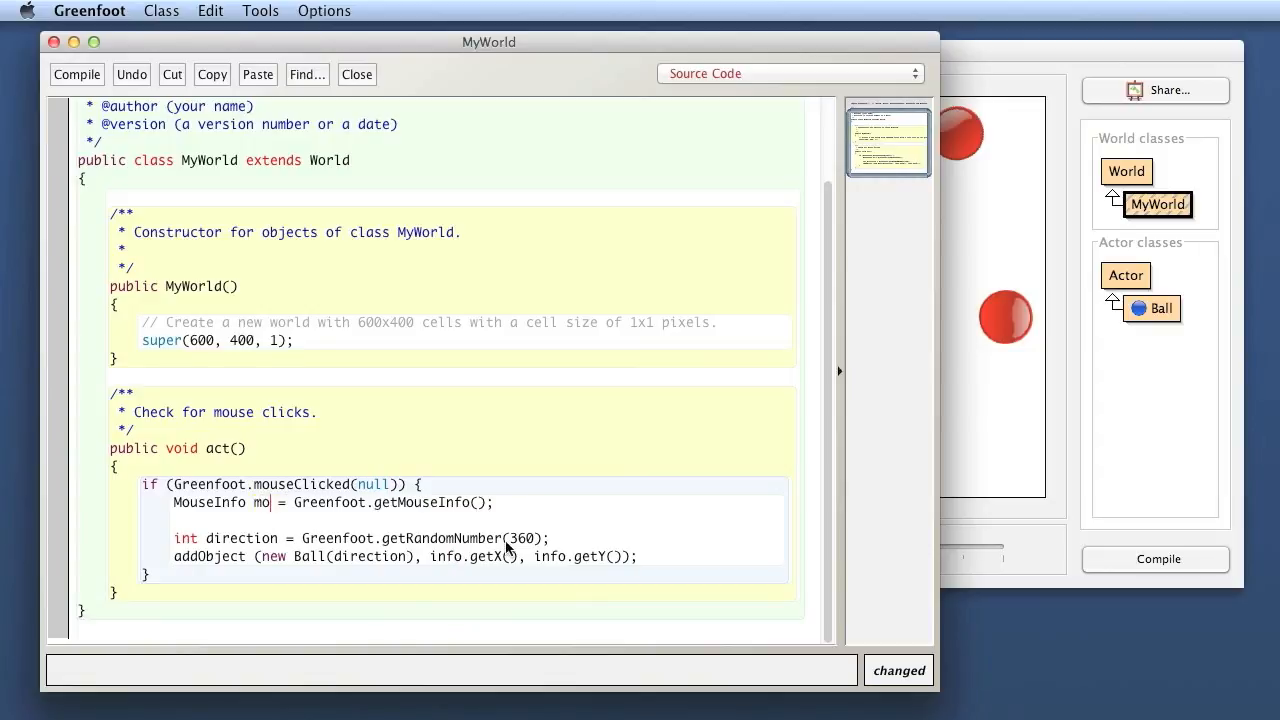
# Rename the info variable to mouse in its declaration and the addObject call.
pyautogui.write('use')
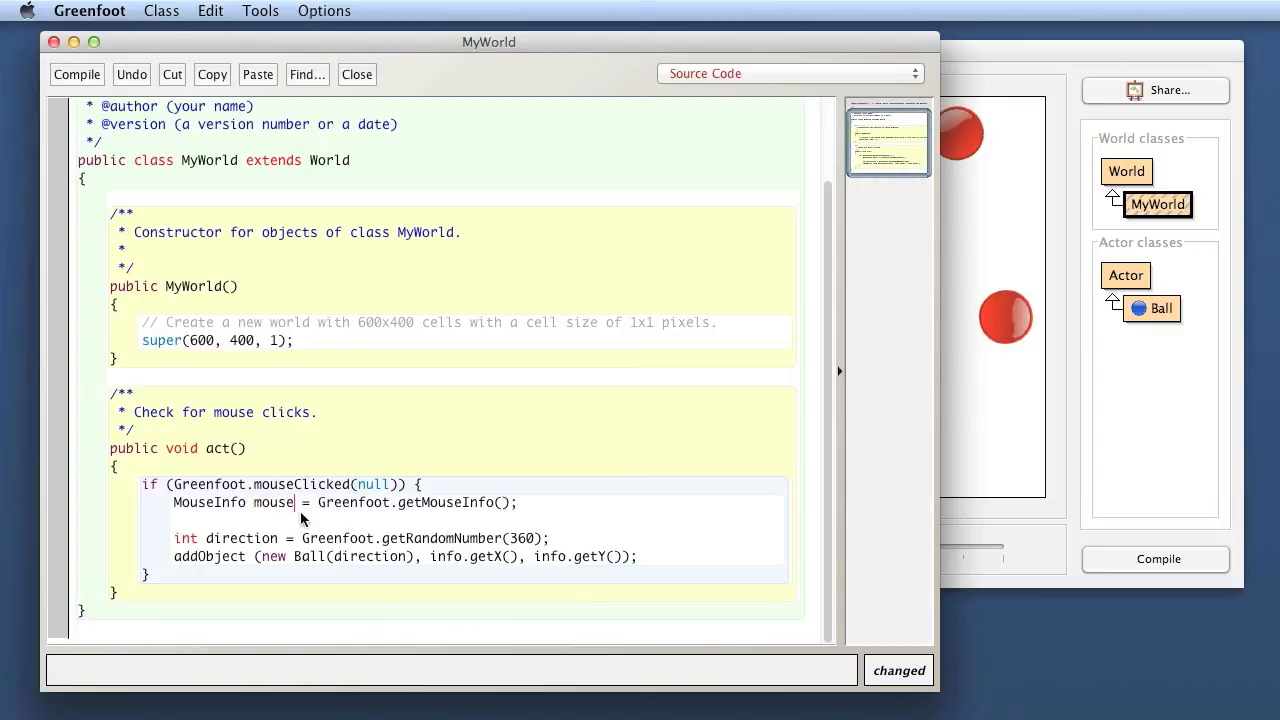
pyautogui.doubleClick(272, 502)
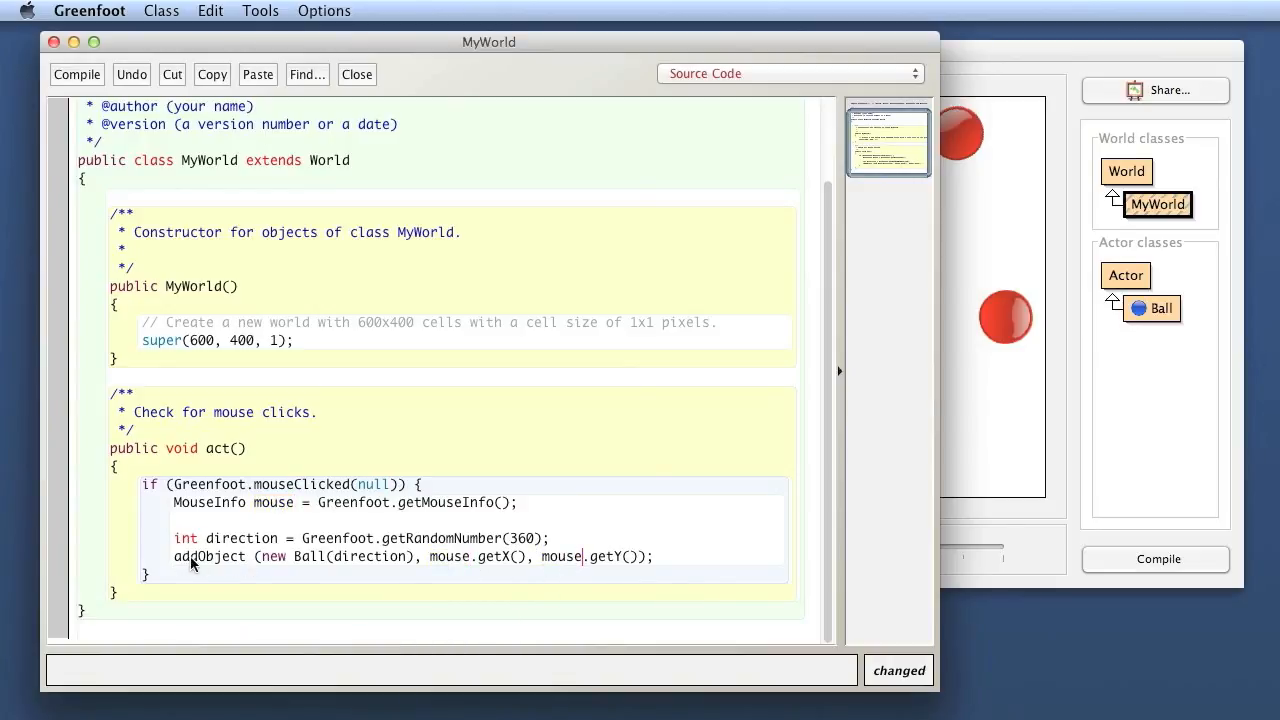
pyautogui.tripleClick(410, 556)
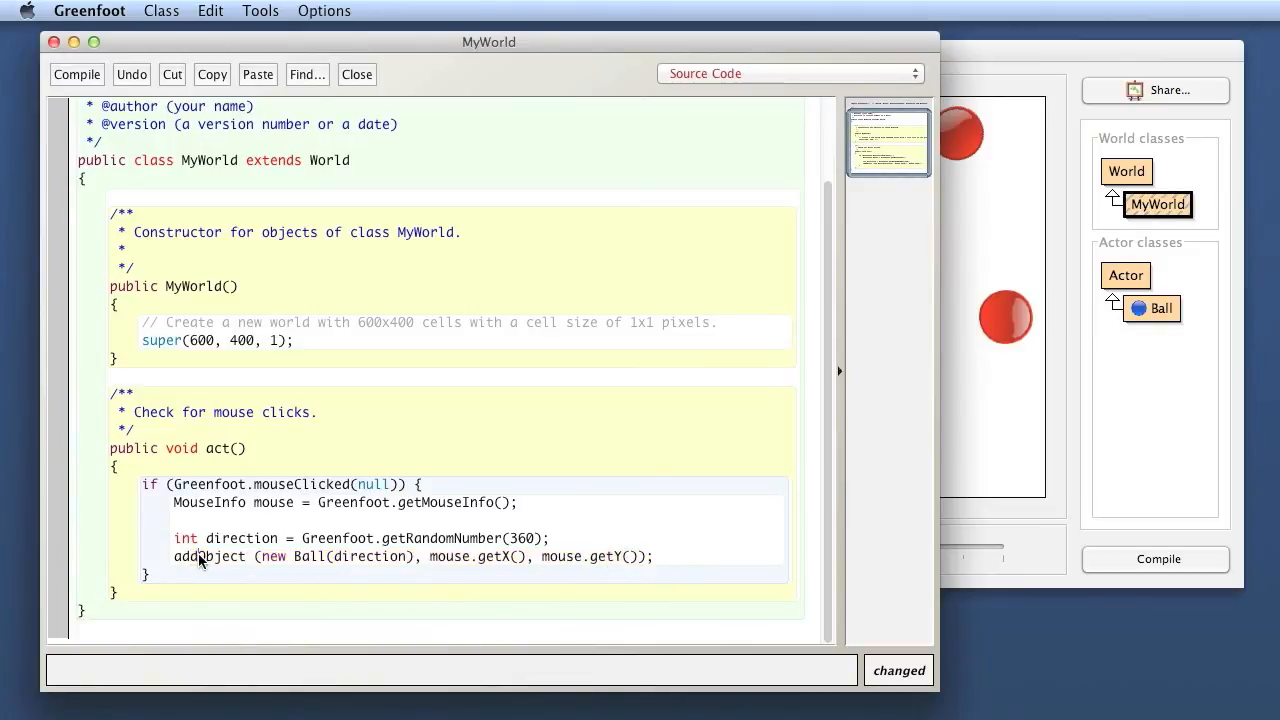
pyautogui.doubleClick(356, 556)
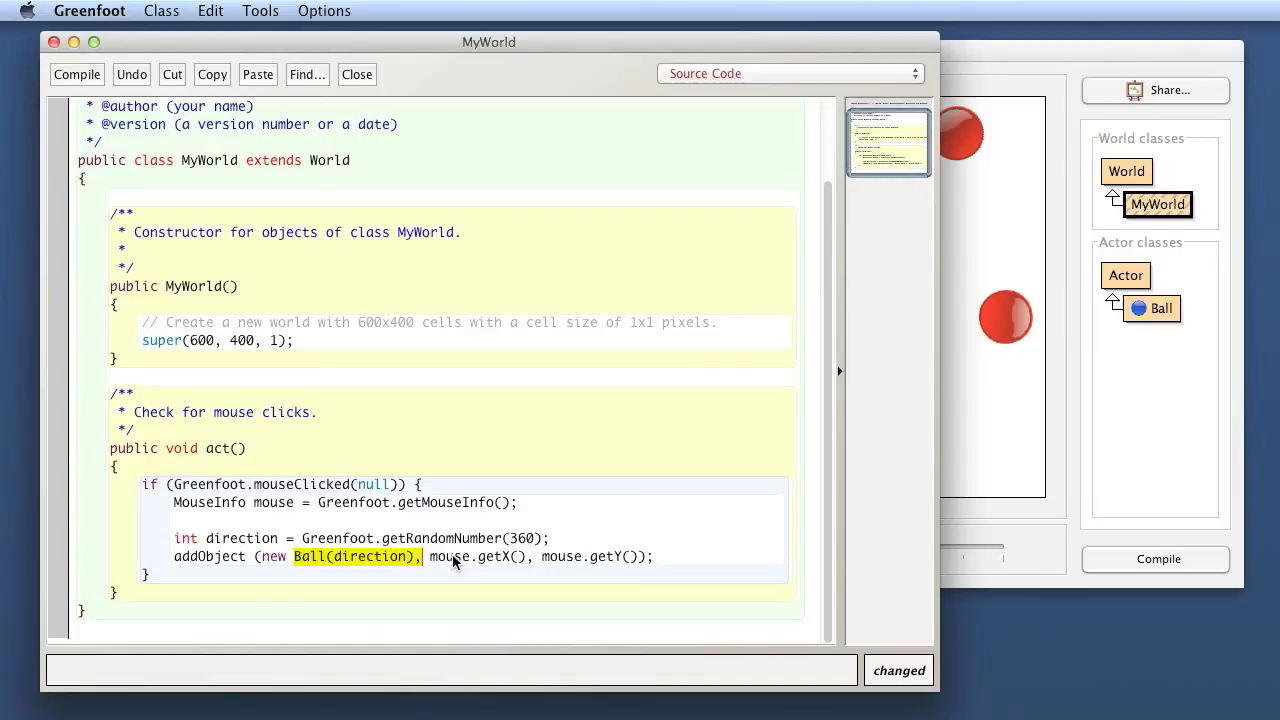
pyautogui.moveTo(548, 560)
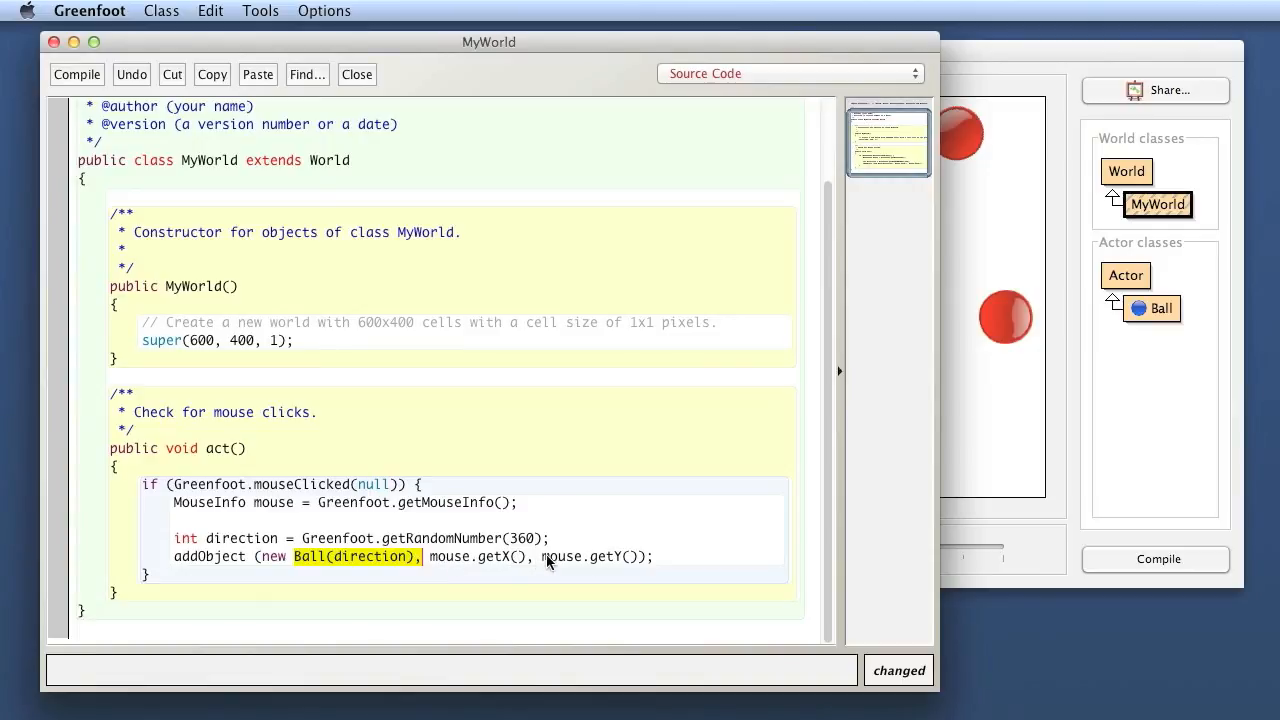
pyautogui.moveTo(790, 560)
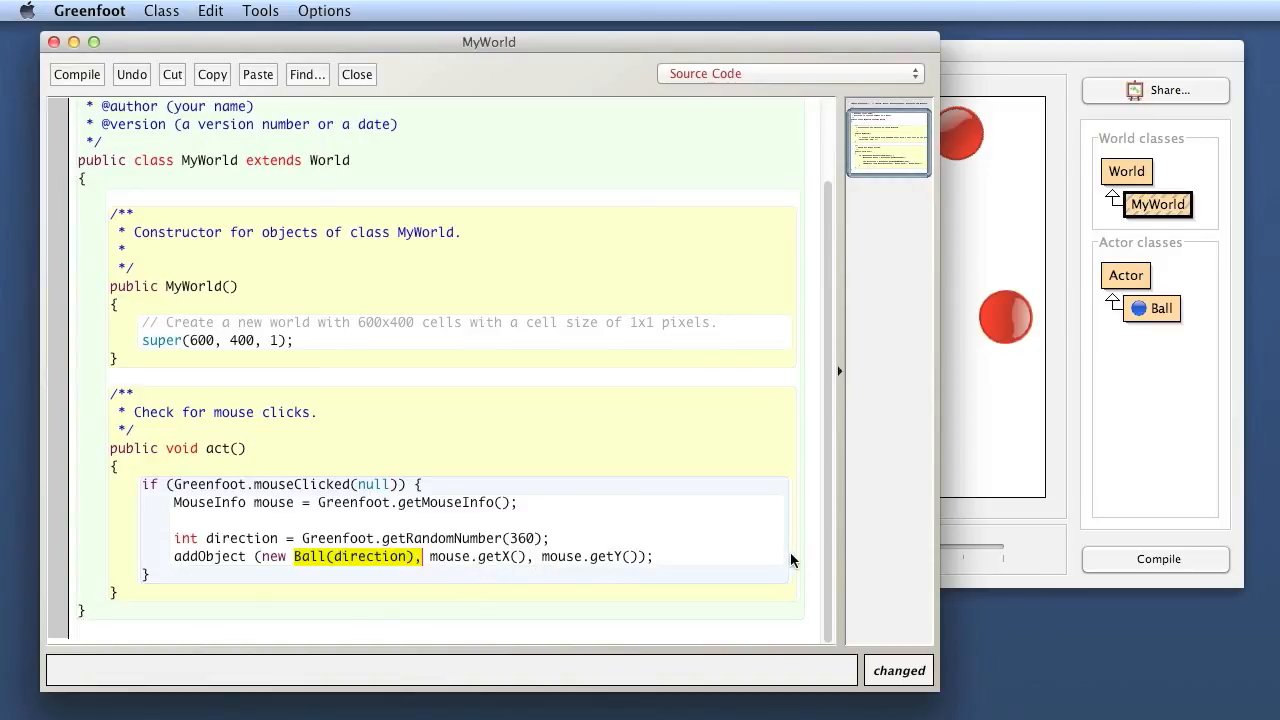
pyautogui.moveTo(768, 544)
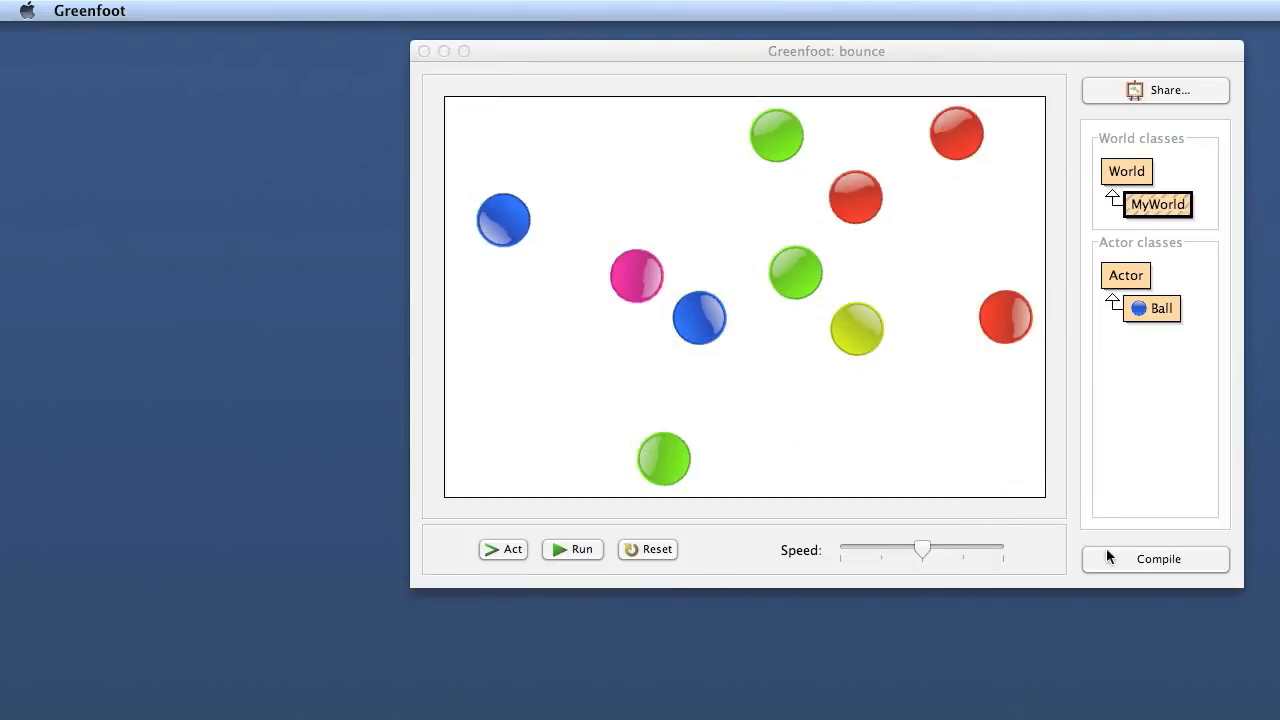
# Recompile the bounce scenario so it shows an empty world ready to run.
pyautogui.click(572, 548)
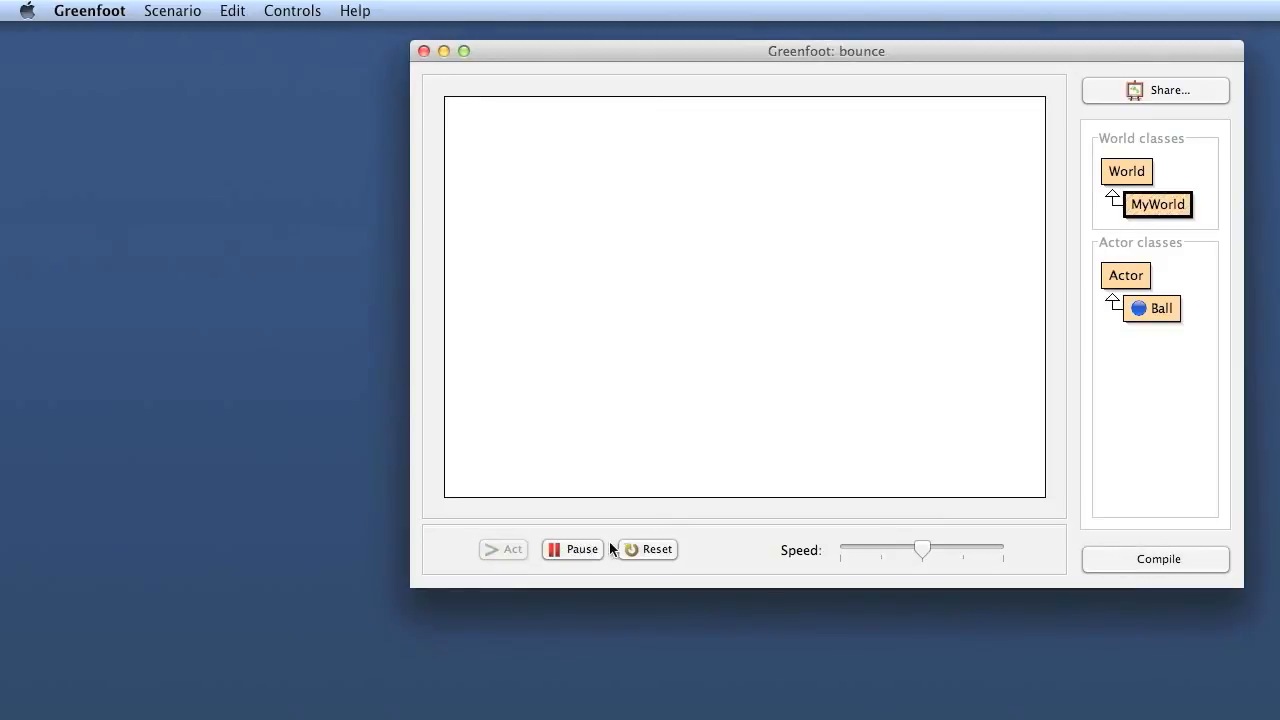